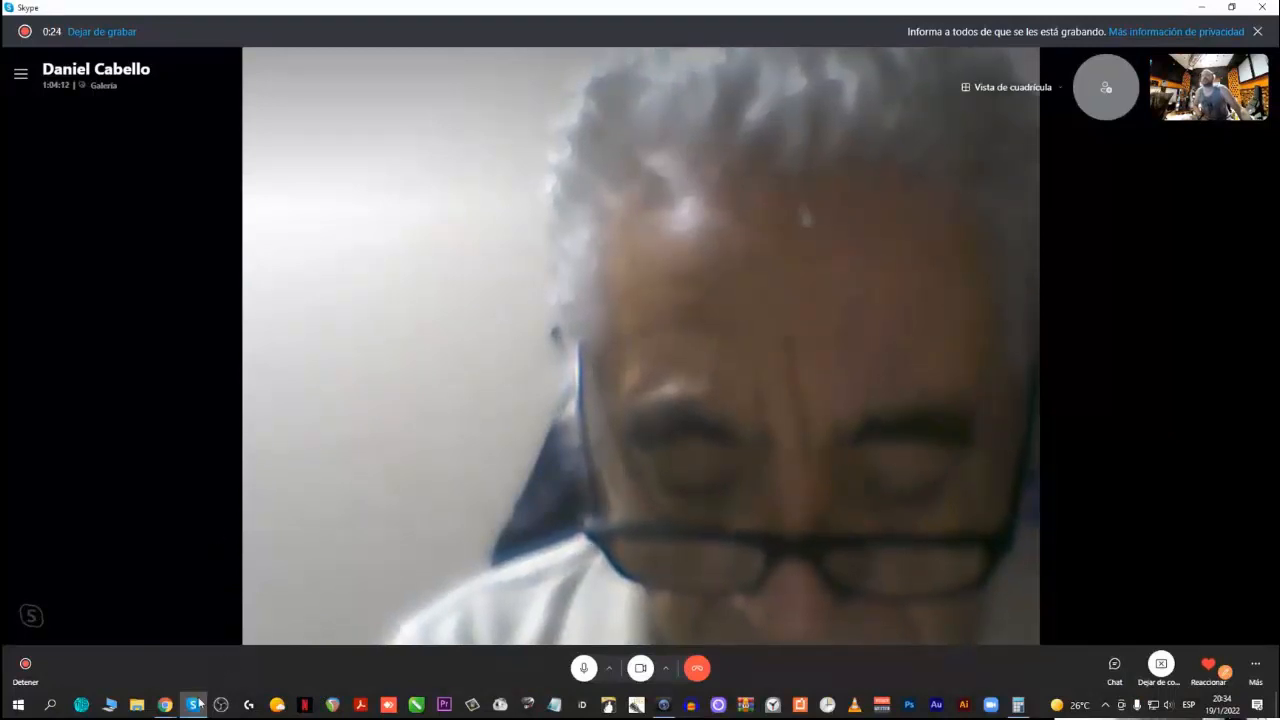
Switch from the Skype video call to the Gmail inbox in the browser
click(192, 704)
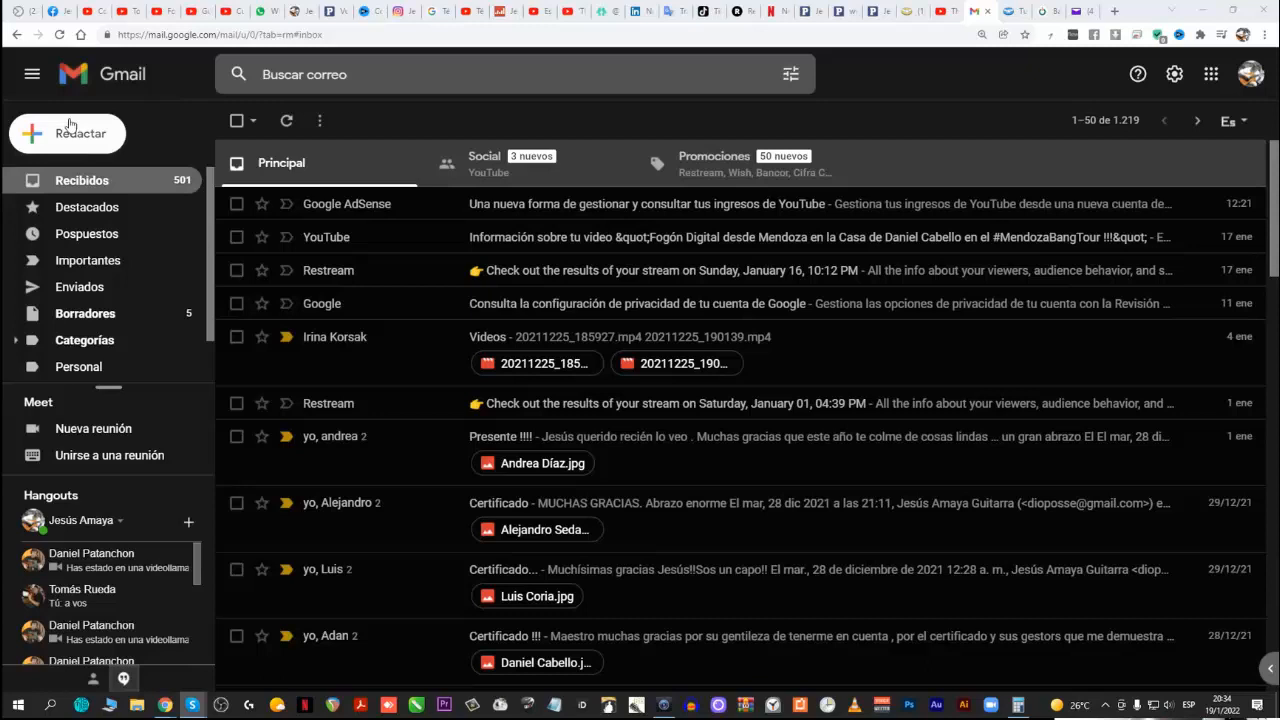
Compose a new message to Adan with subject 'fotos' and body 'fotos mias viejas'
click(68, 132)
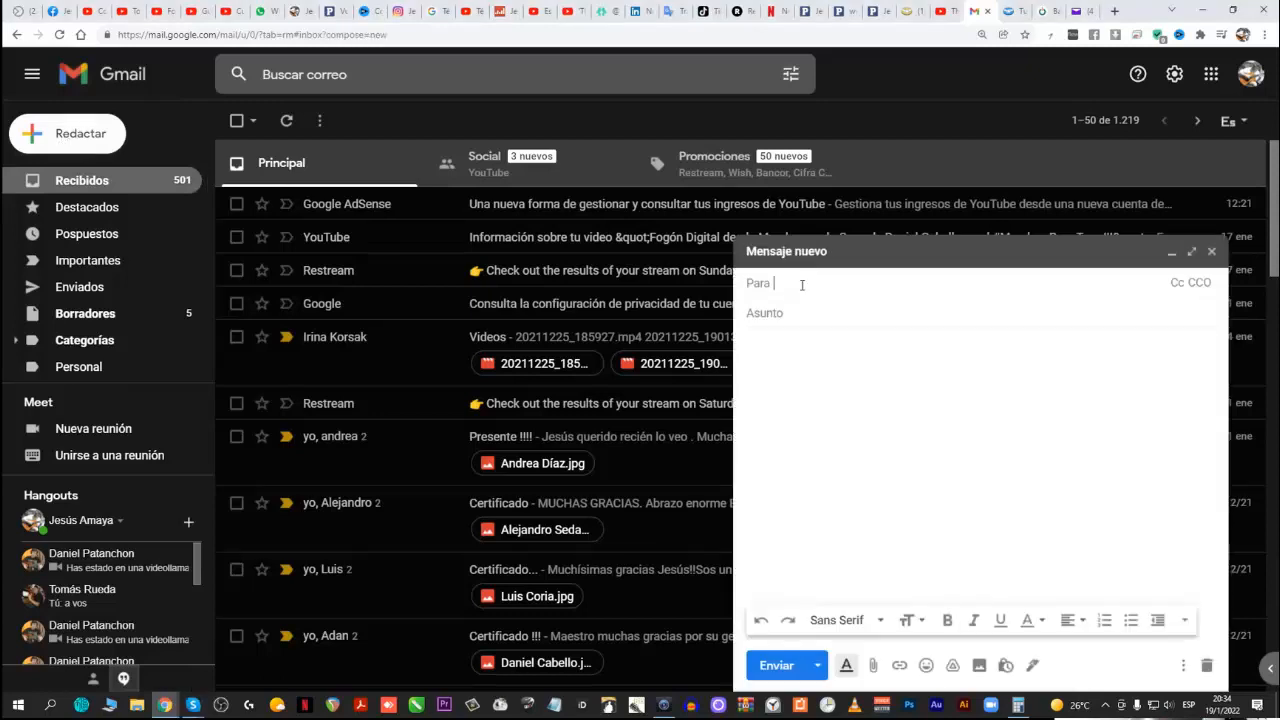
text(ada)
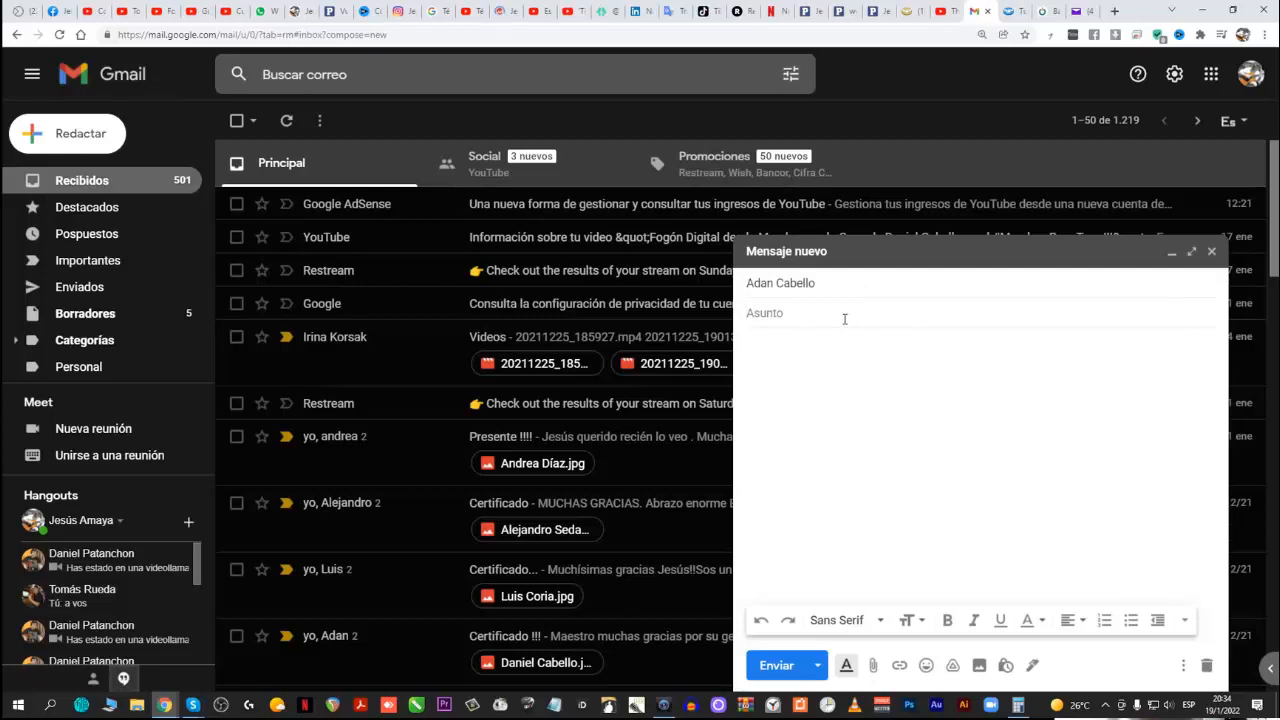
text(fo)
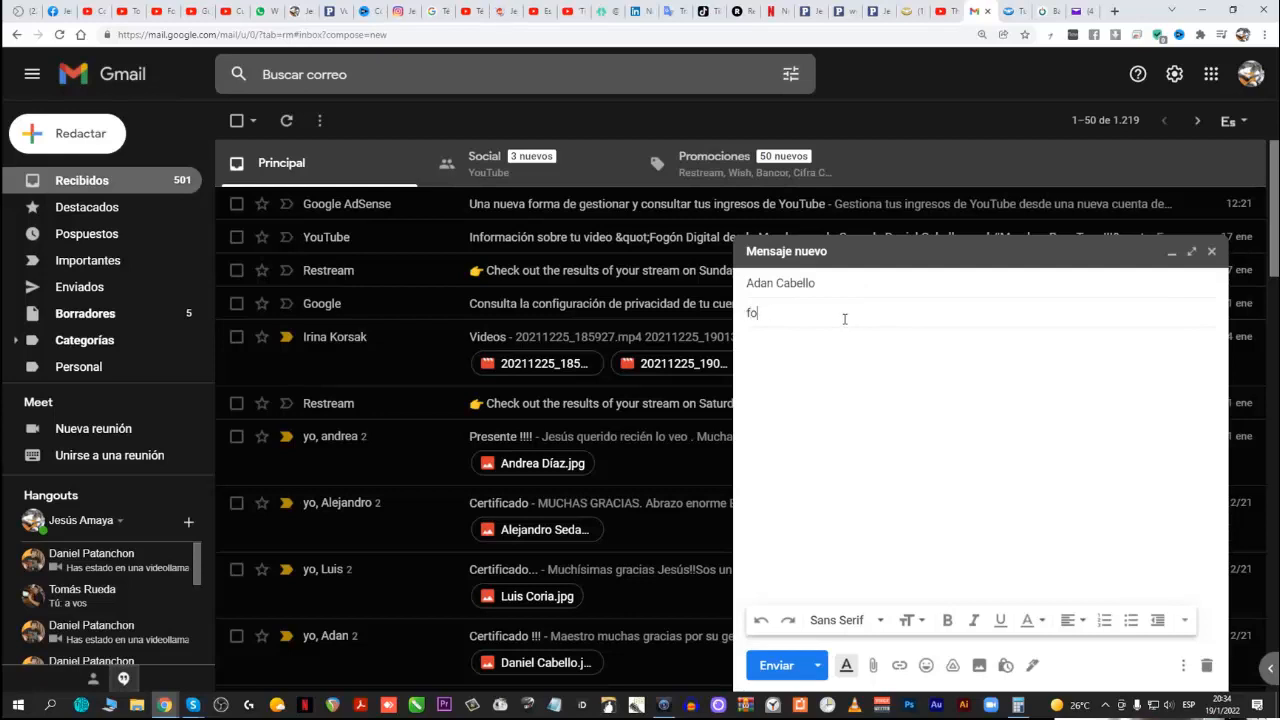
text(tos)
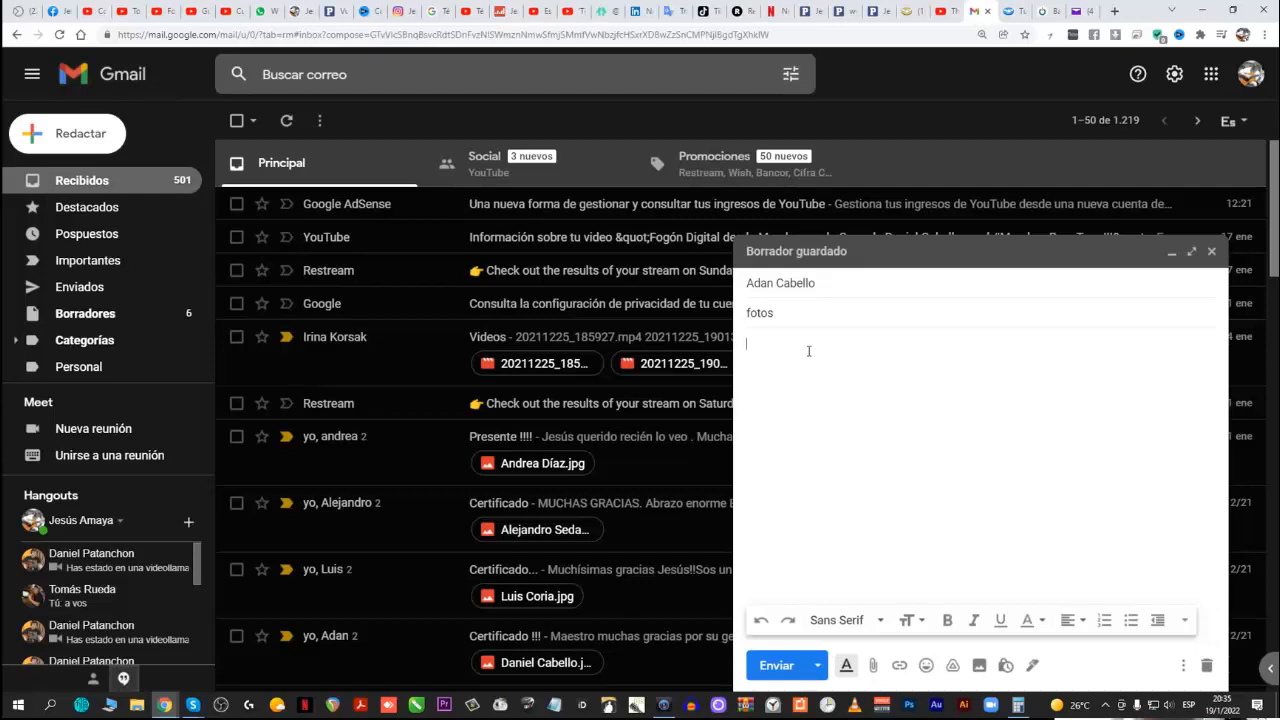
text(fotos)
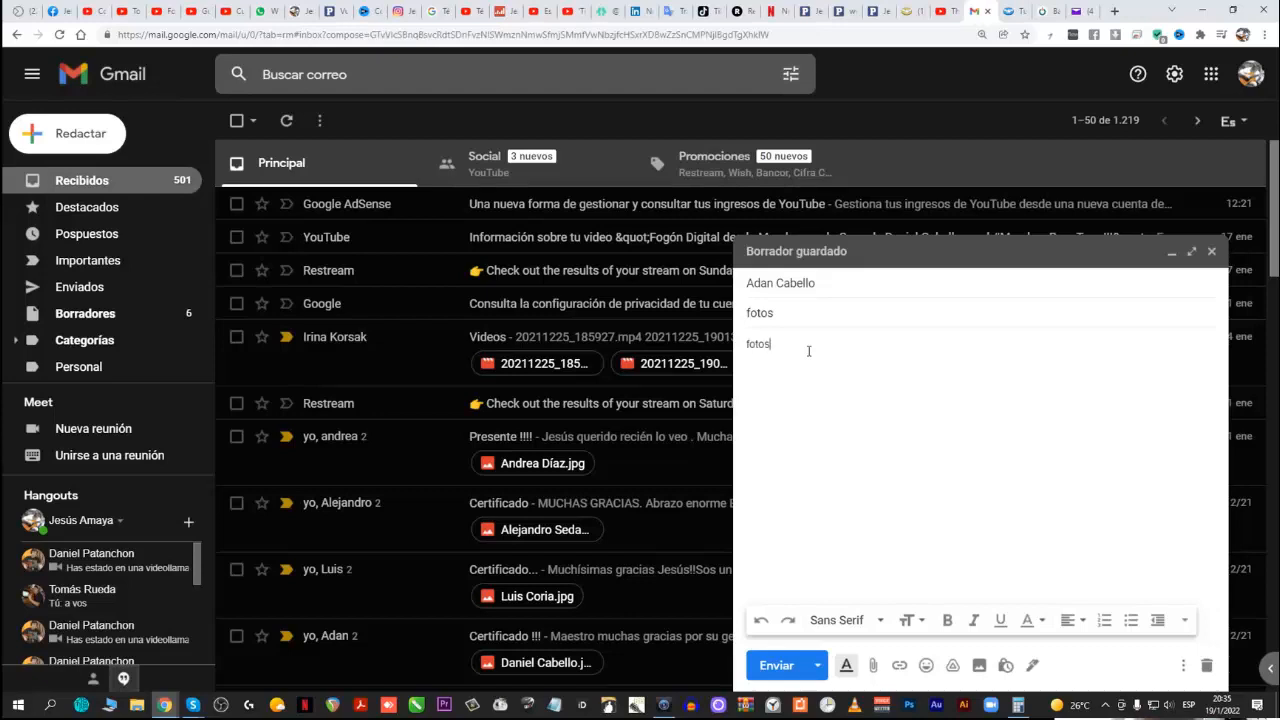
text(mias)
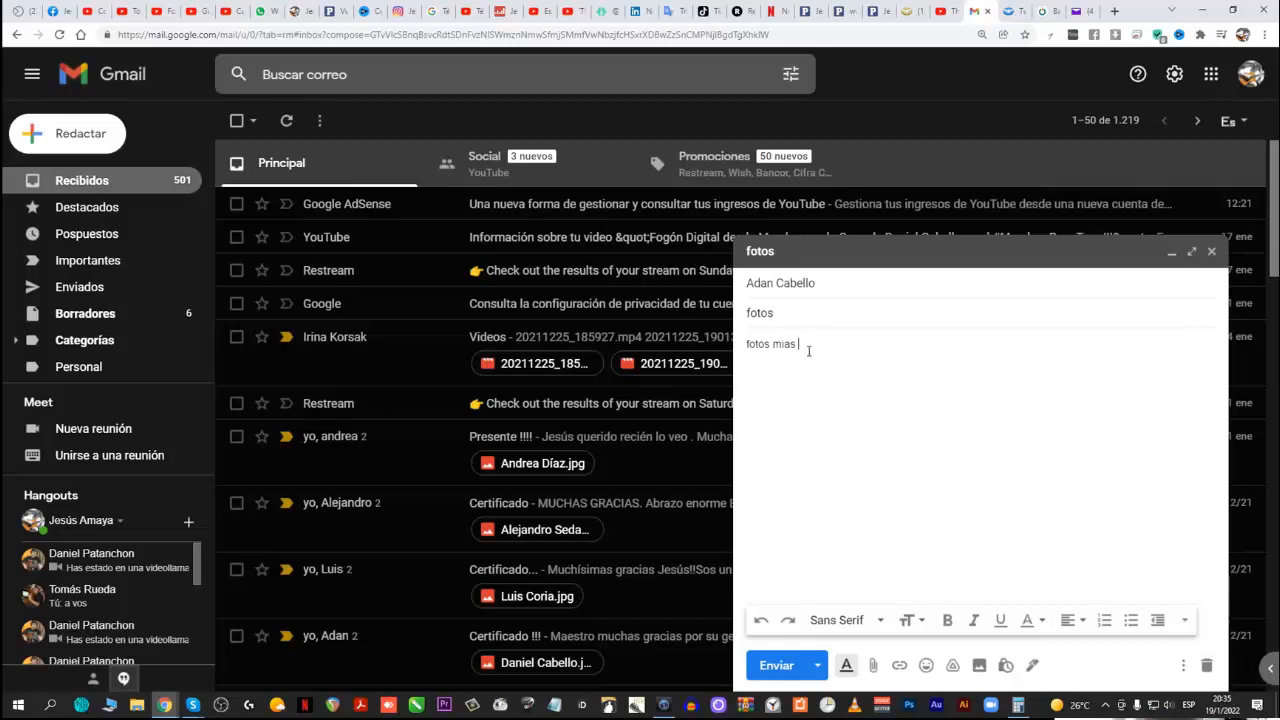
text(viejas)
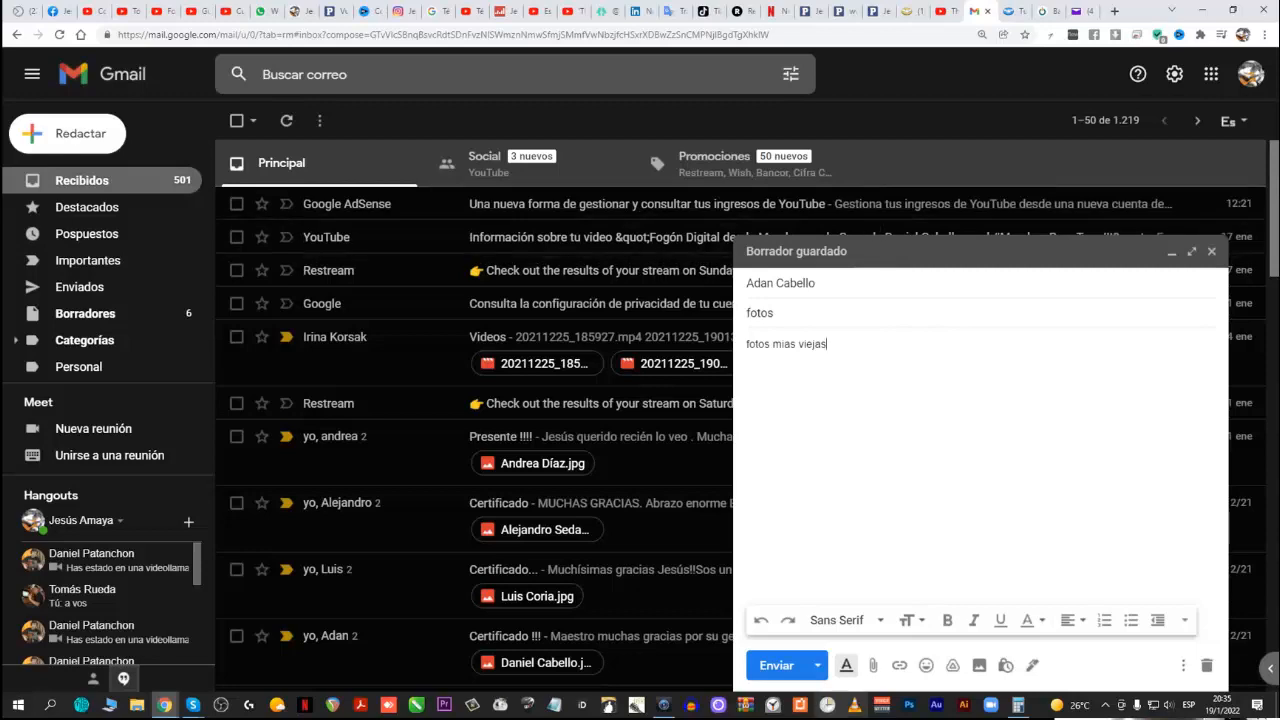
mouse_move(872, 664)
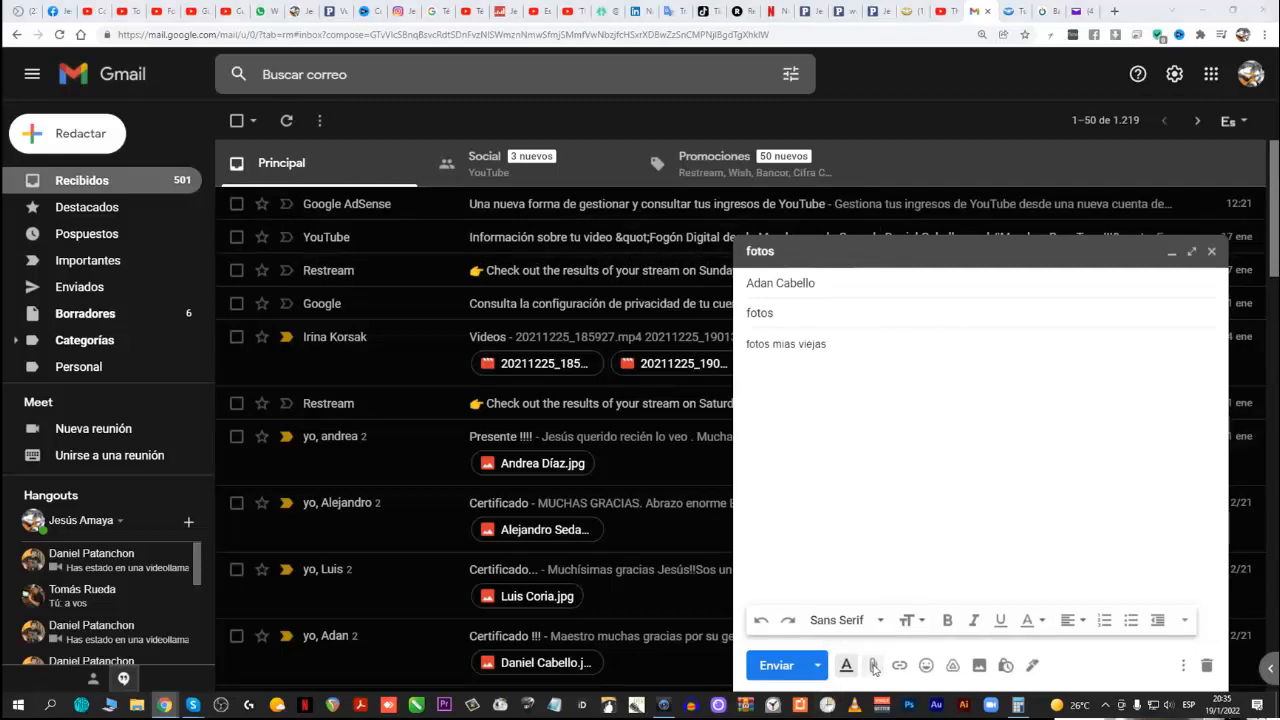
Start attaching files and browse into the editadas photo folder in the file chooser
click(872, 664)
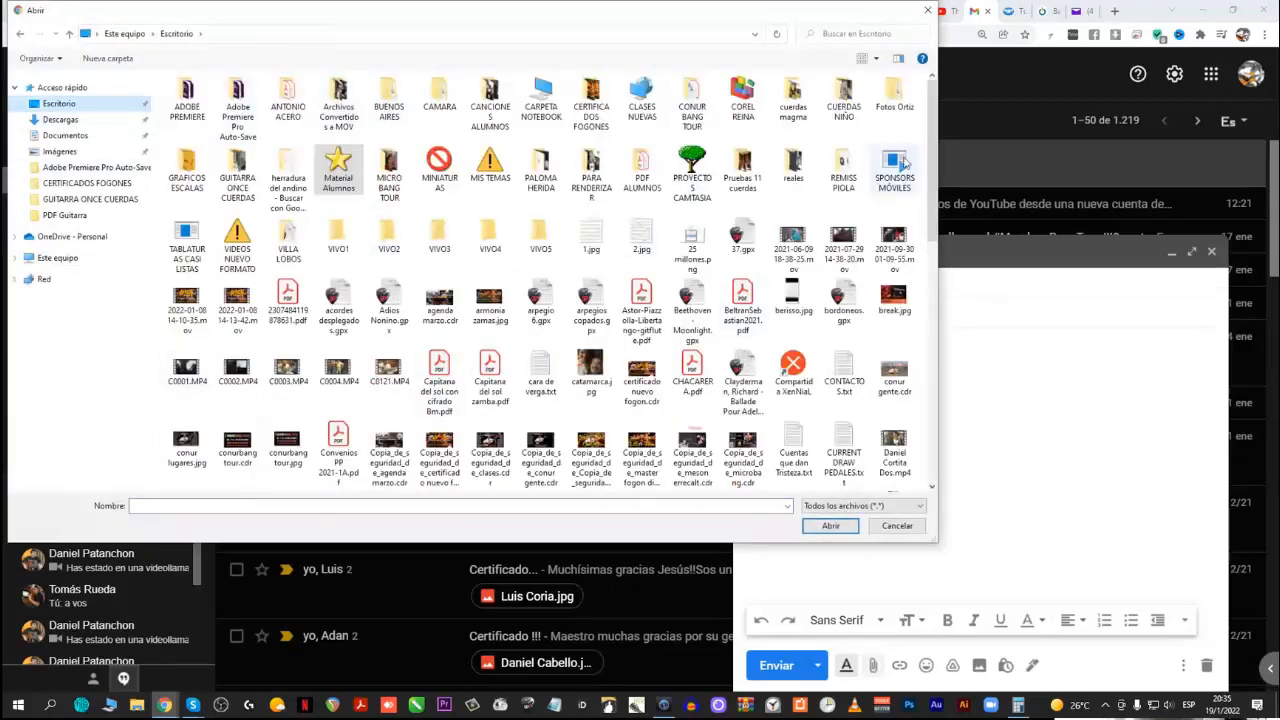
double_click(894, 96)
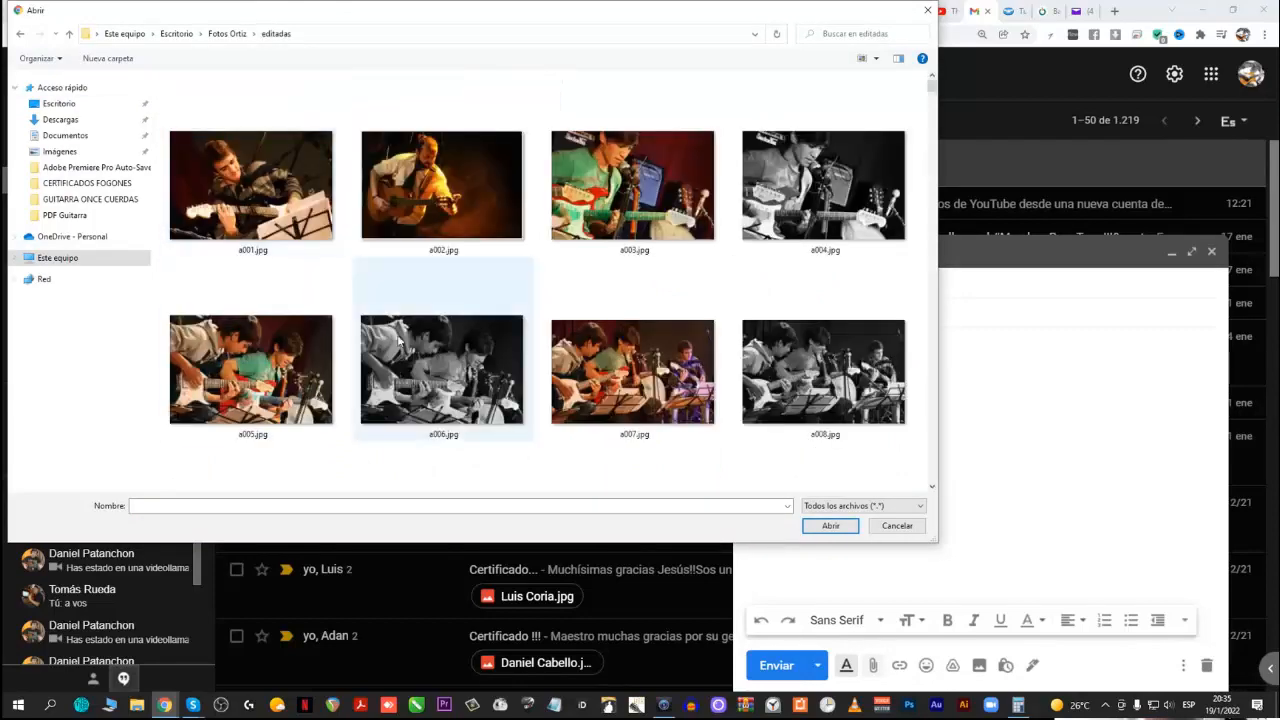
scroll(down, 3)
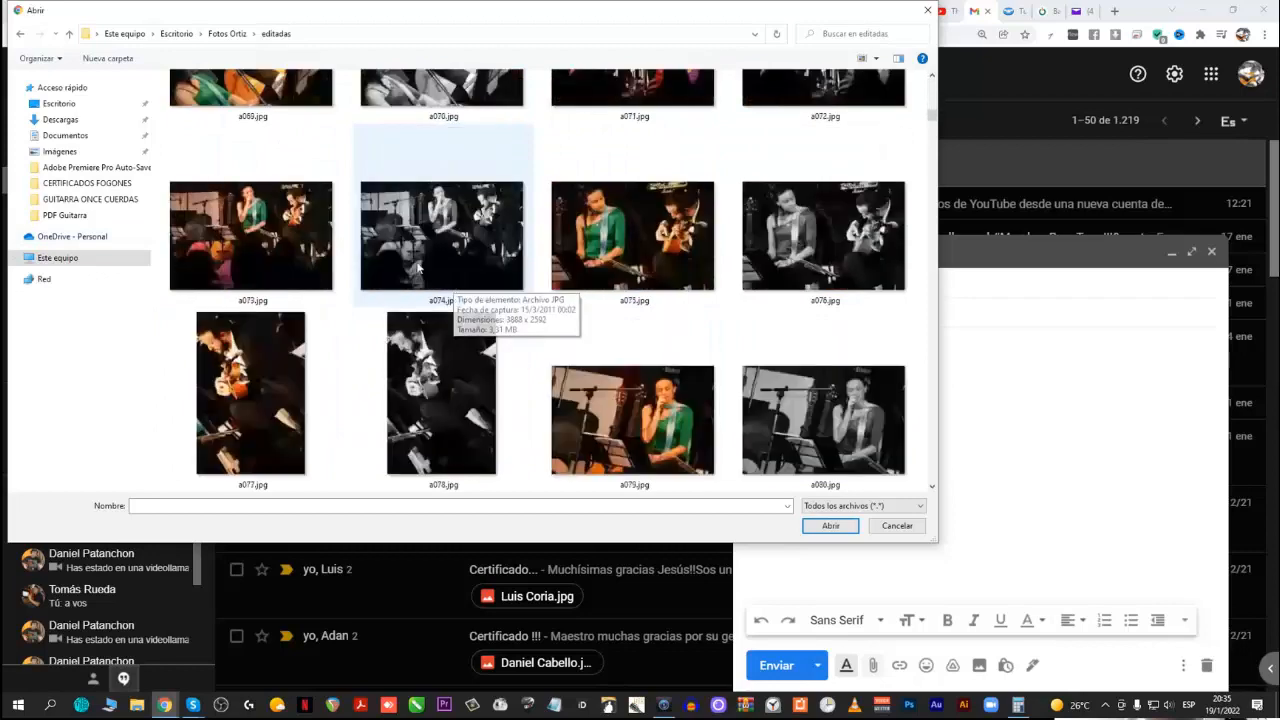
scroll(down, 3)
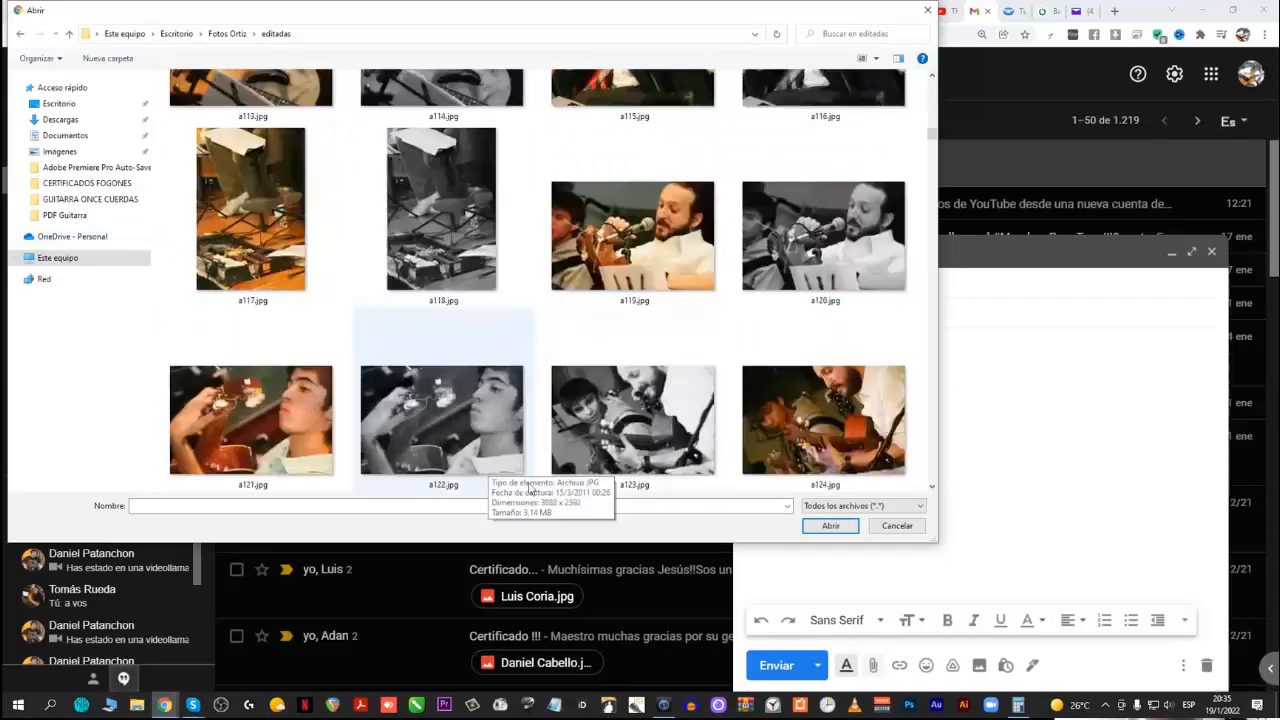
scroll(down, 3)
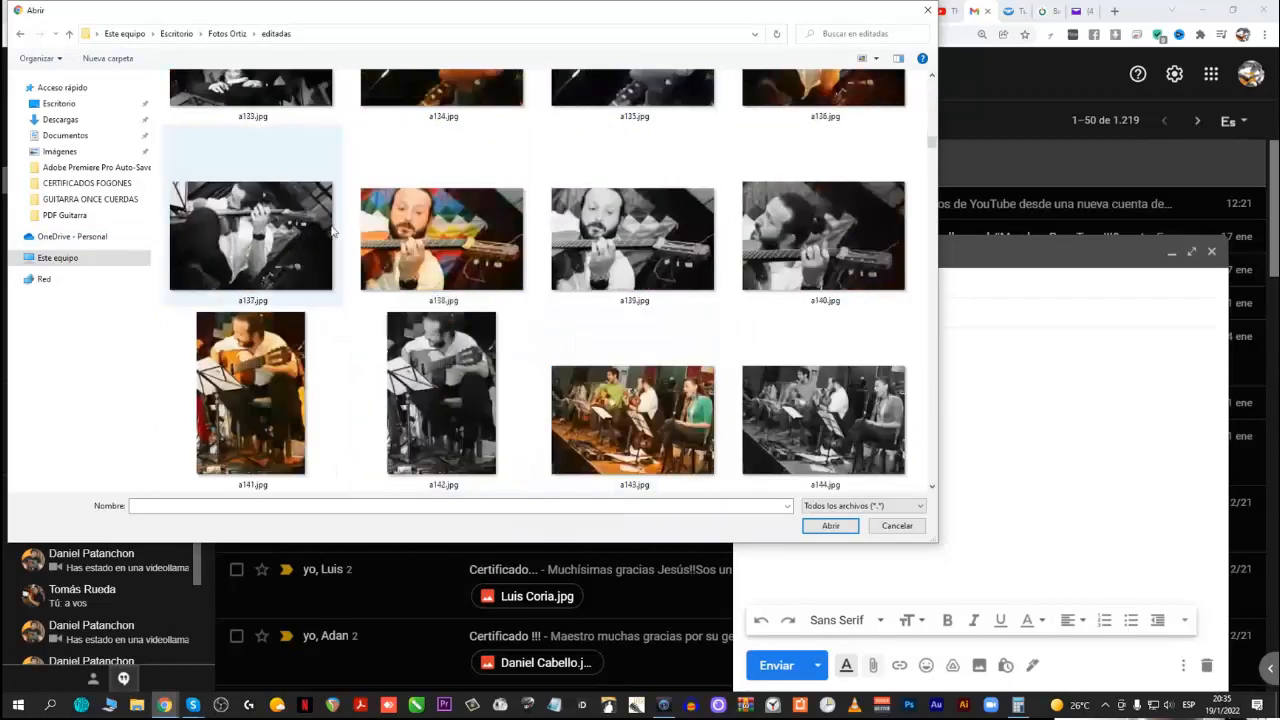
scroll(up, 3)
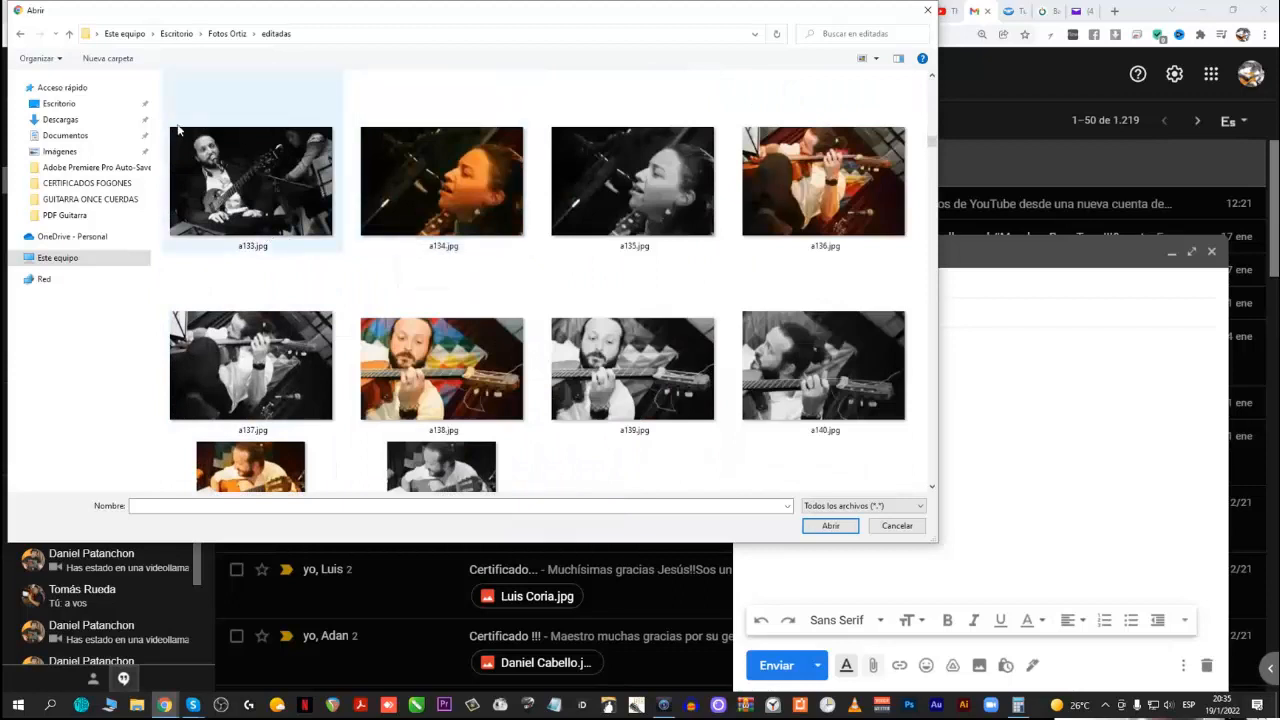
mouse_move(178, 216)
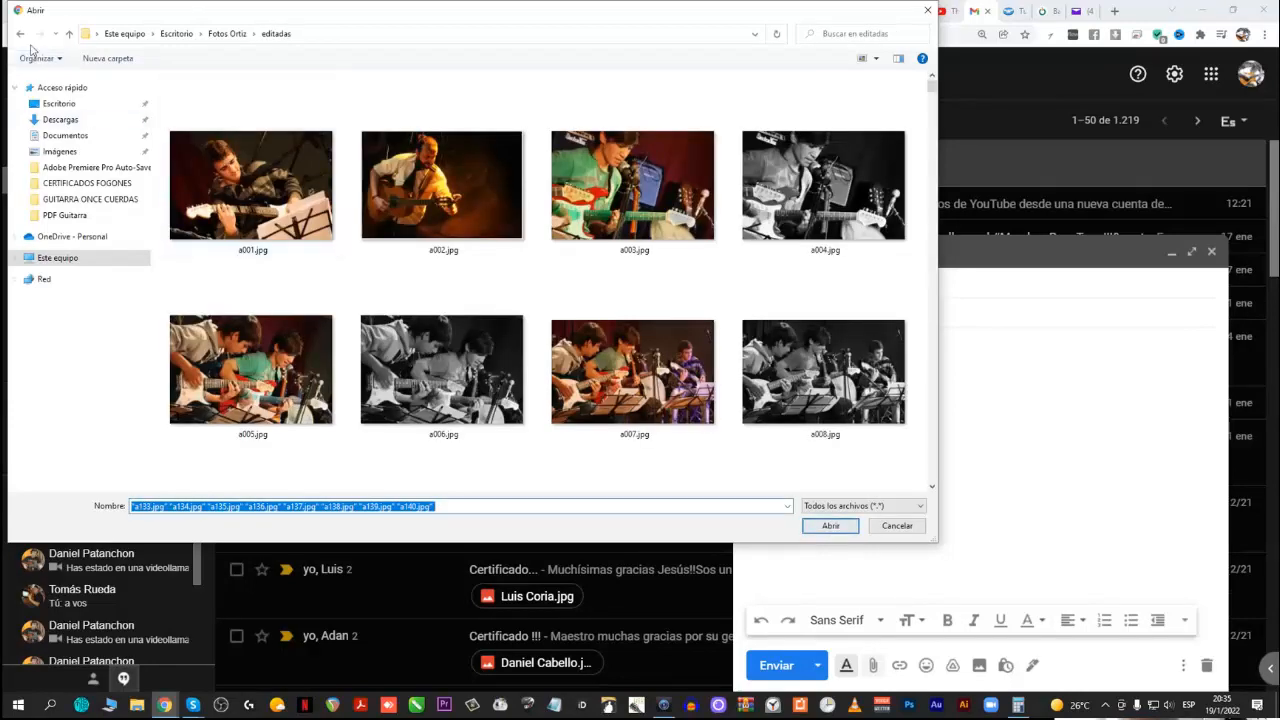
Select the a137–a193 photos in the editadas folder for attachment
click(20, 32)
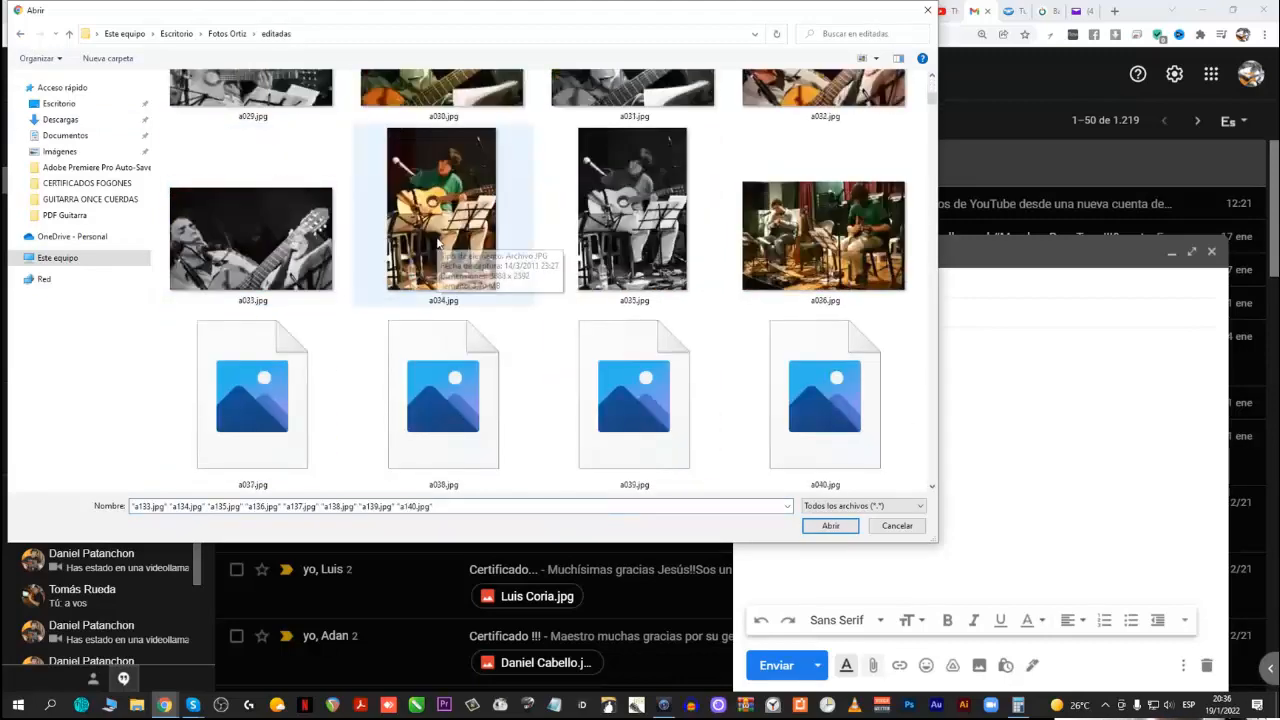
scroll(down, 3)
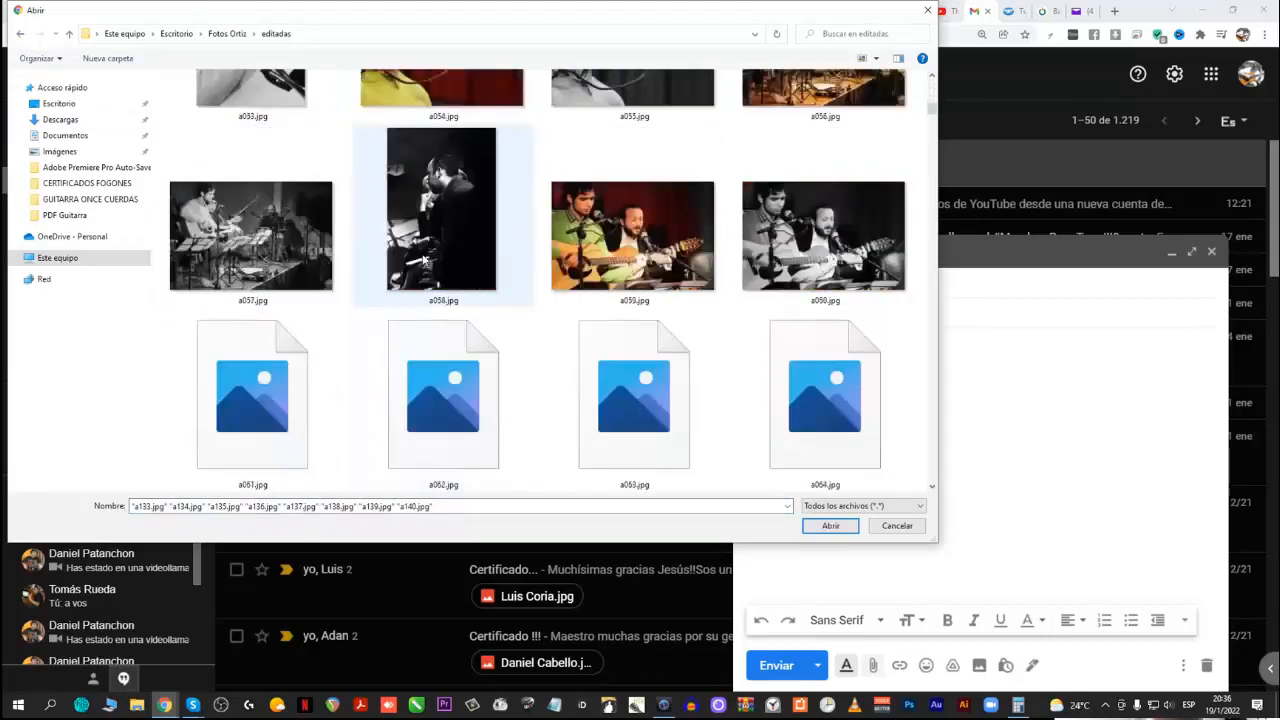
scroll(down, 3)
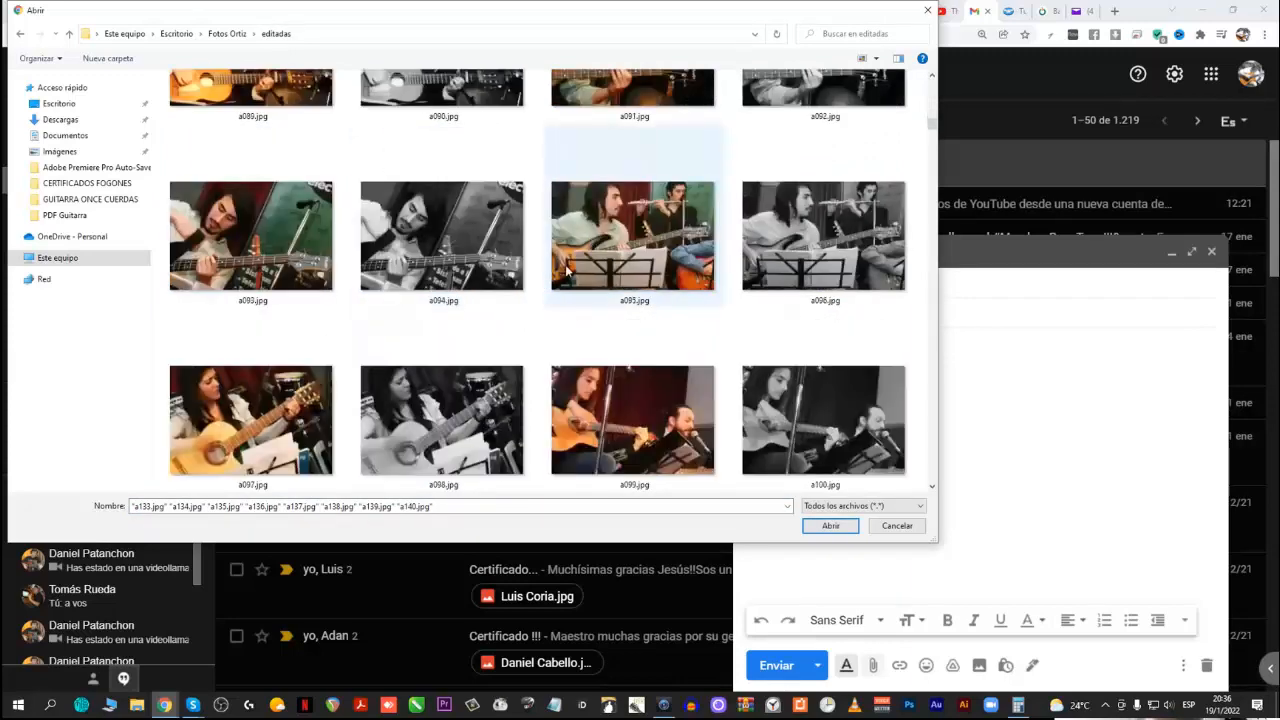
scroll(down, 3)
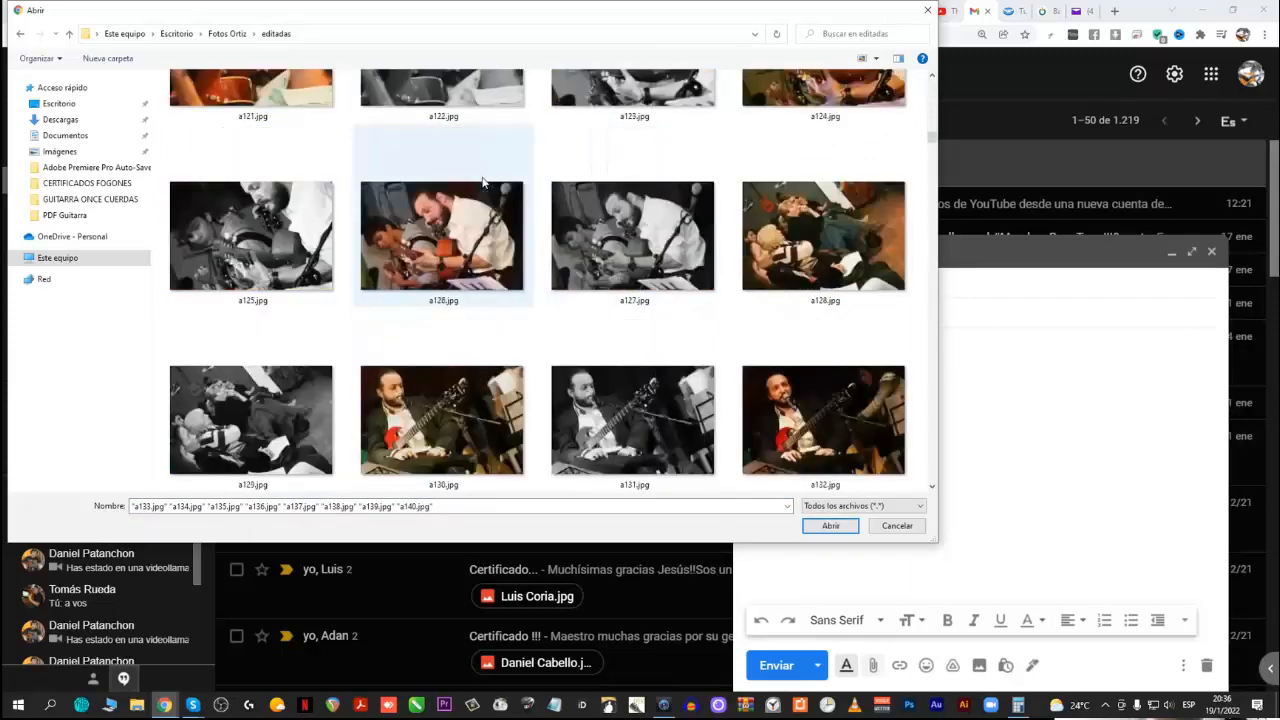
scroll(down, 3)
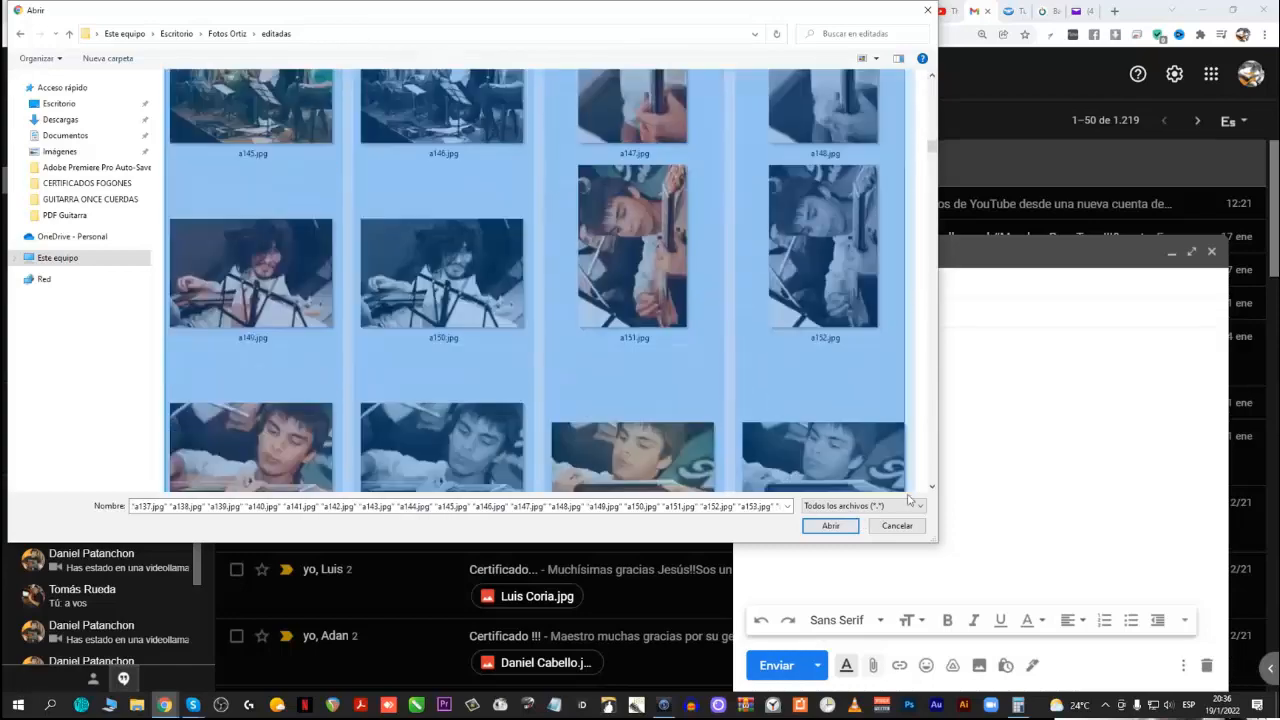
scroll(down, 3)
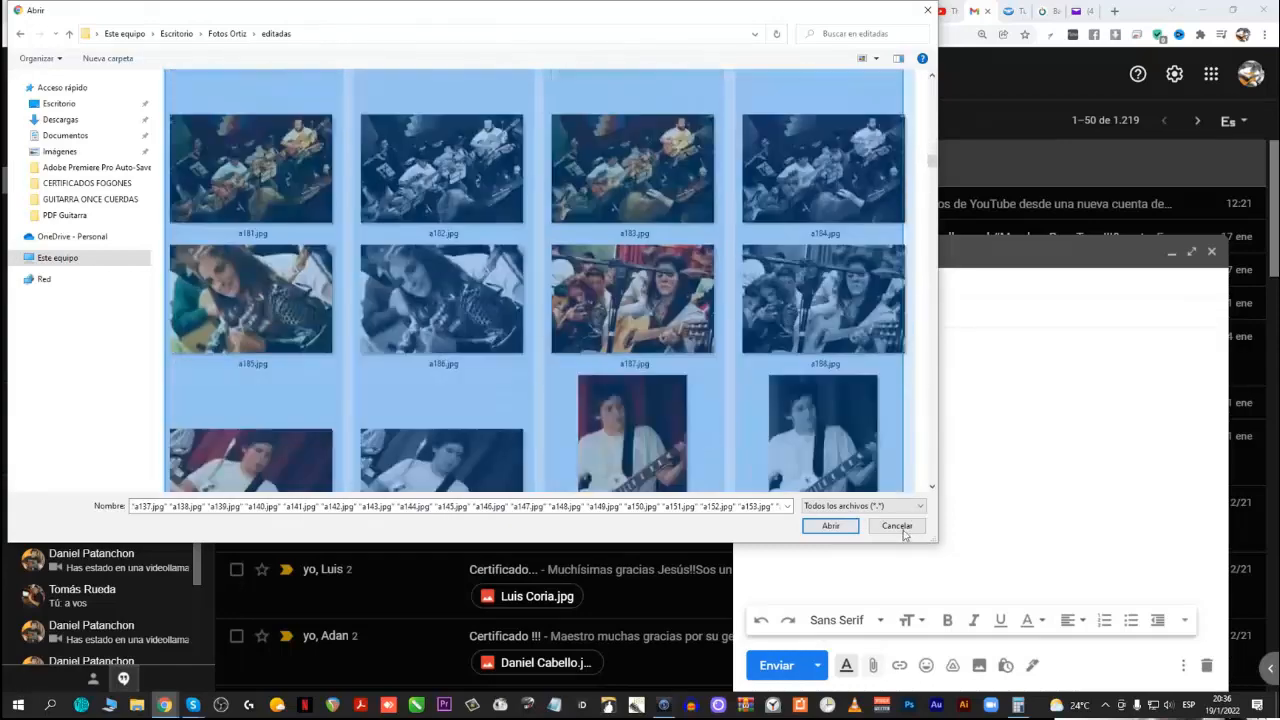
scroll(down, 3)
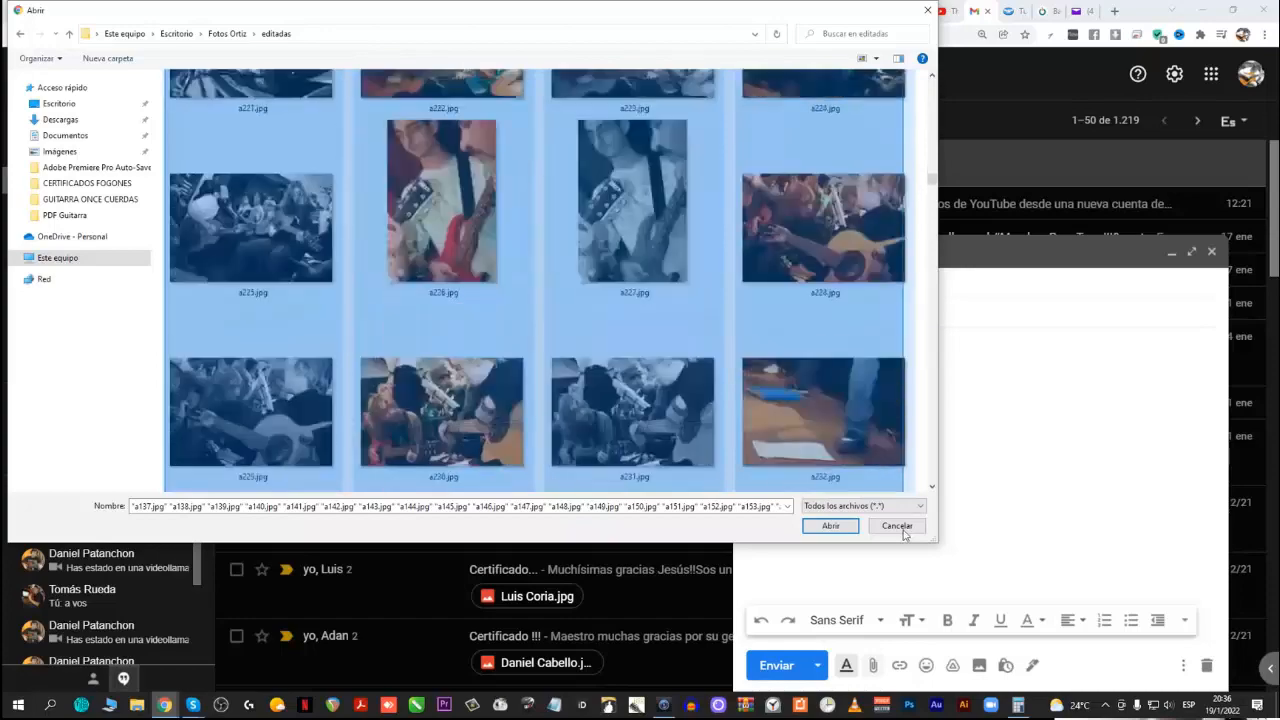
scroll(down, 3)
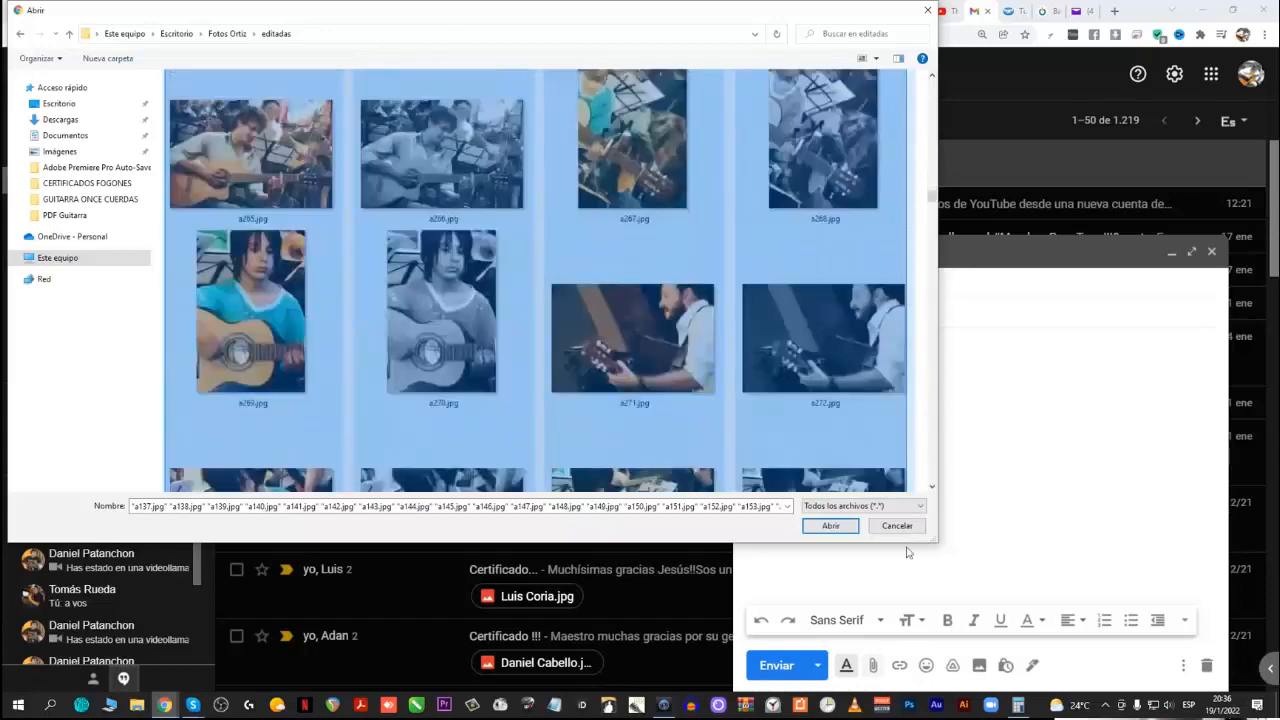
scroll(down, 3)
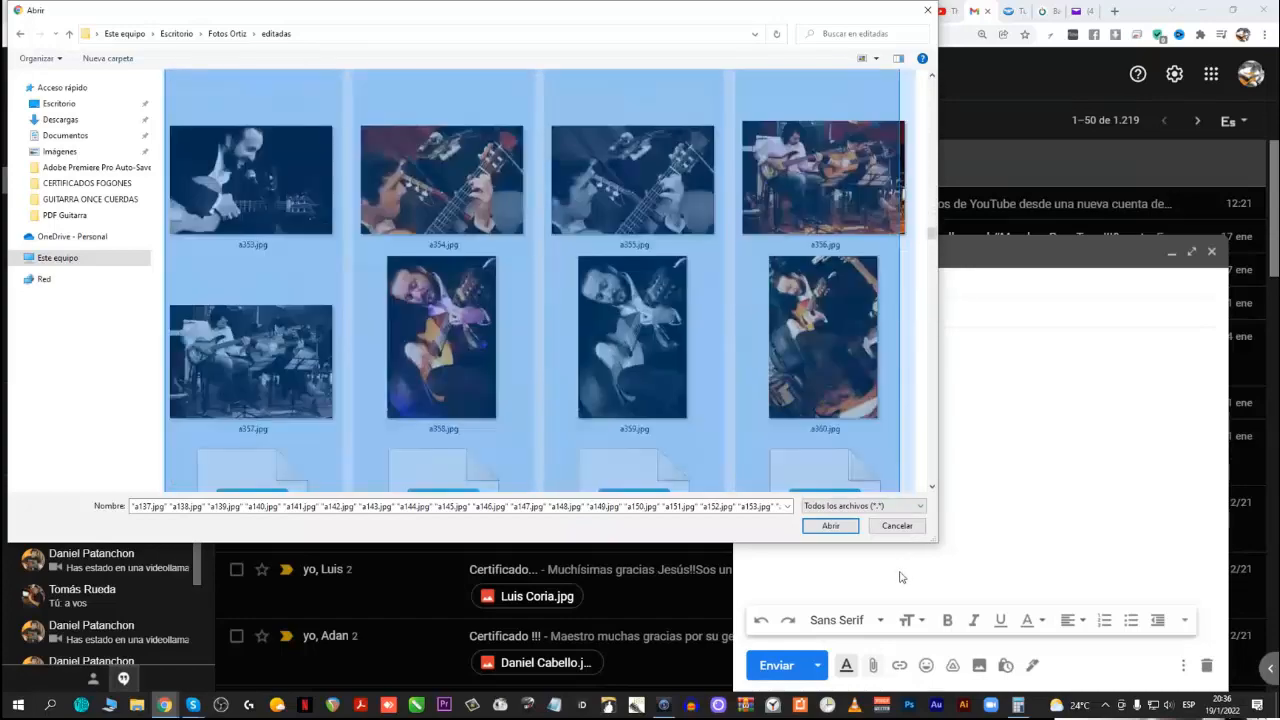
scroll(down, 3)
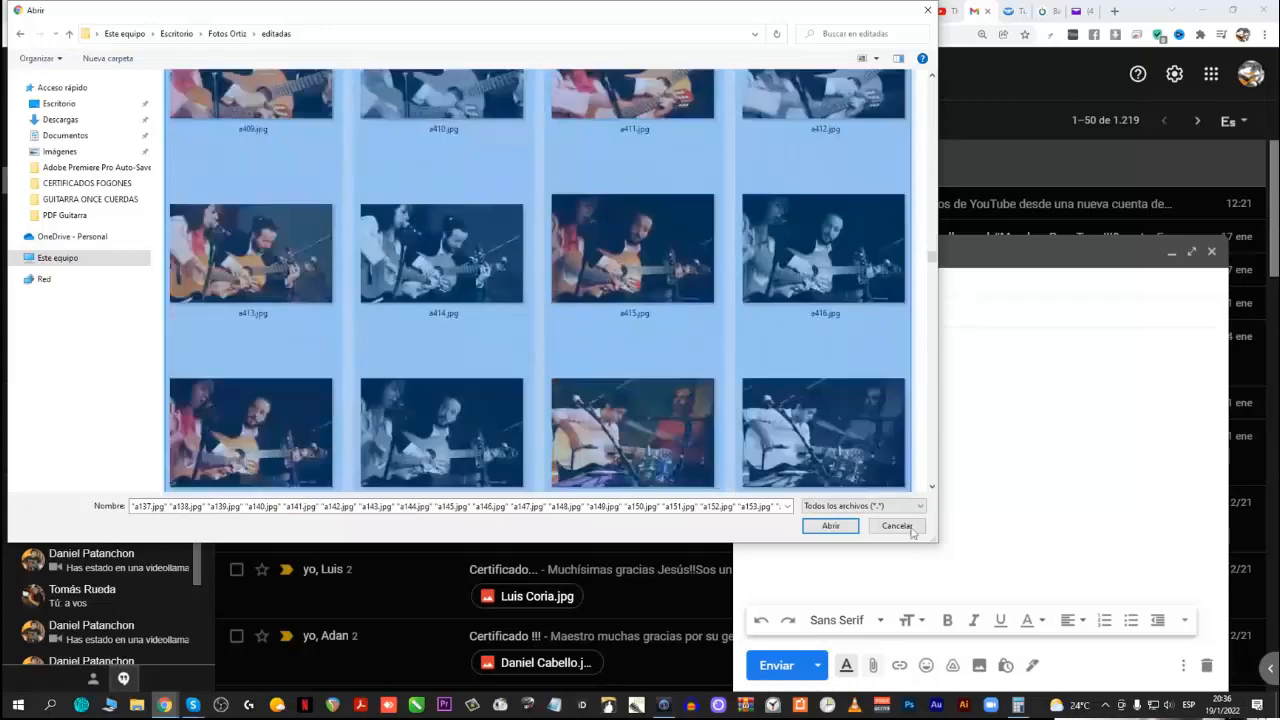
scroll(down, 3)
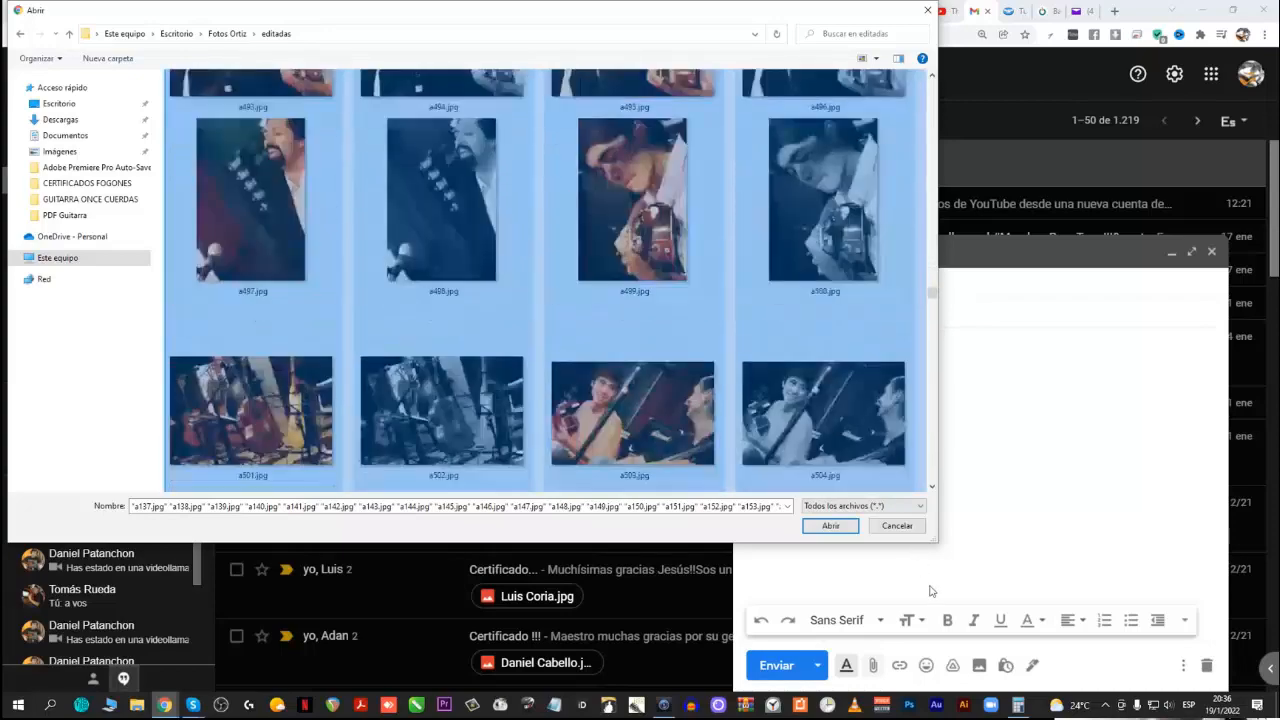
scroll(down, 3)
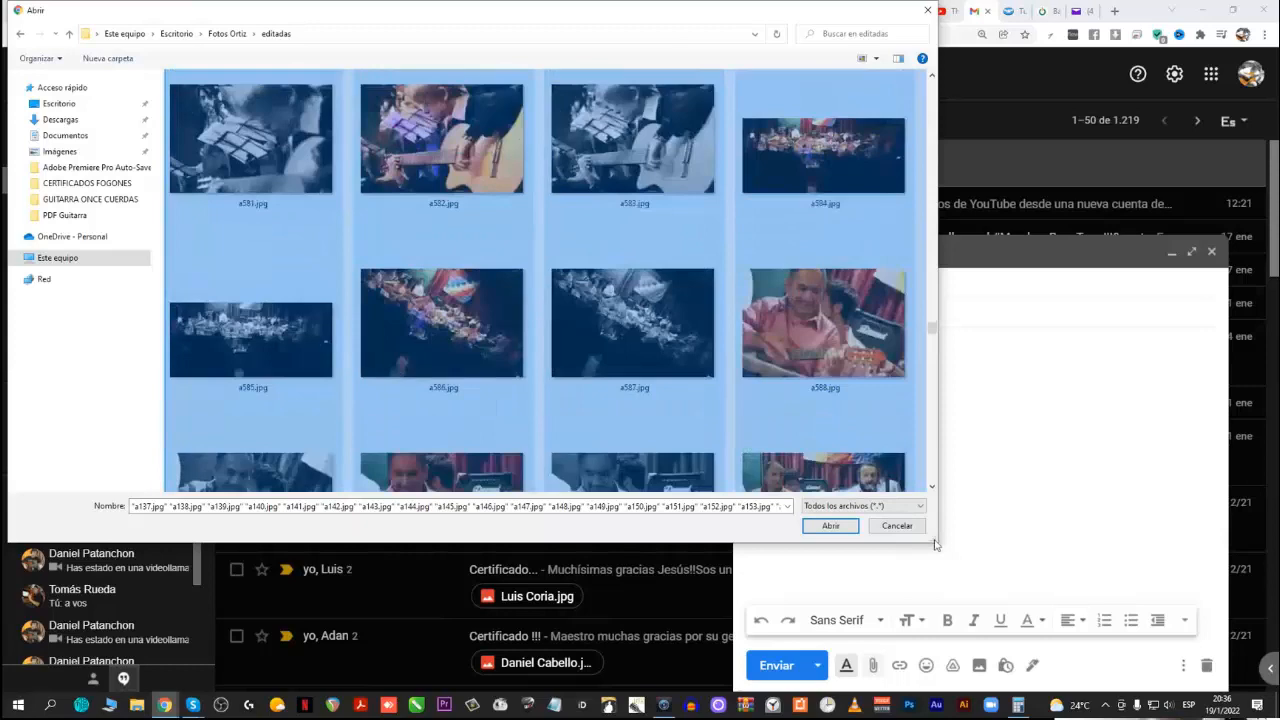
scroll(down, 3)
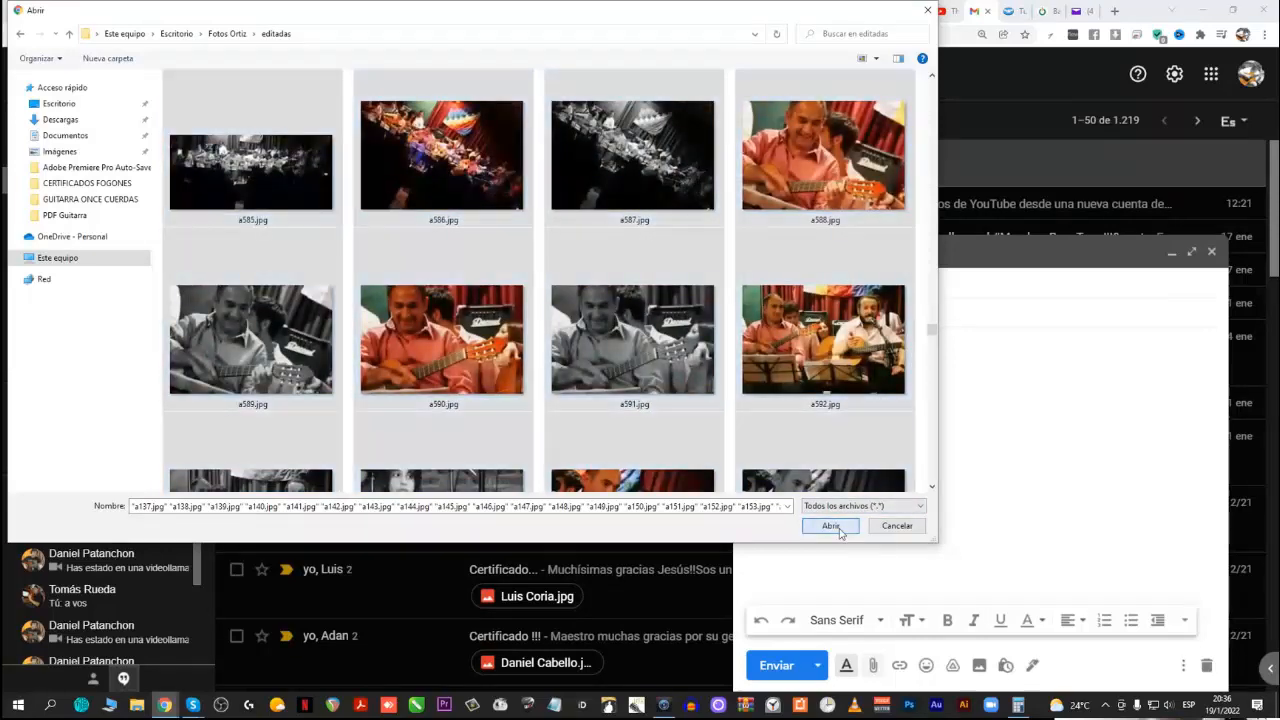
Confirm the selection with Abrir so Gmail uploads the photos as Drive links
click(832, 526)
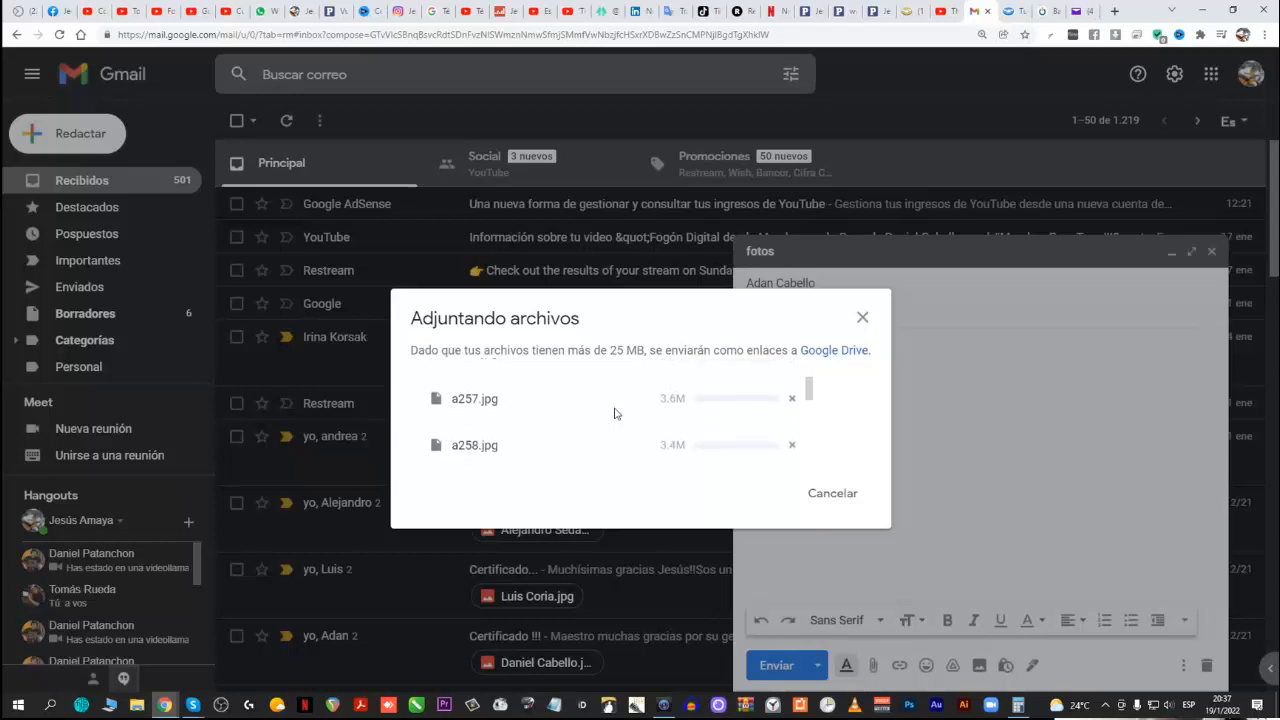
scroll(down, 3)
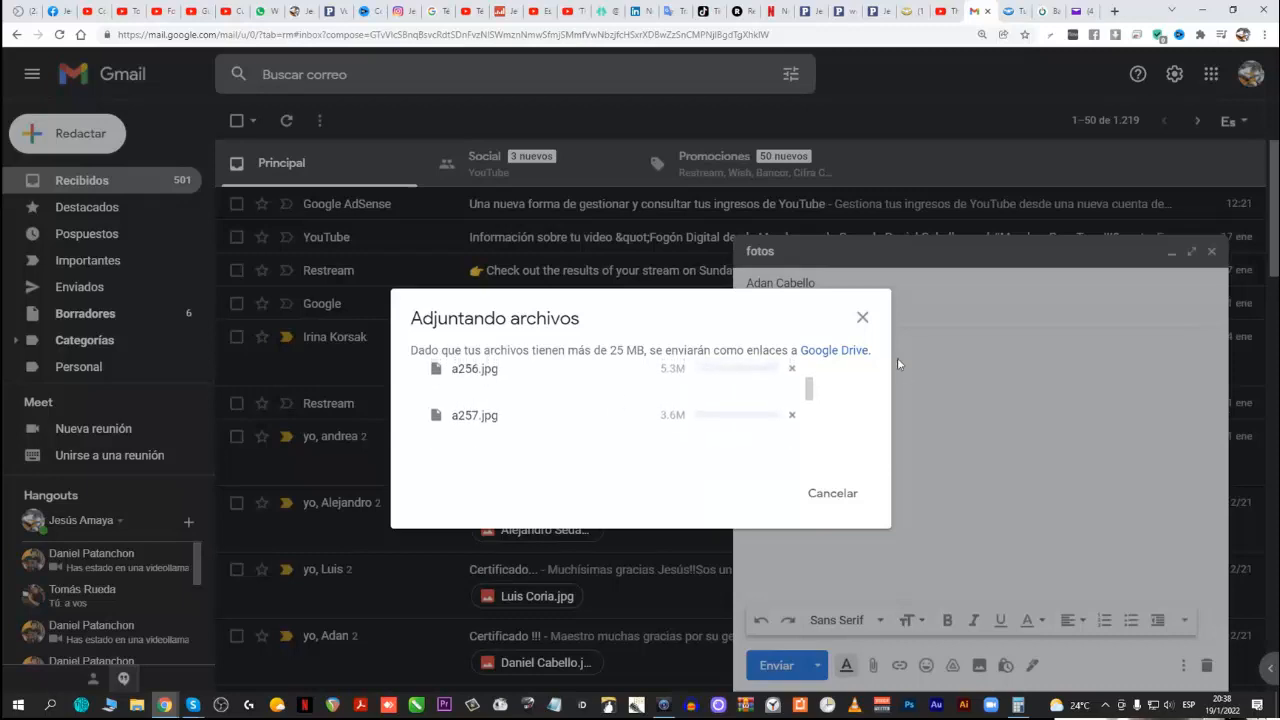
Review the draft's list of Drive-linked attachments from a137.jpg onward
click(862, 316)
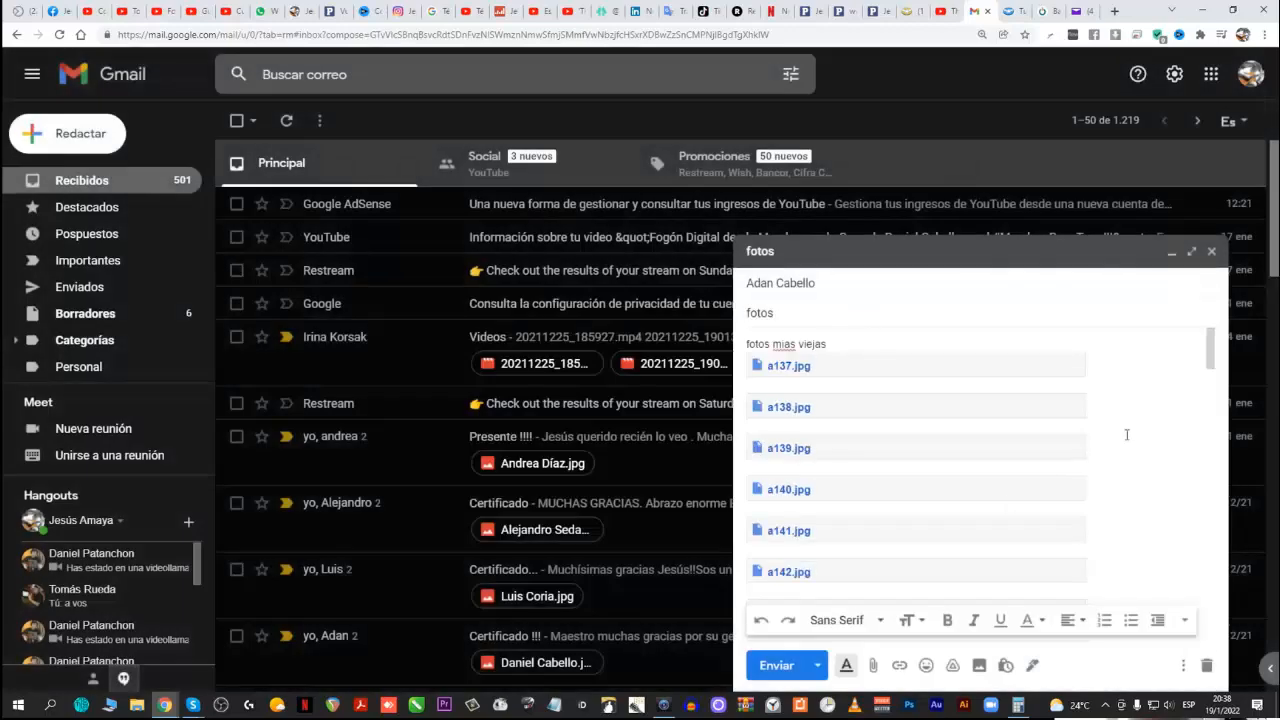
scroll(down, 3)
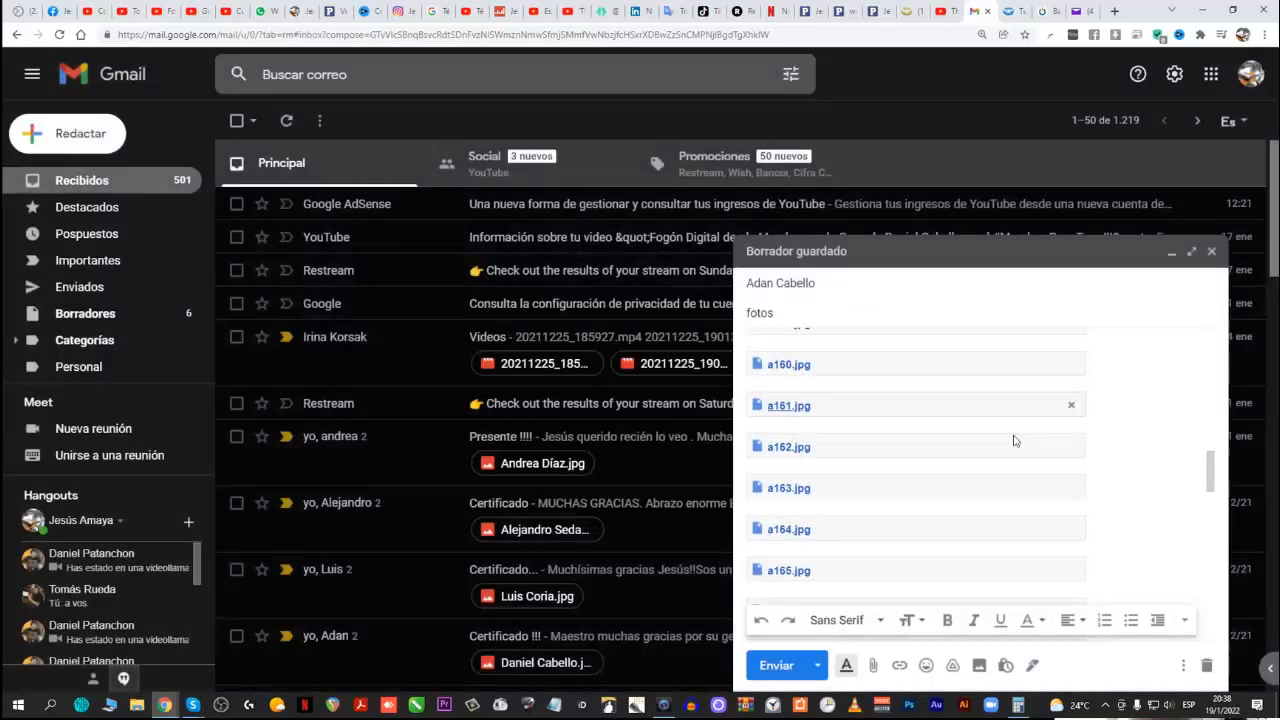
scroll(down, 3)
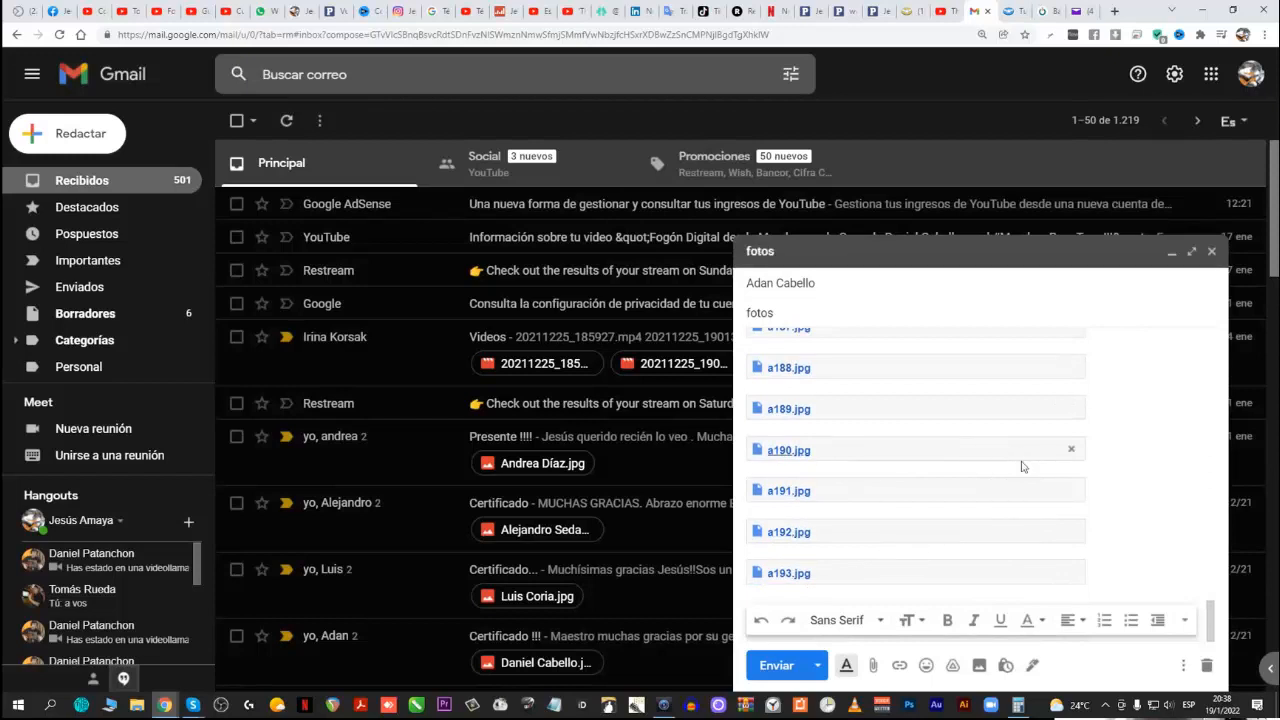
scroll(up, 3)
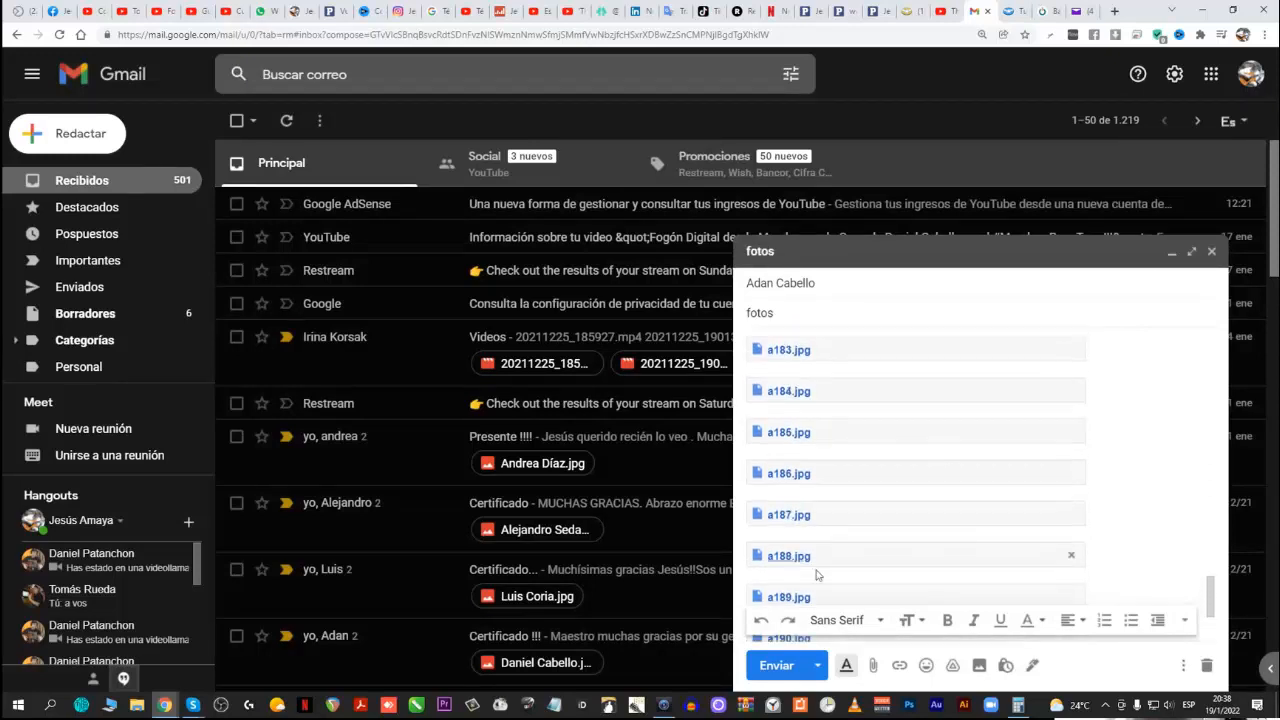
mouse_move(776, 664)
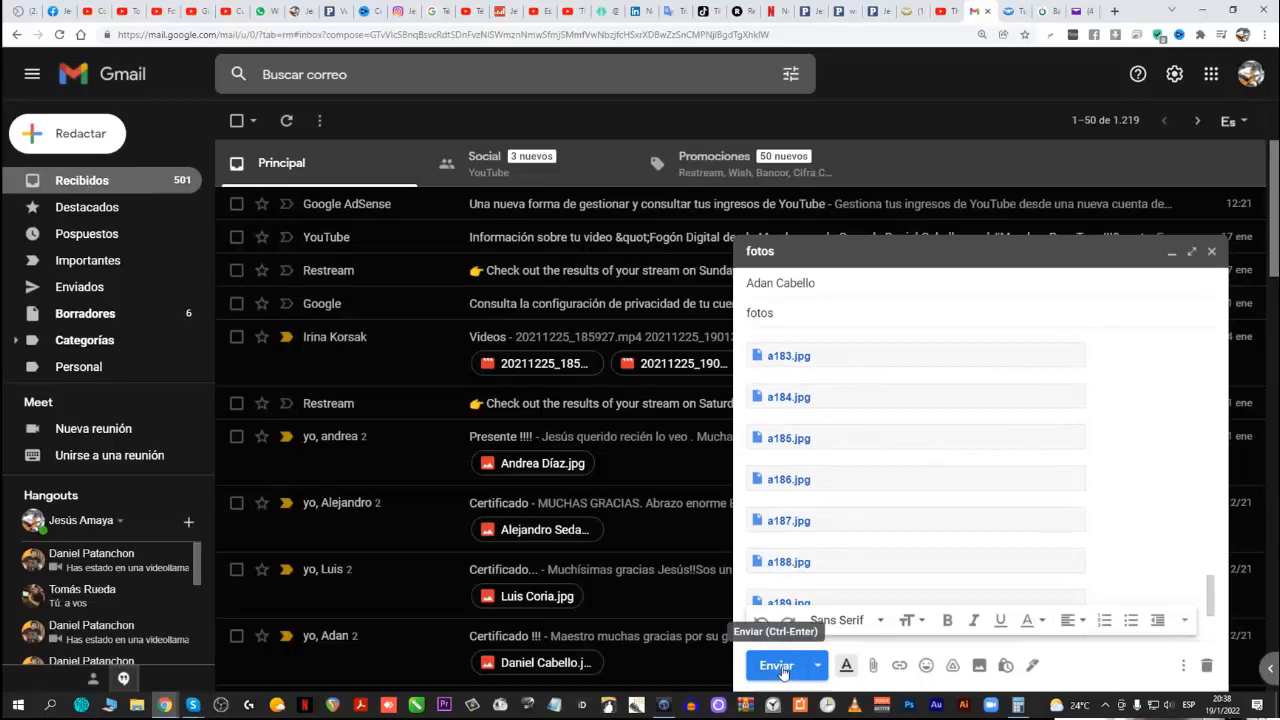
Send the email to Adan, granting file access through a shareable link
click(776, 664)
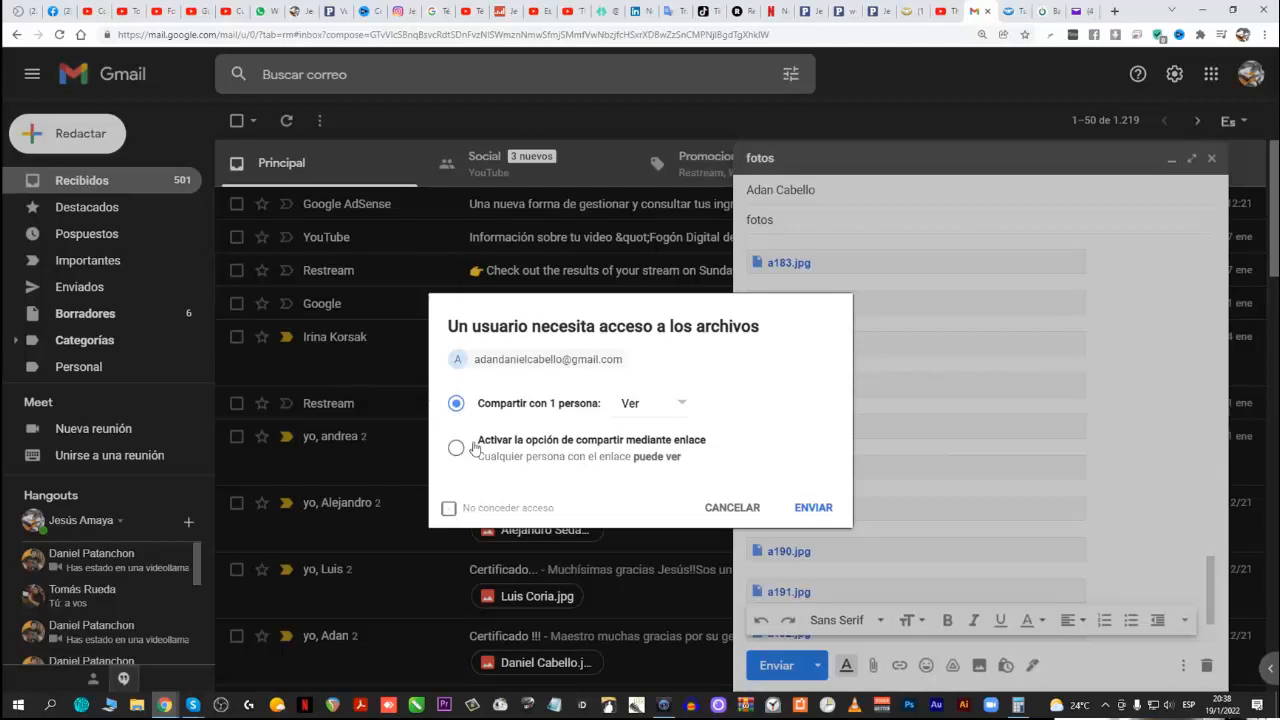
click(456, 448)
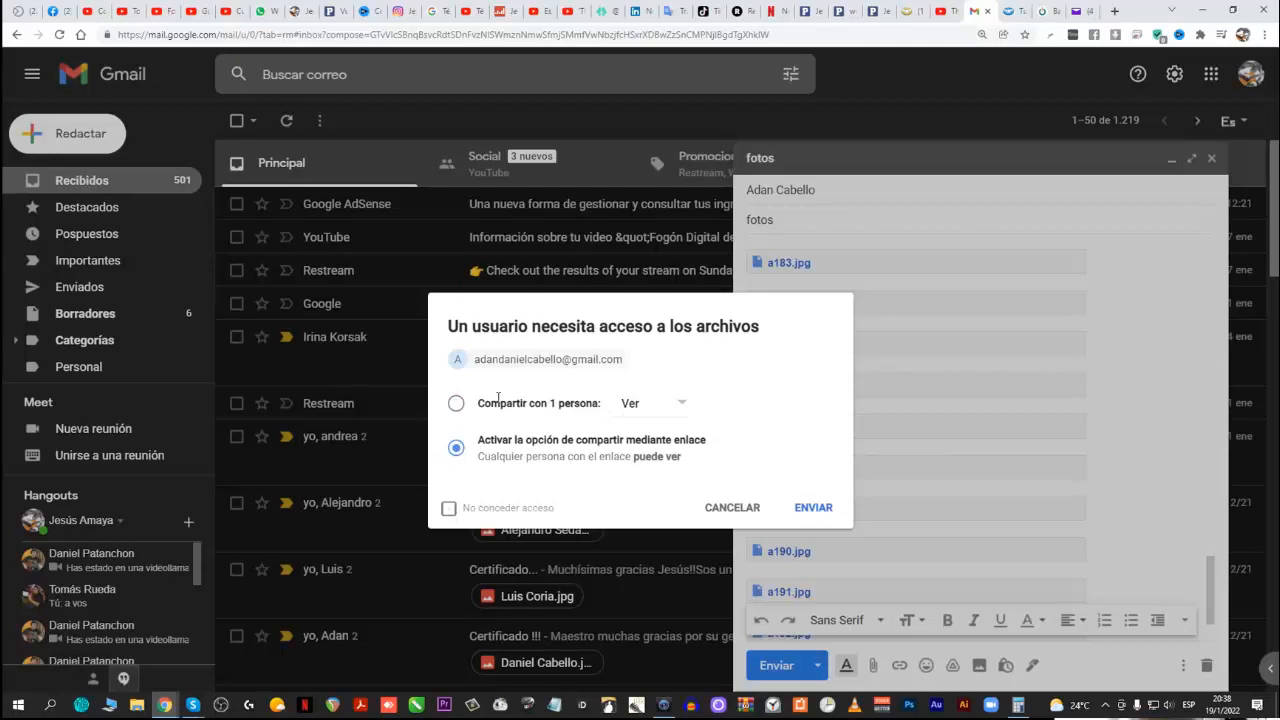
click(456, 404)
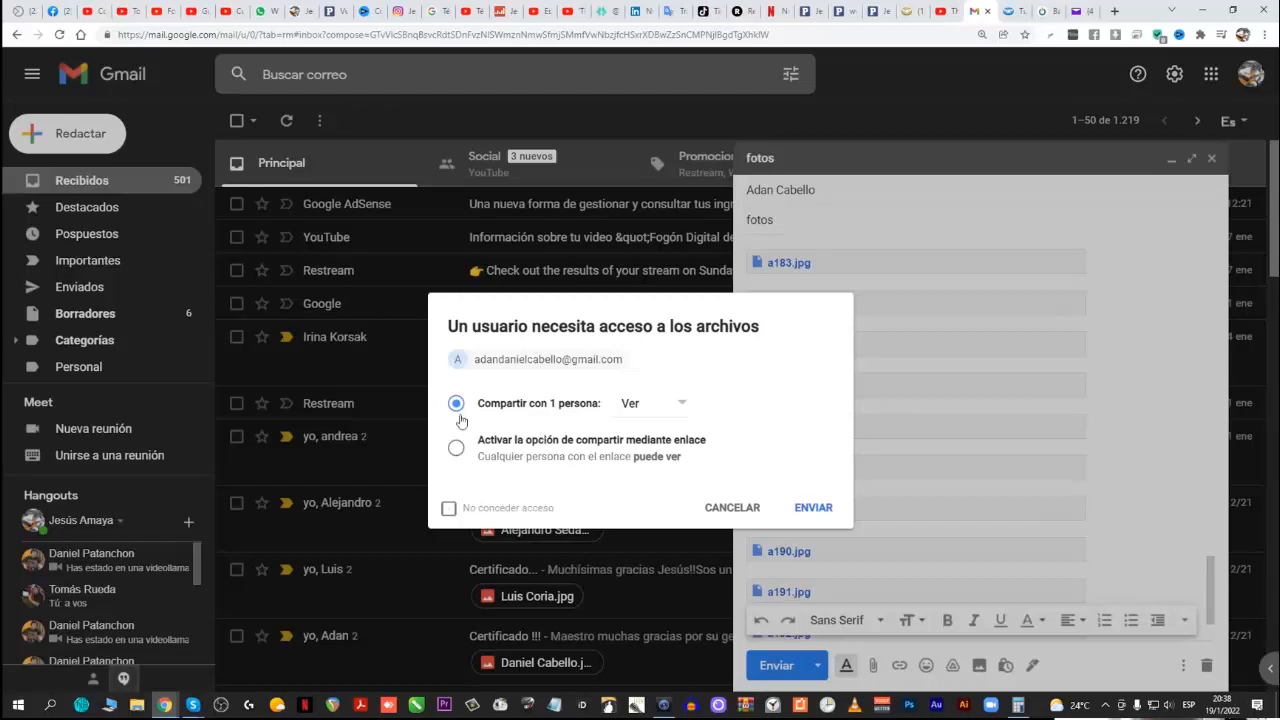
click(456, 448)
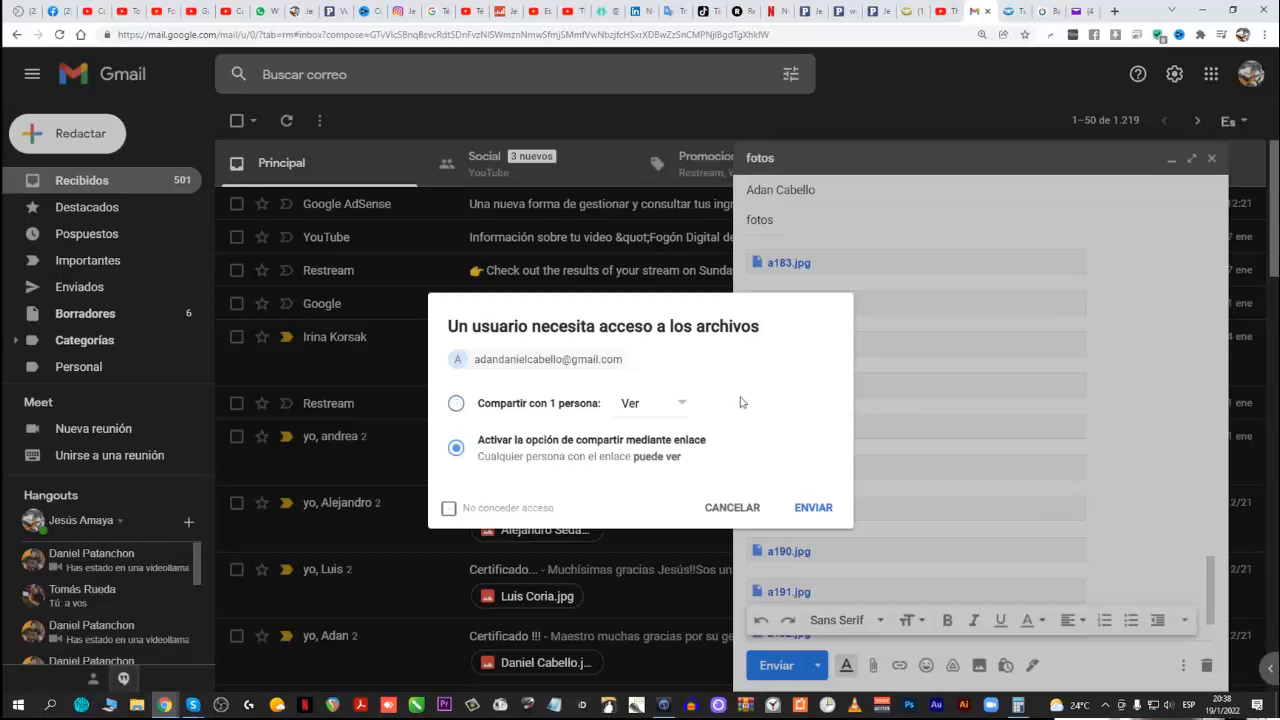
mouse_move(684, 458)
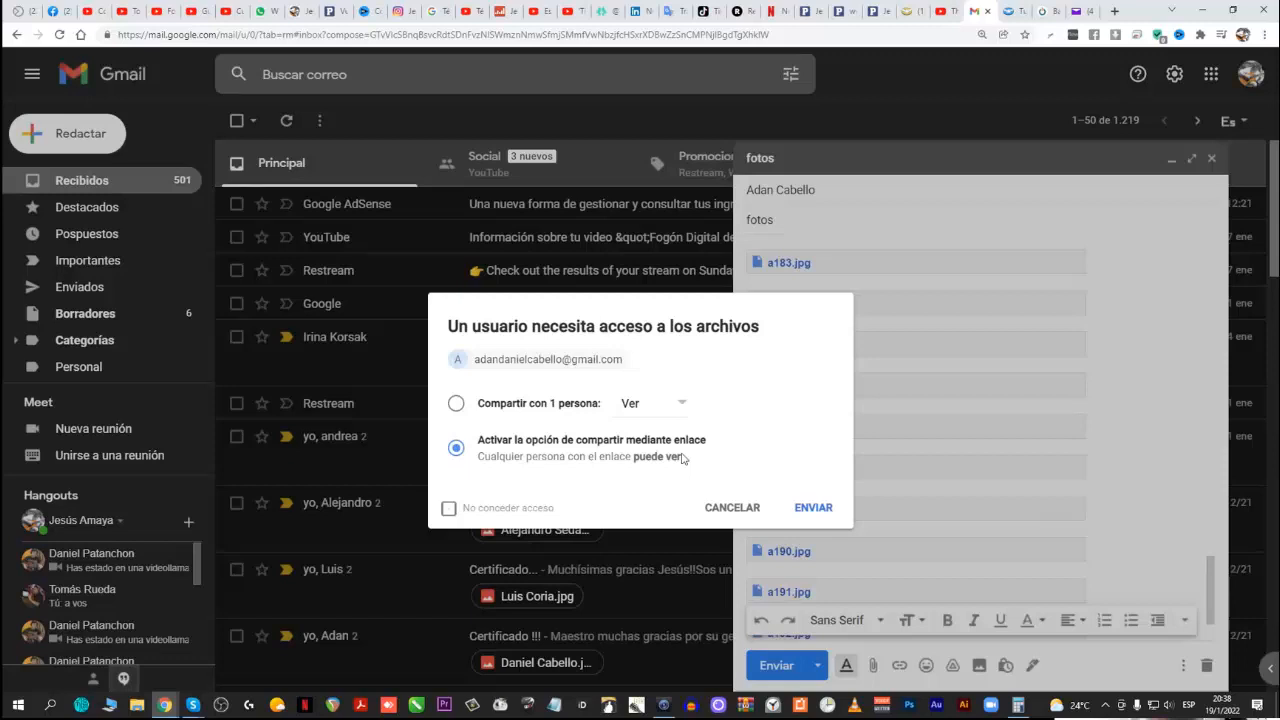
mouse_move(724, 452)
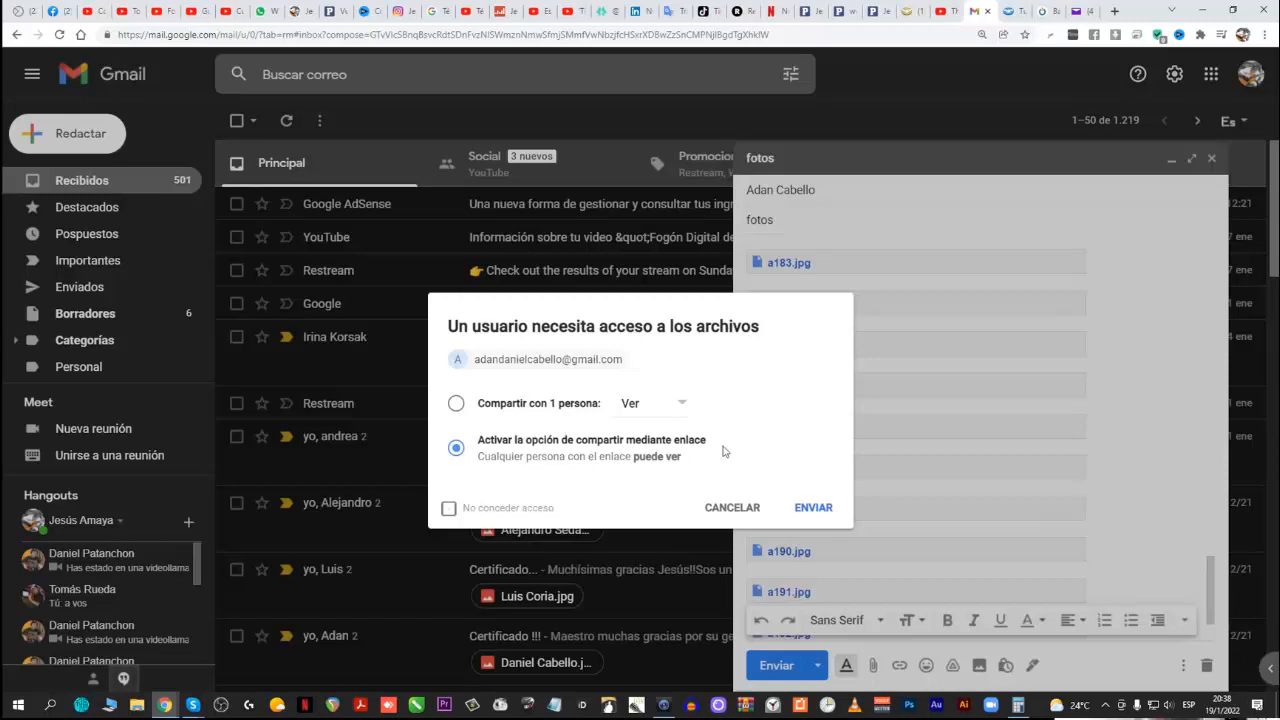
click(812, 508)
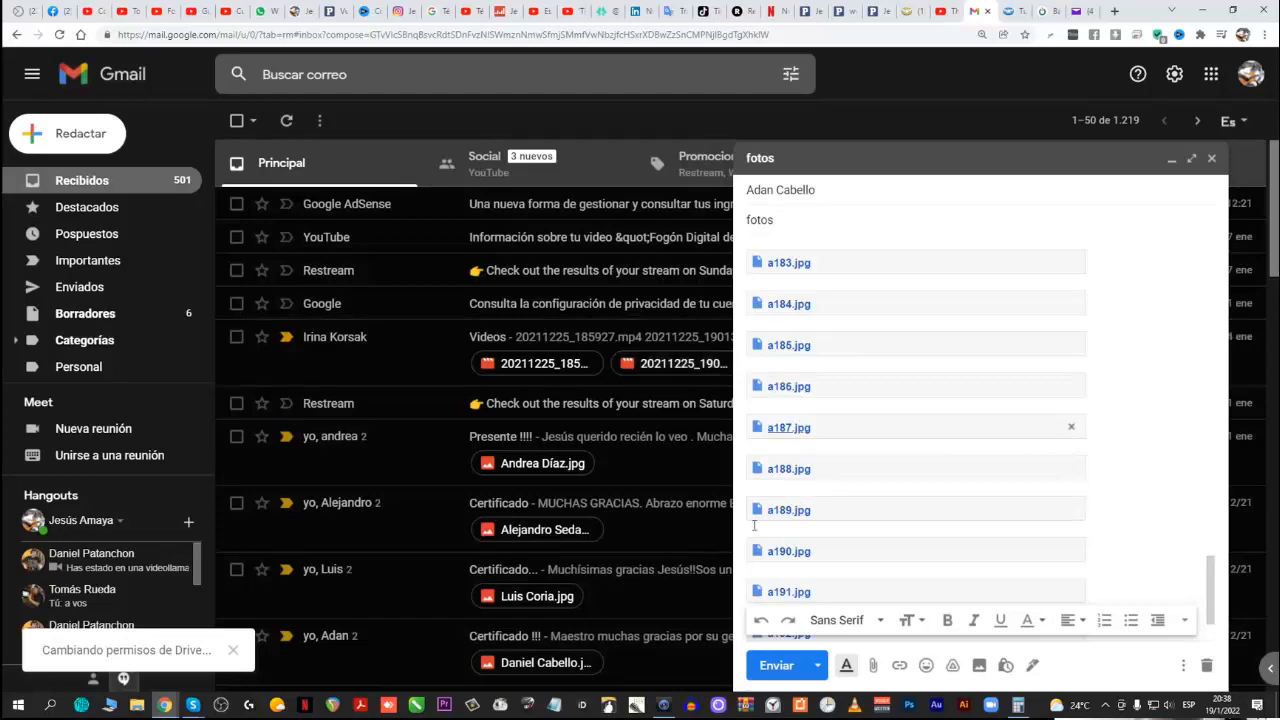
click(776, 664)
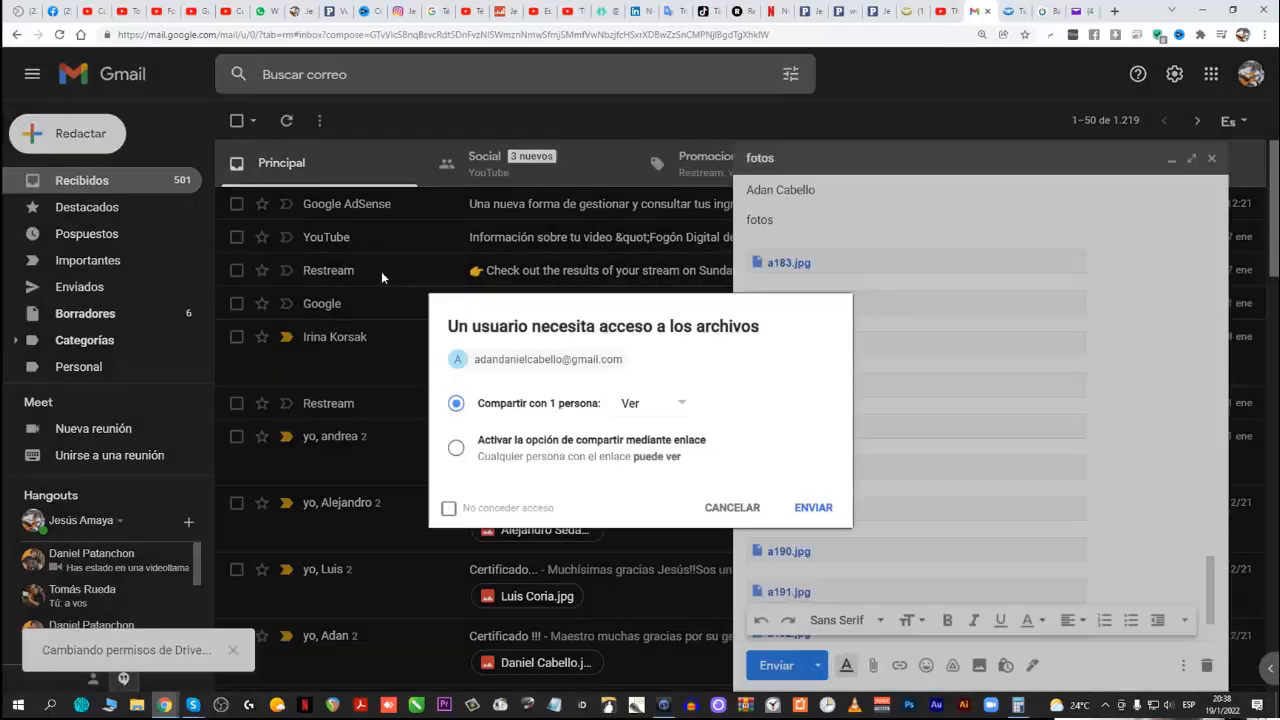
click(456, 448)
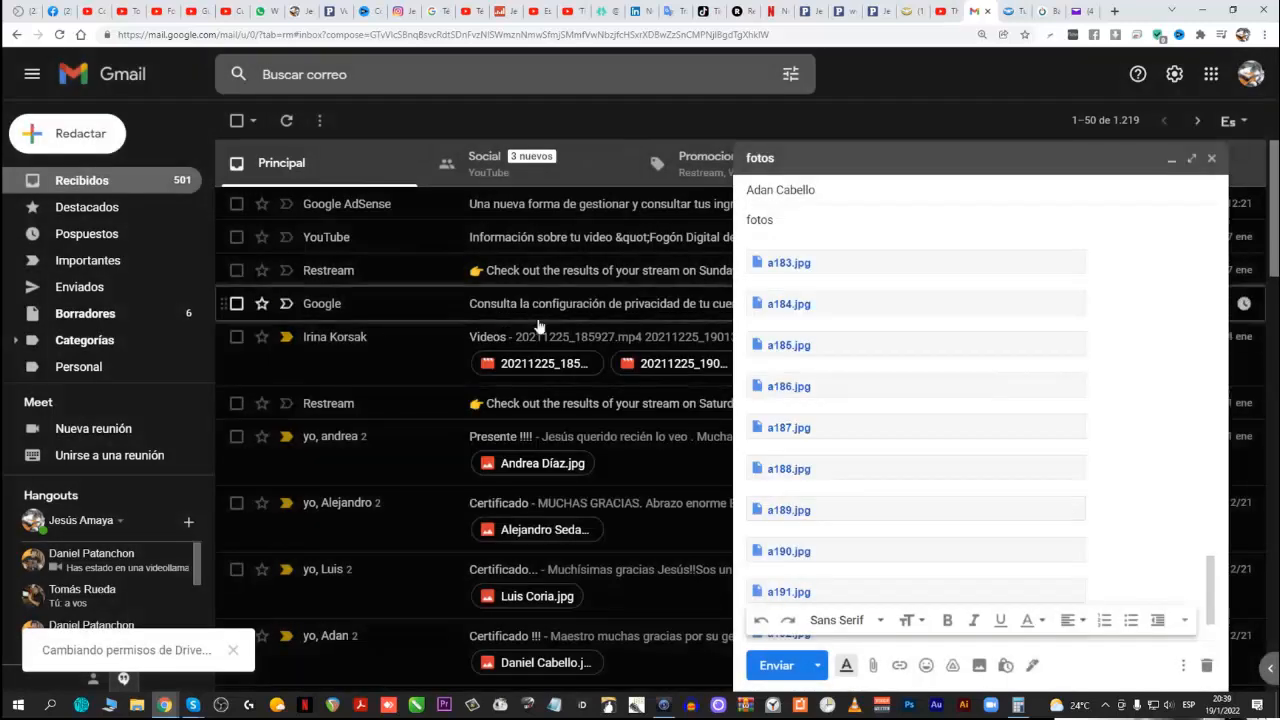
click(776, 664)
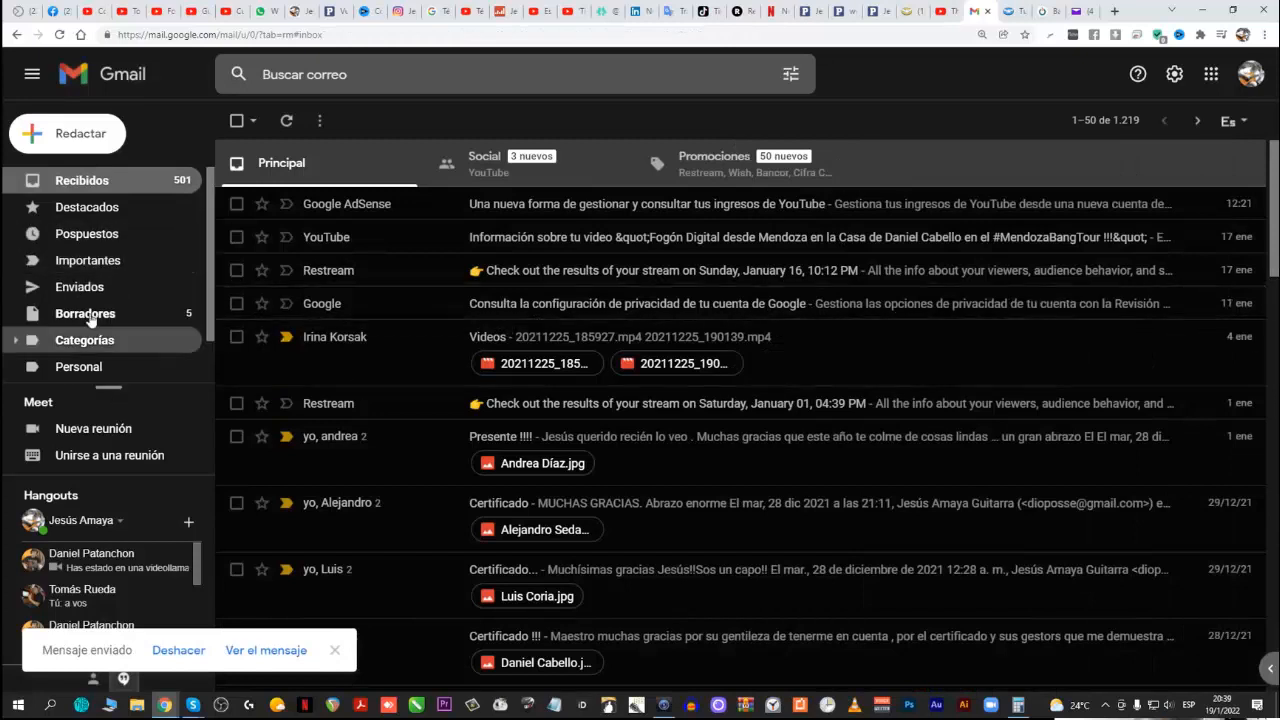
mouse_move(80, 286)
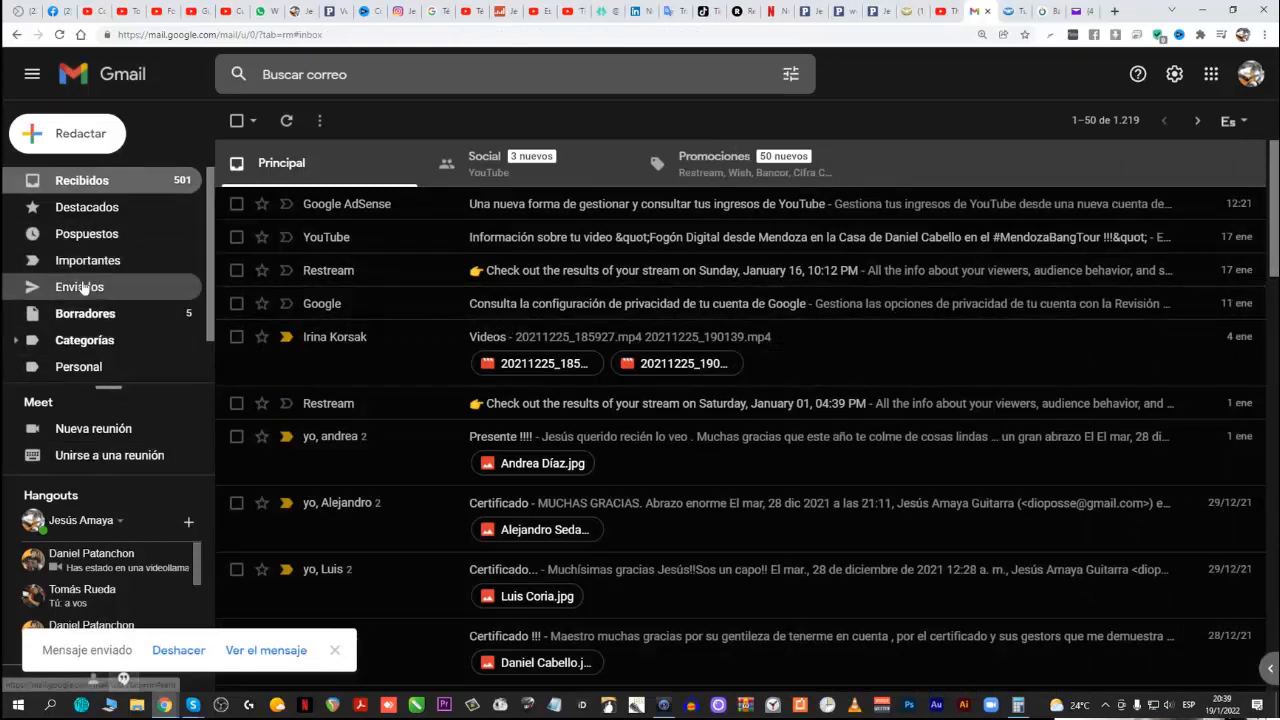
Check the sent fotos message in Enviados and its 57 Drive photo thumbnails
click(80, 286)
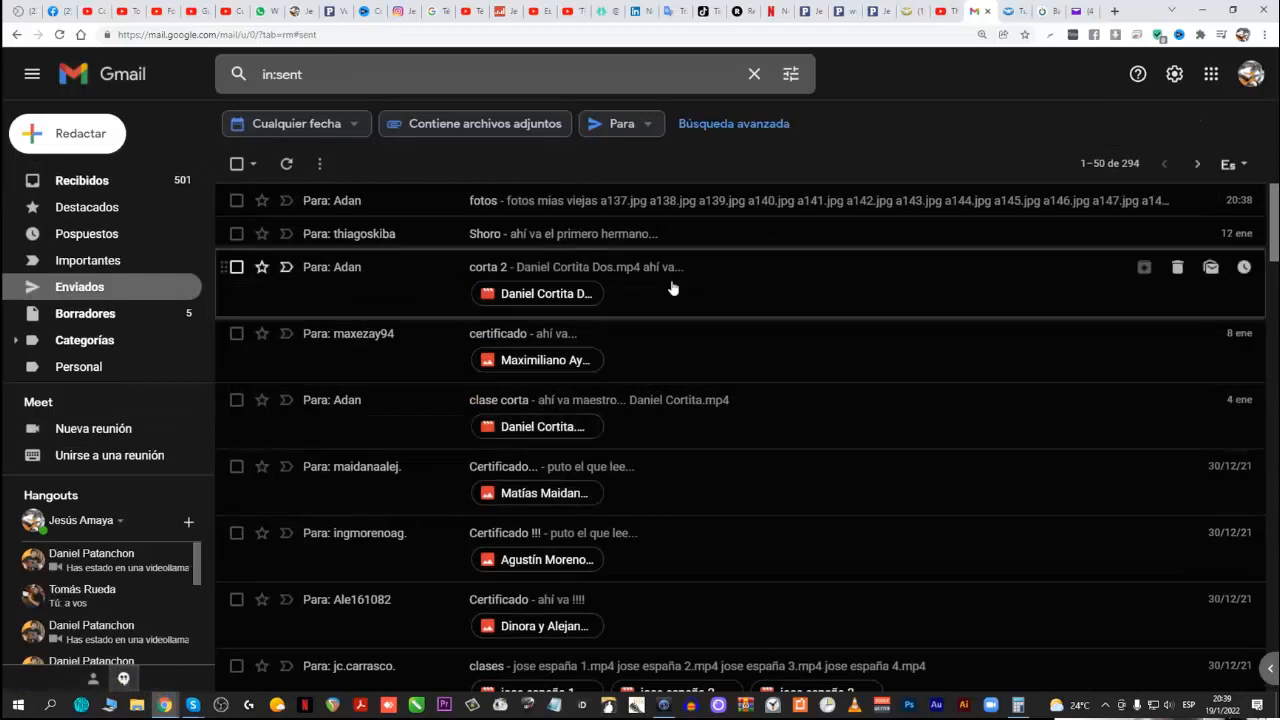
mouse_move(610, 200)
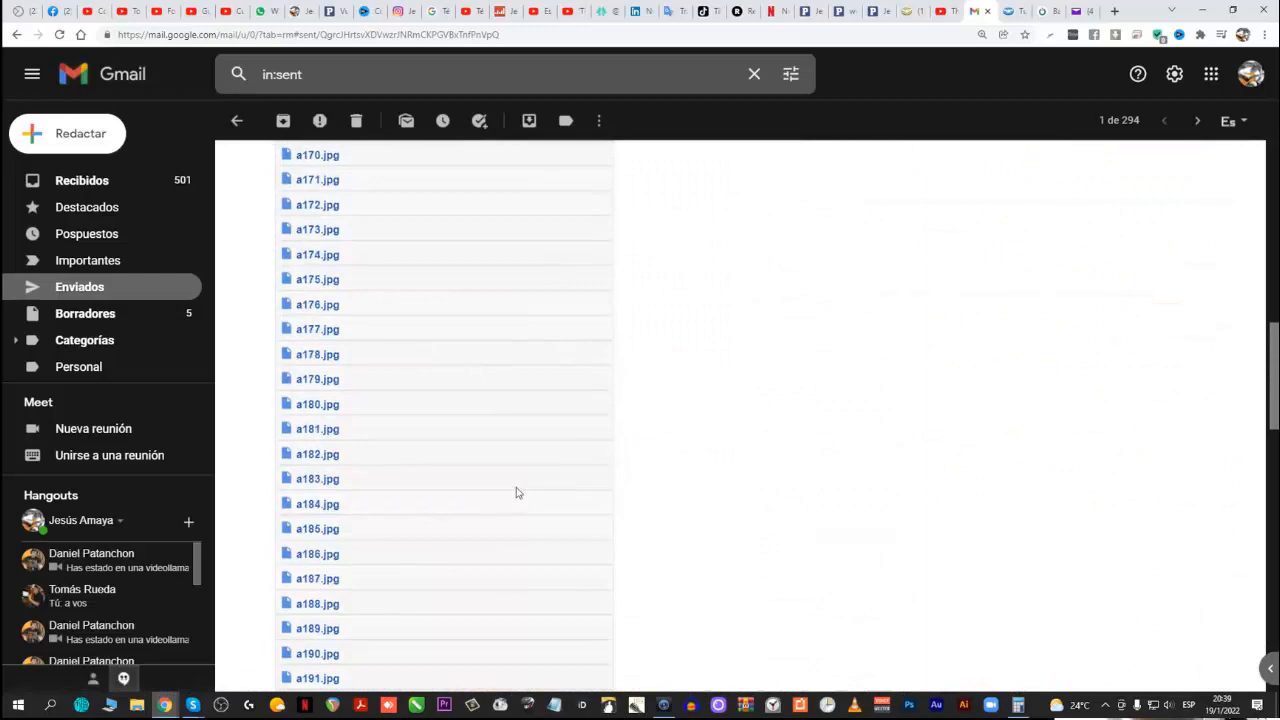
scroll(down, 3)
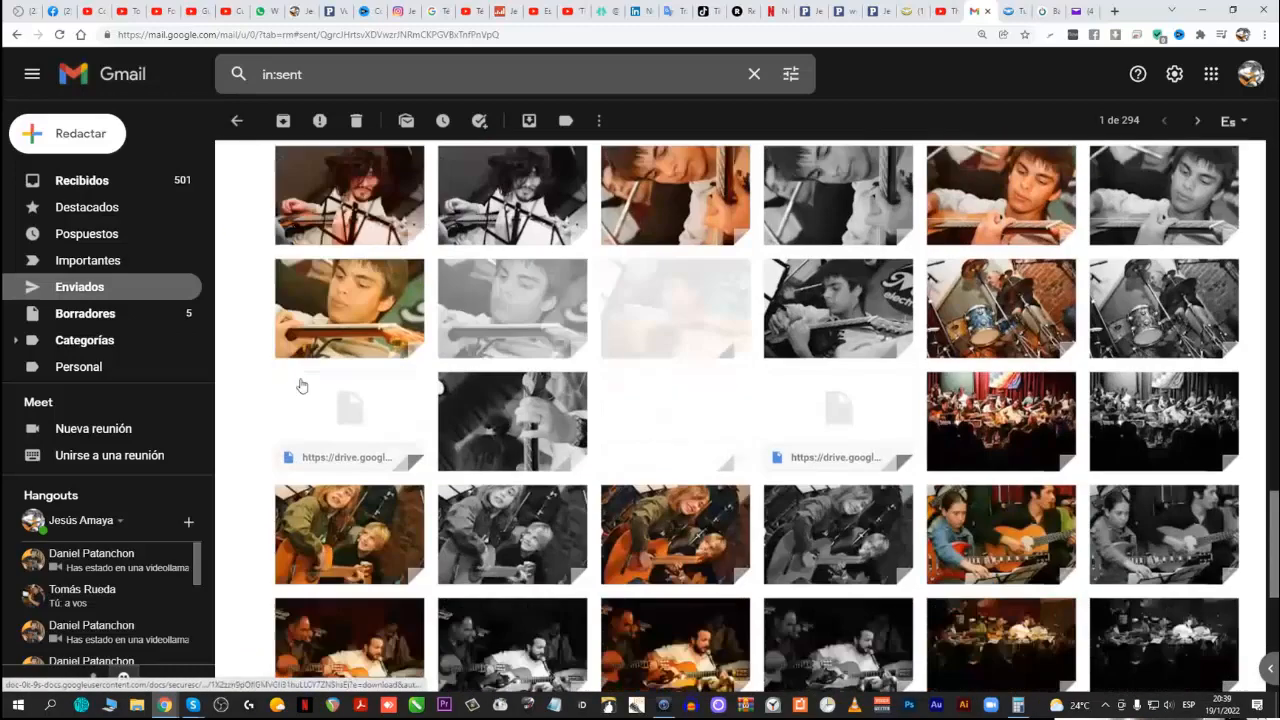
scroll(down, 3)
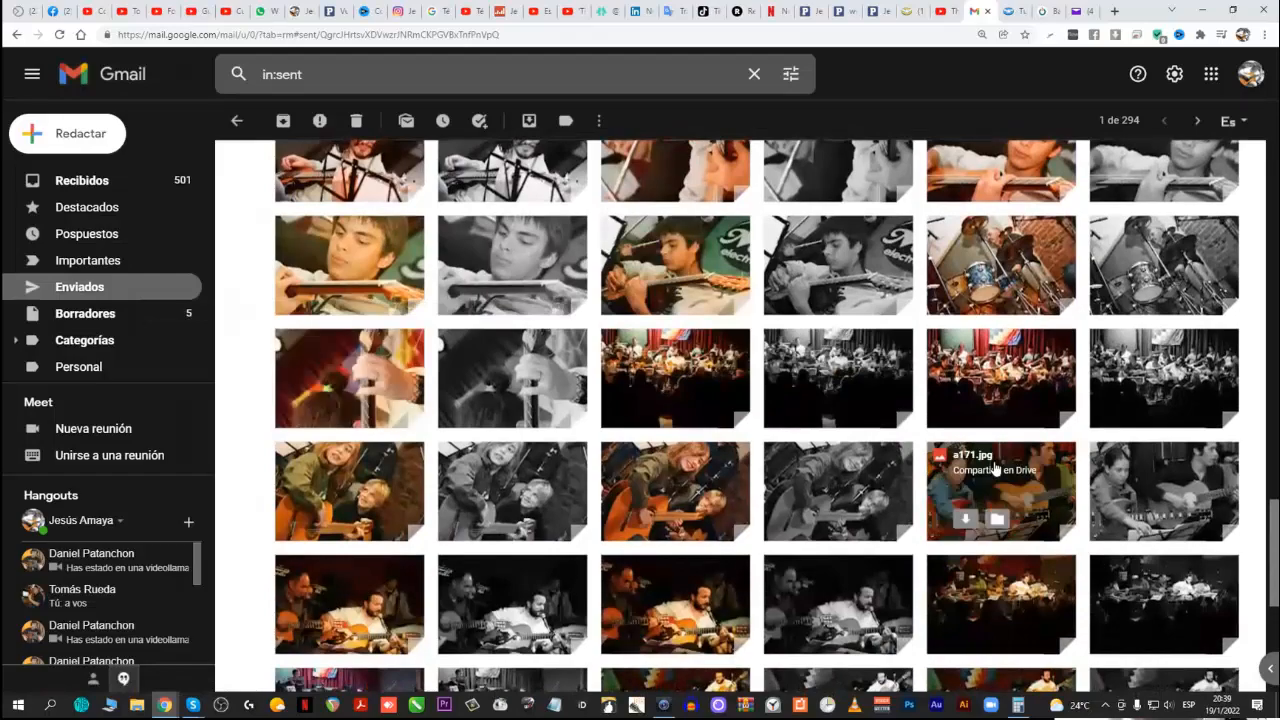
scroll(down, 3)
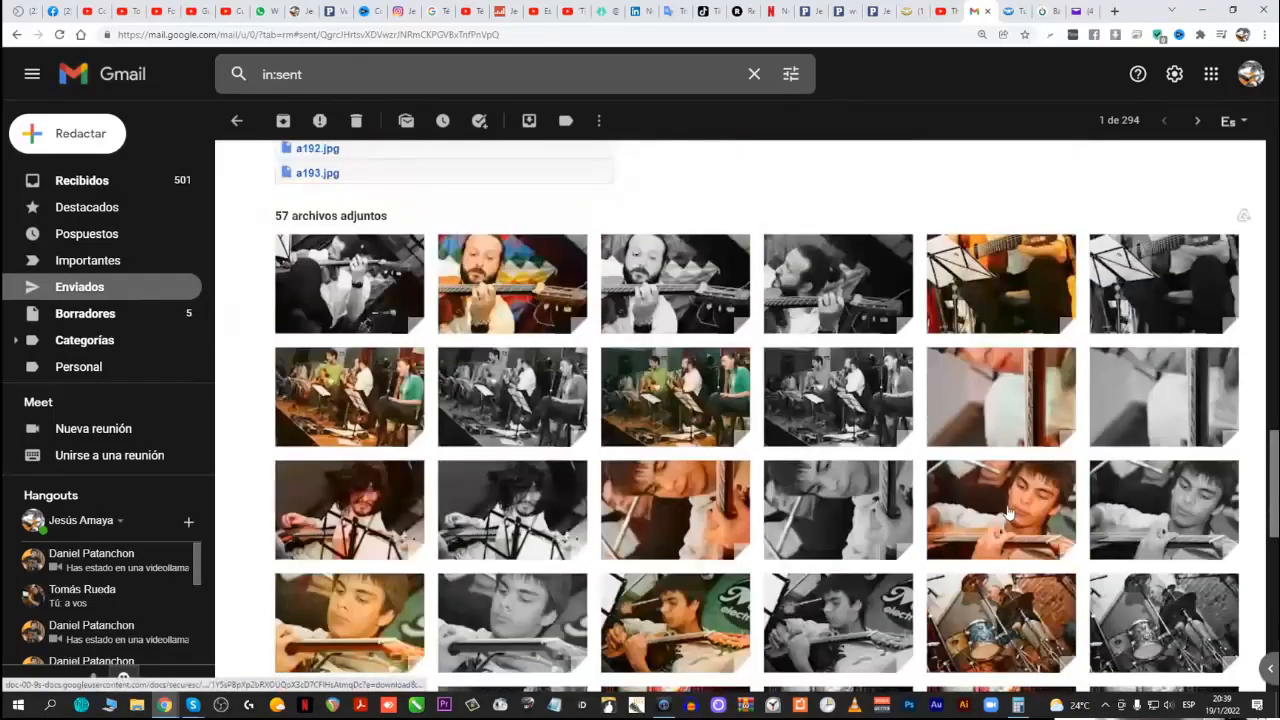
scroll(up, 3)
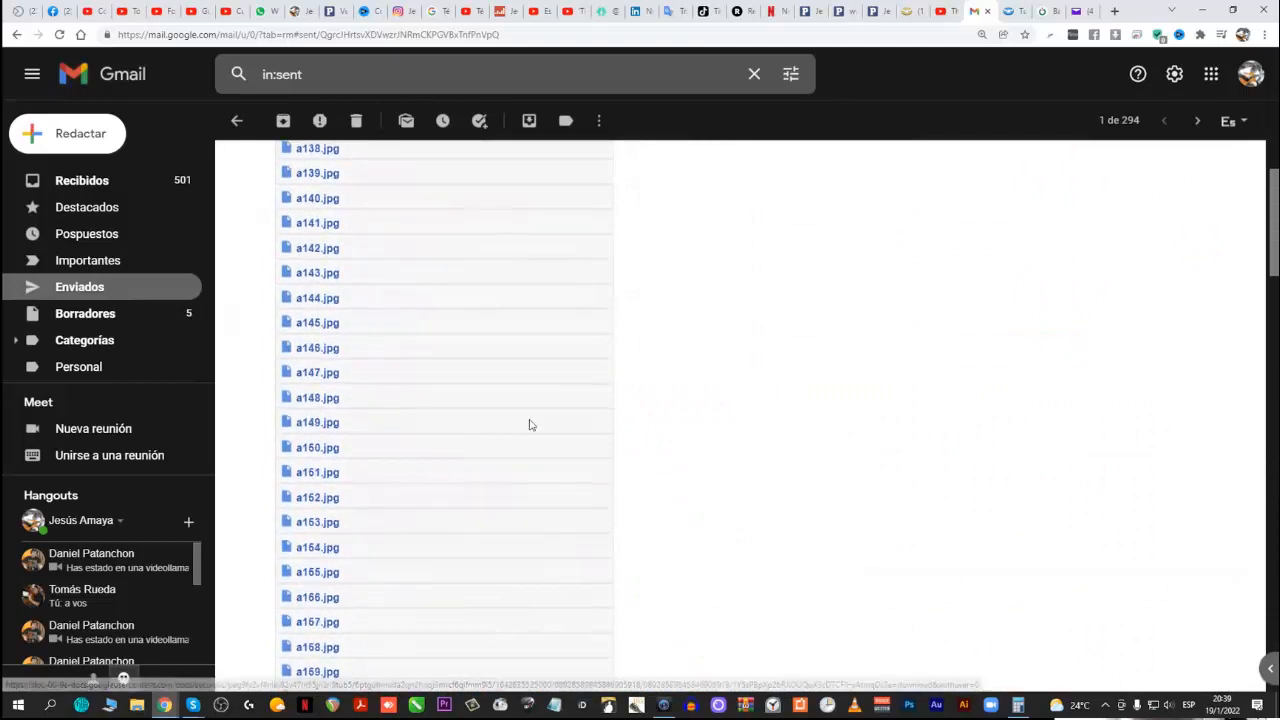
scroll(up, 3)
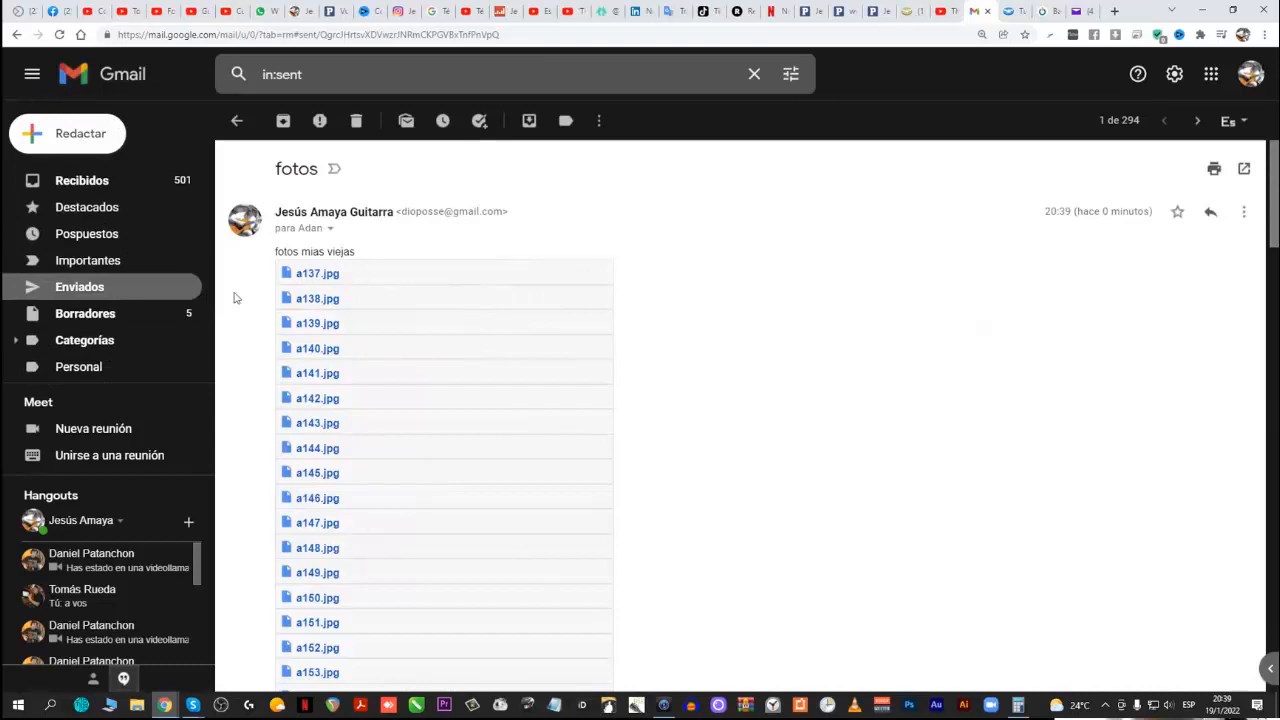
mouse_move(604, 300)
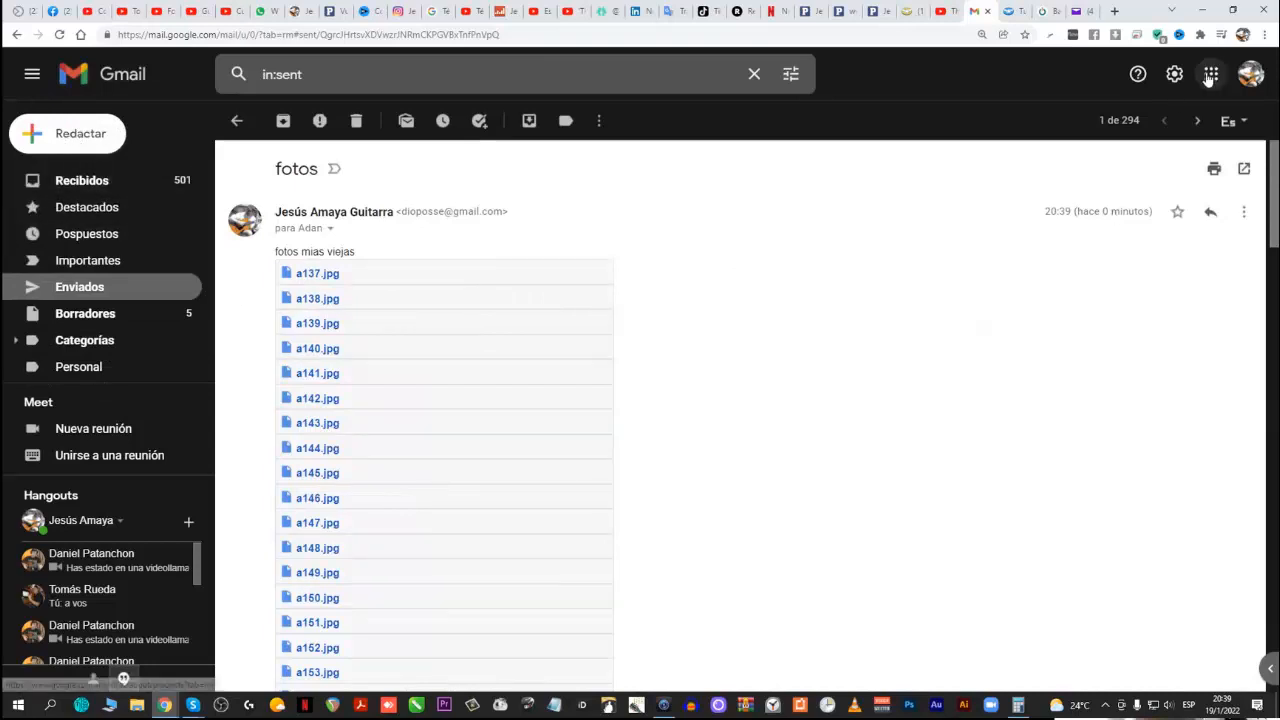
Go to Google Drive from the apps menu and look through My Drive's uploaded photos
click(1210, 74)
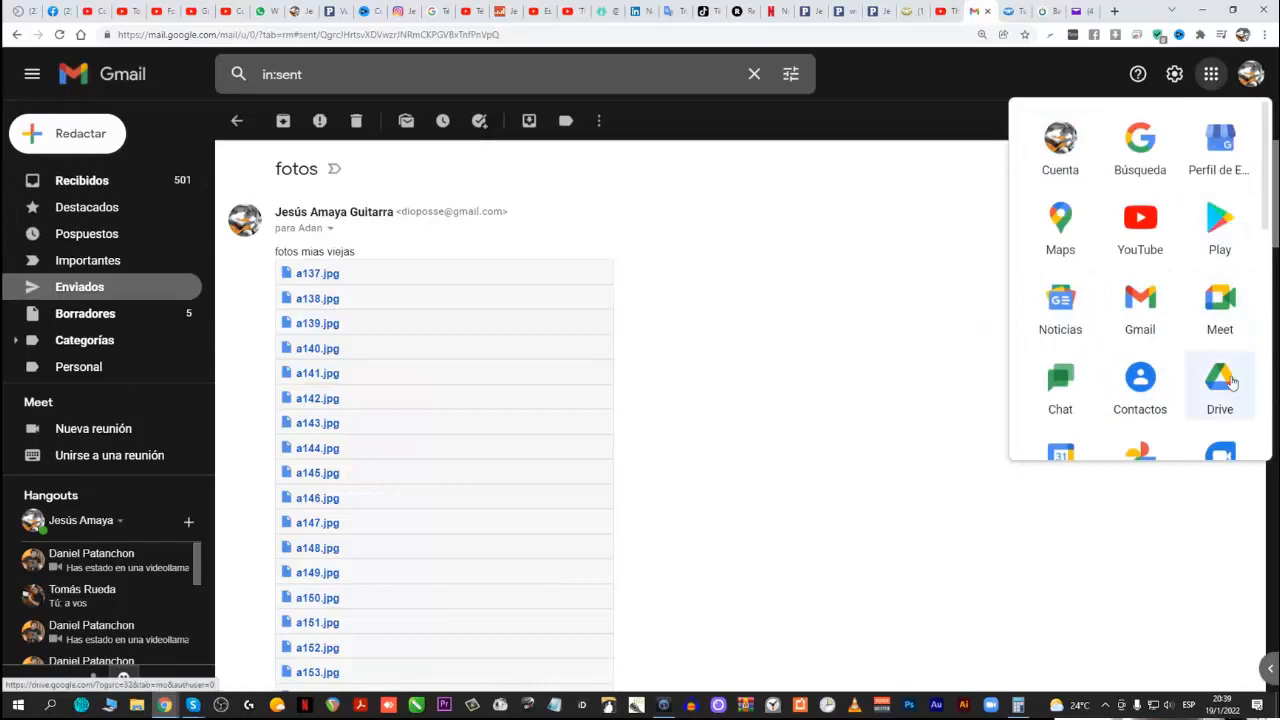
click(1220, 384)
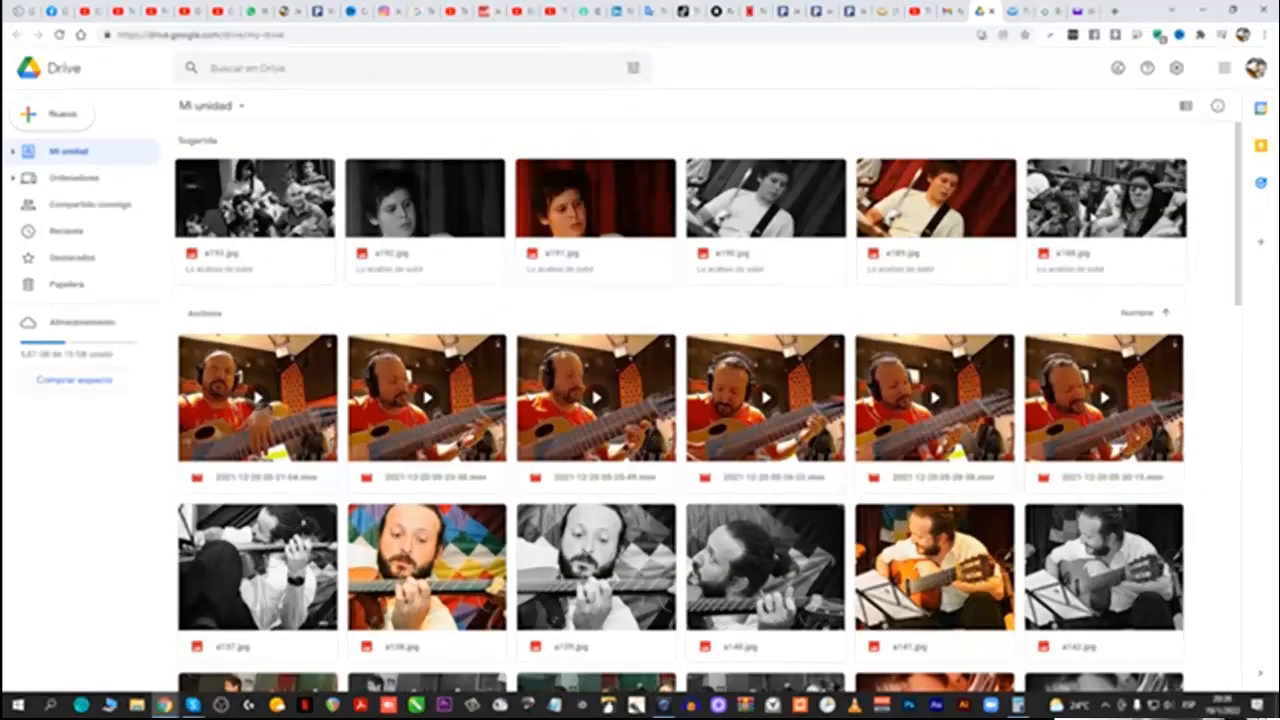
scroll(down, 3)
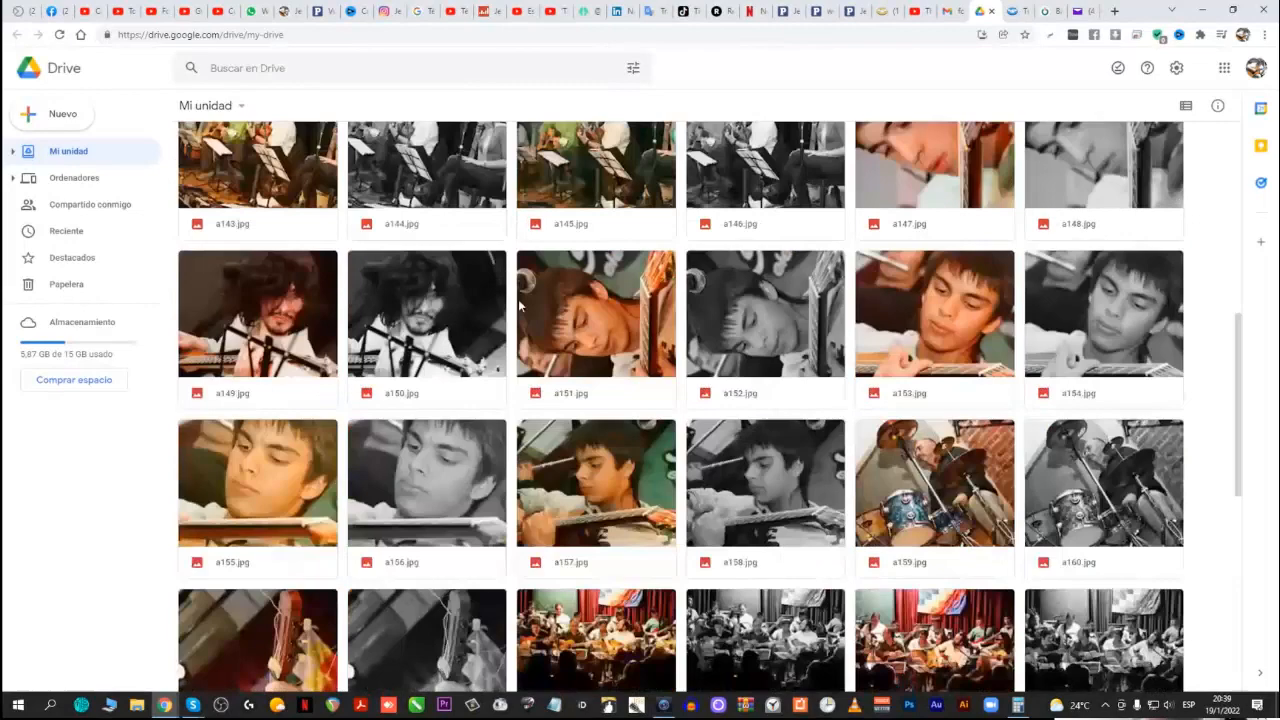
scroll(down, 3)
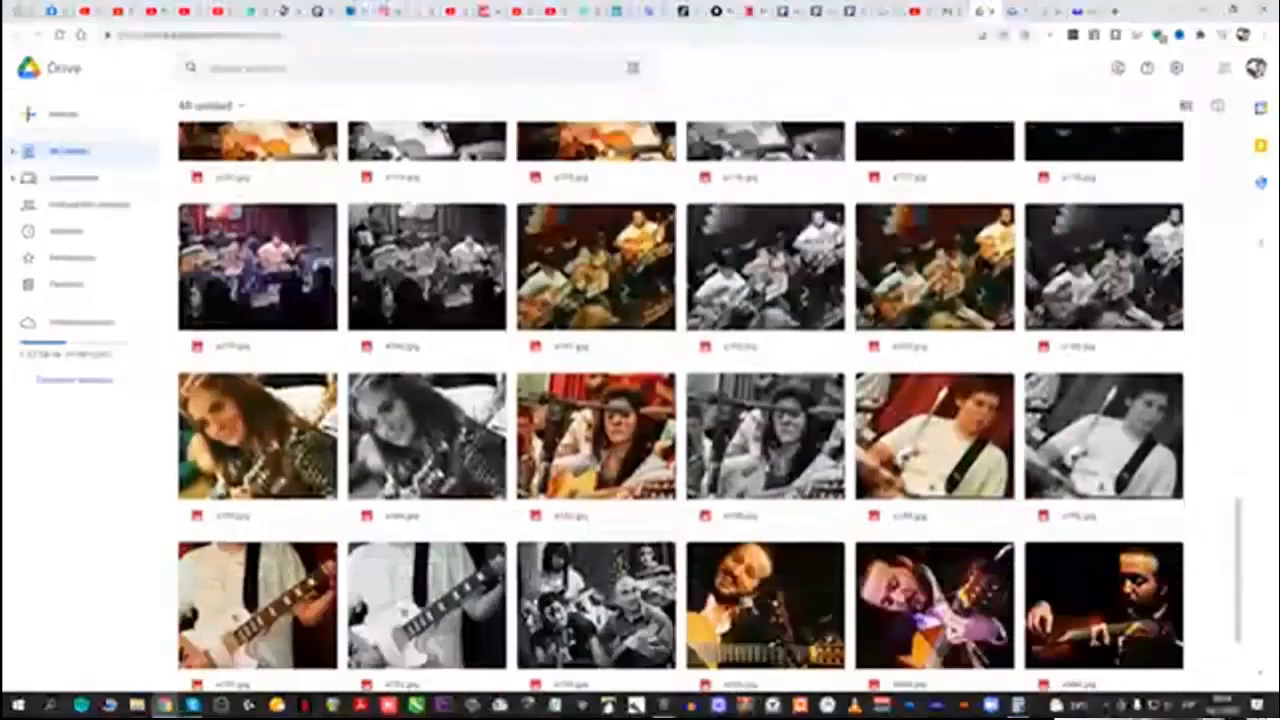
scroll(down, 3)
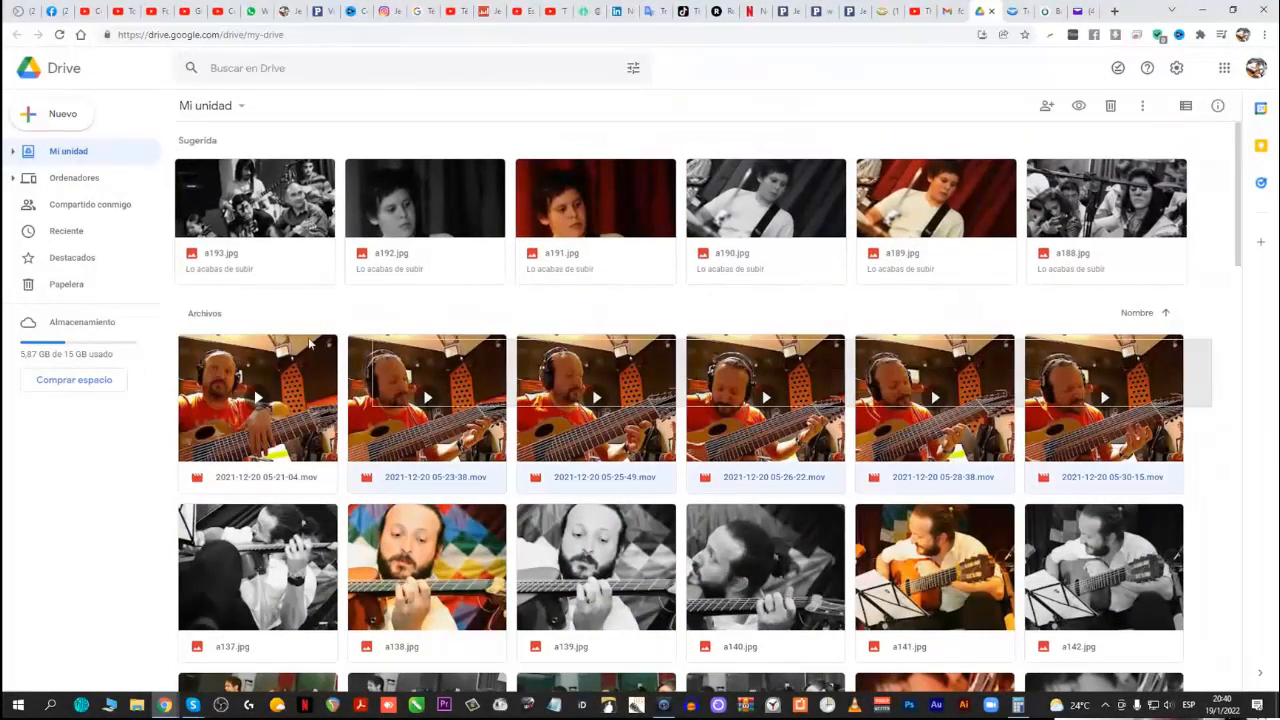
Move the first group of selected photos to the trash with Quitar
right_click(256, 396)
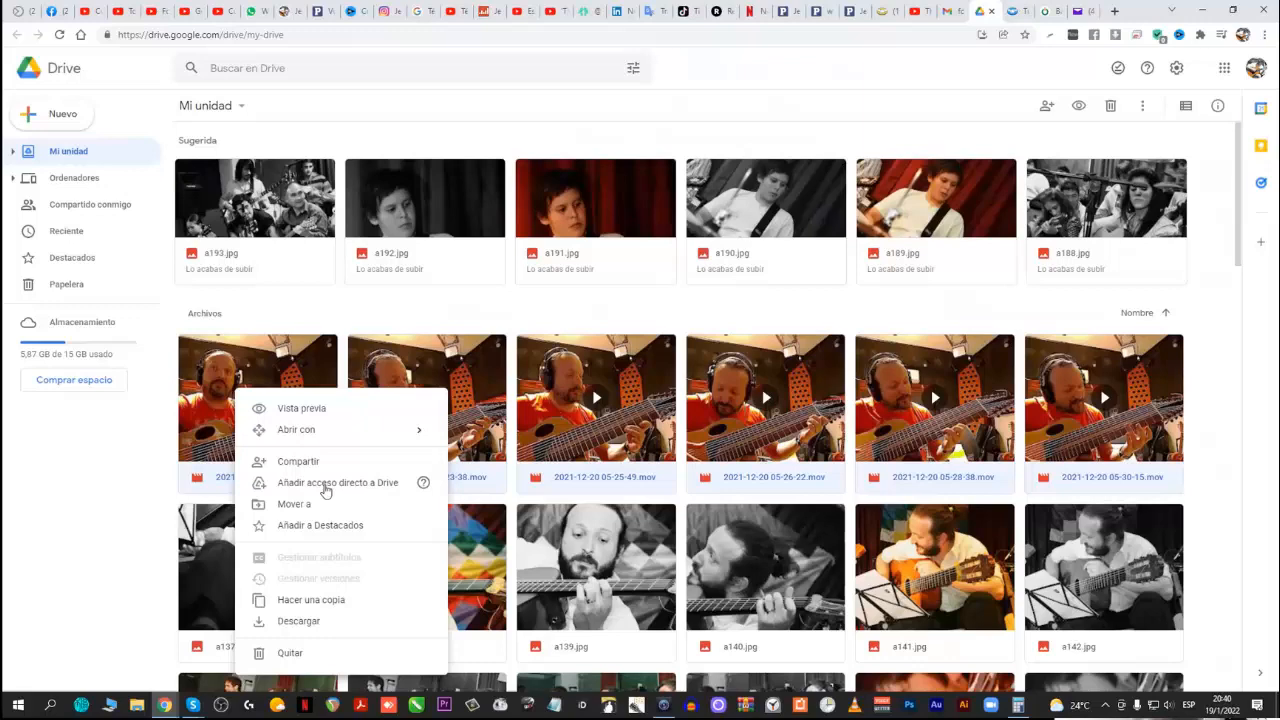
click(288, 652)
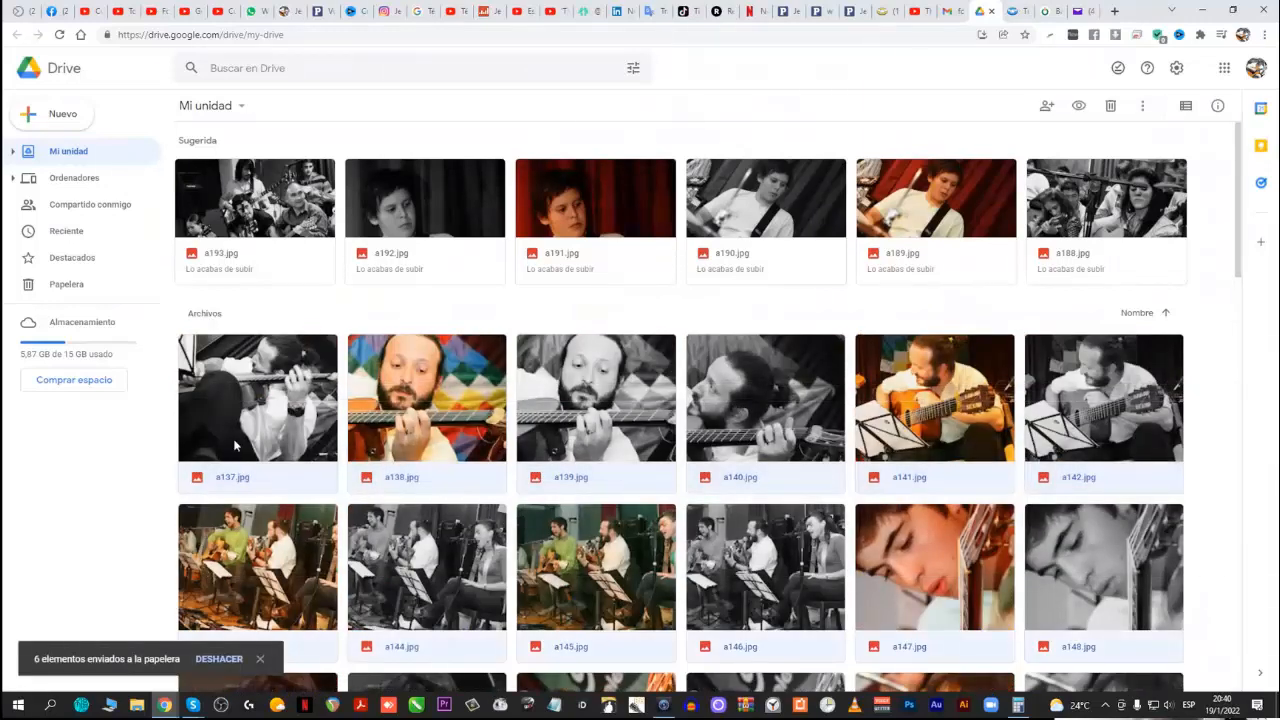
mouse_move(310, 404)
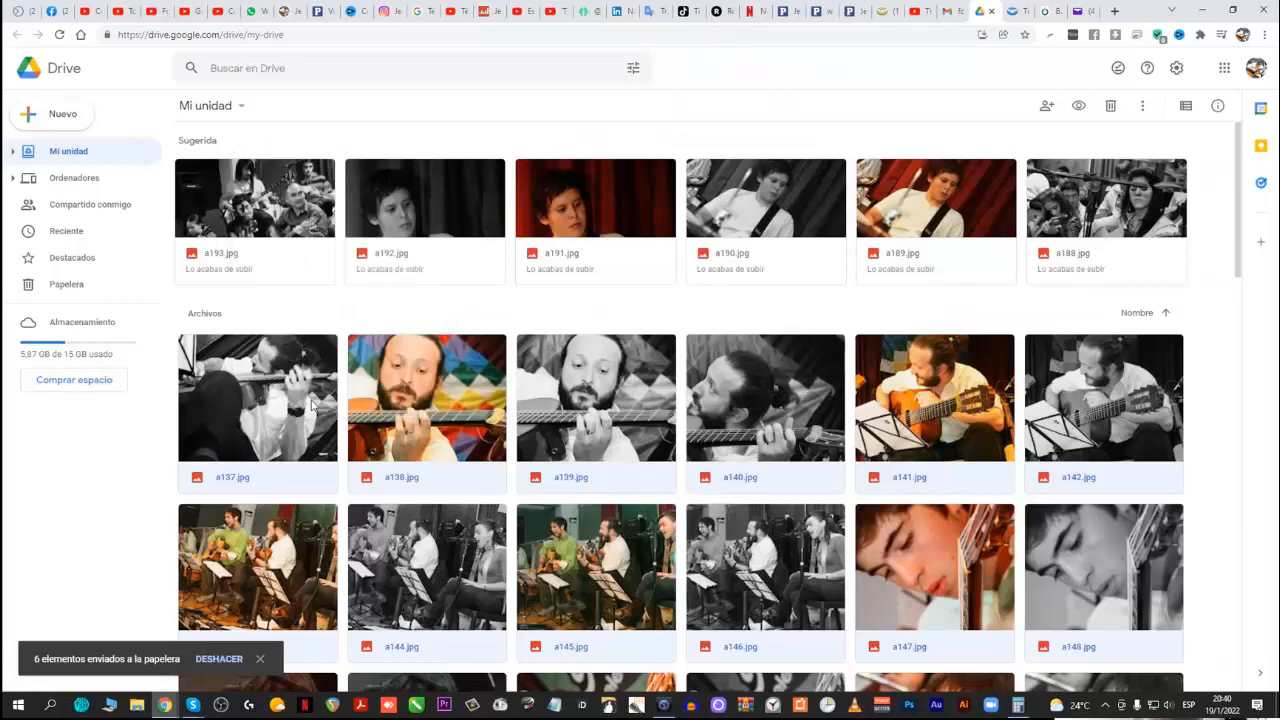
scroll(down, 3)
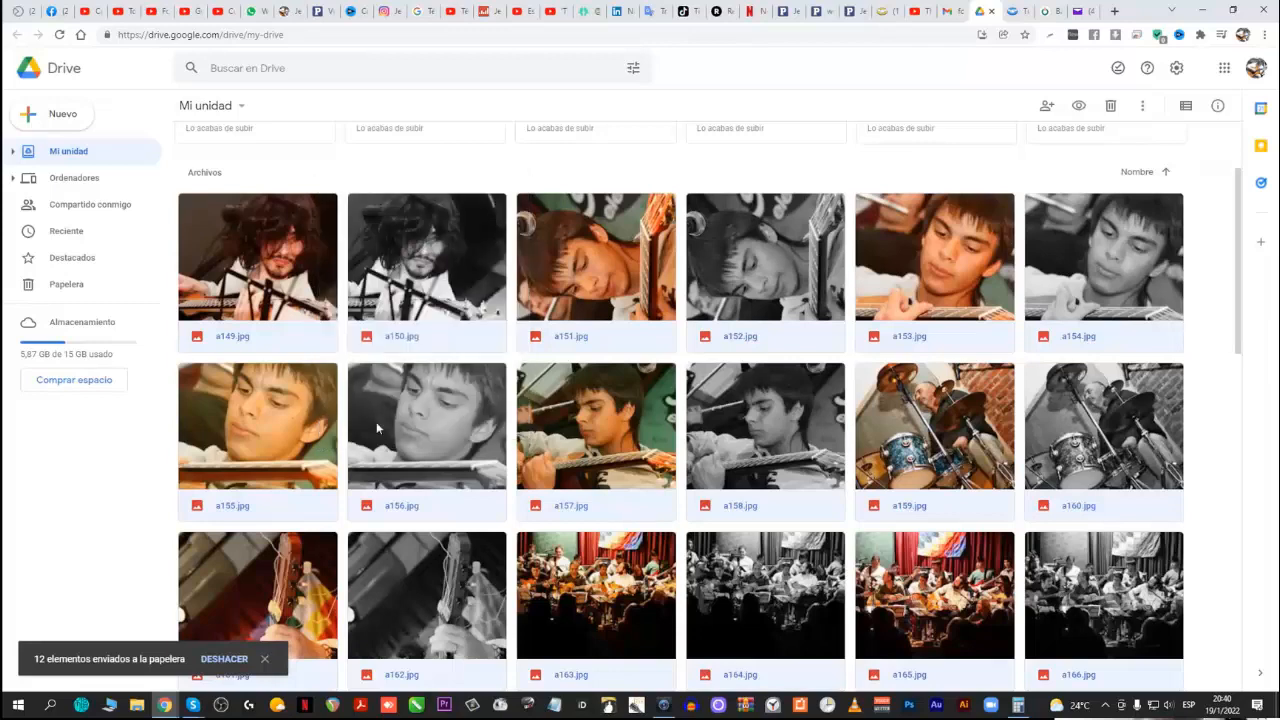
scroll(down, 3)
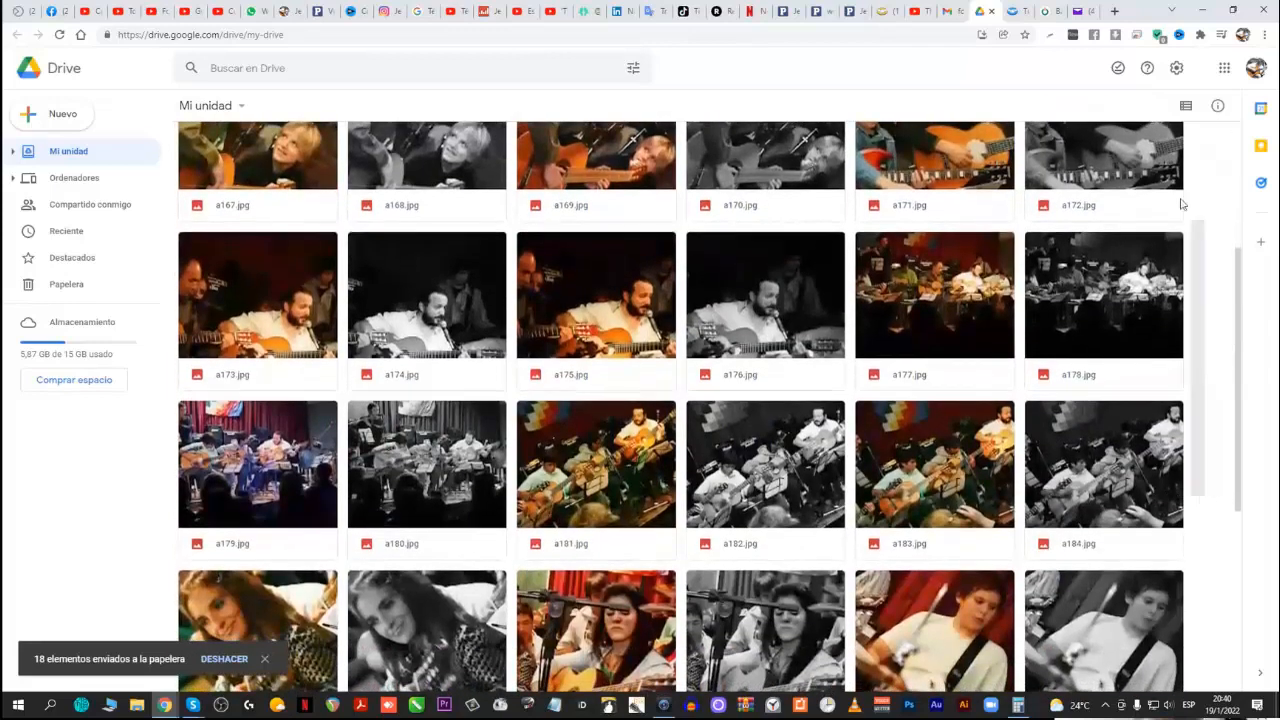
Trash the remaining photos, leaving only the two TRAYECTORIA documents in My Drive
right_click(256, 160)
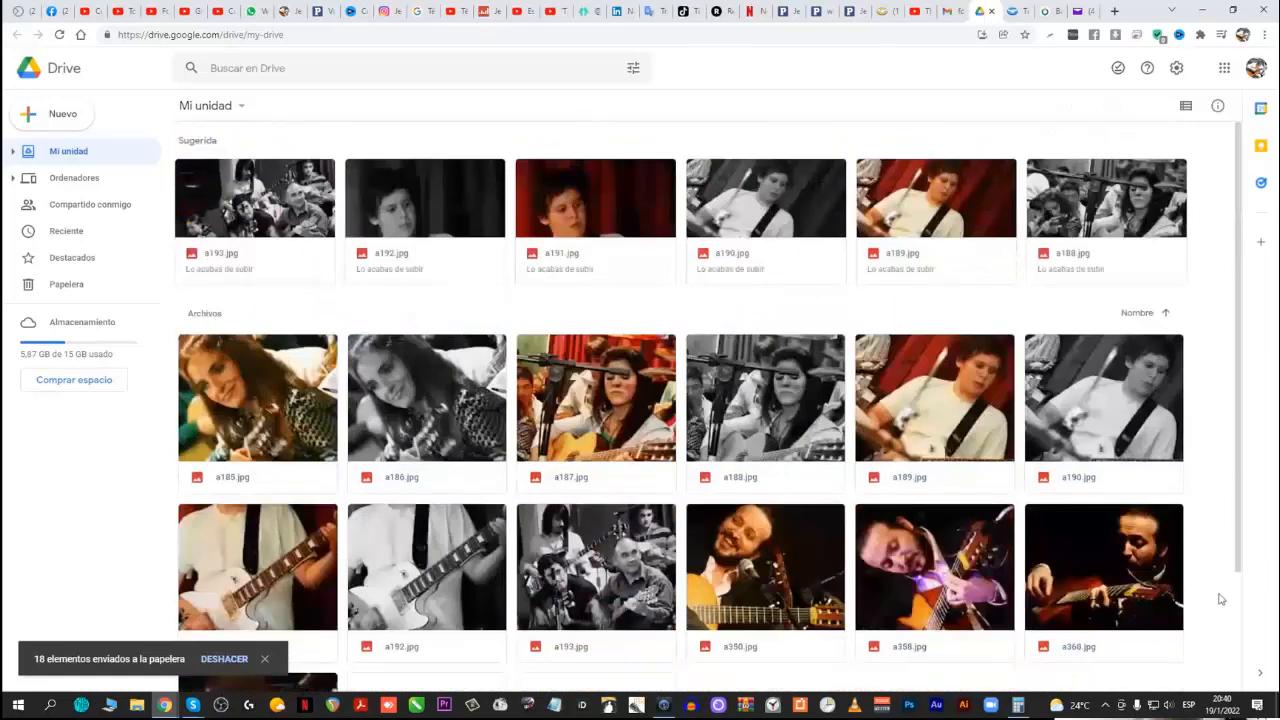
right_click(256, 396)
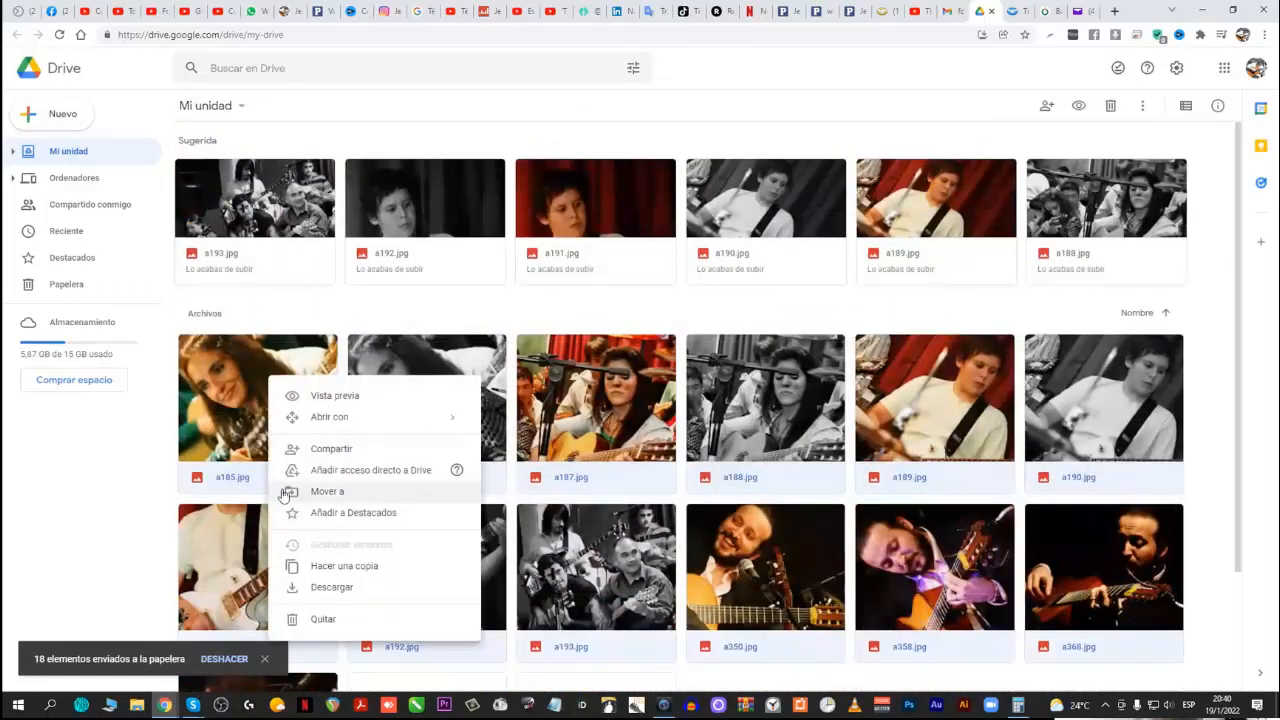
mouse_move(324, 596)
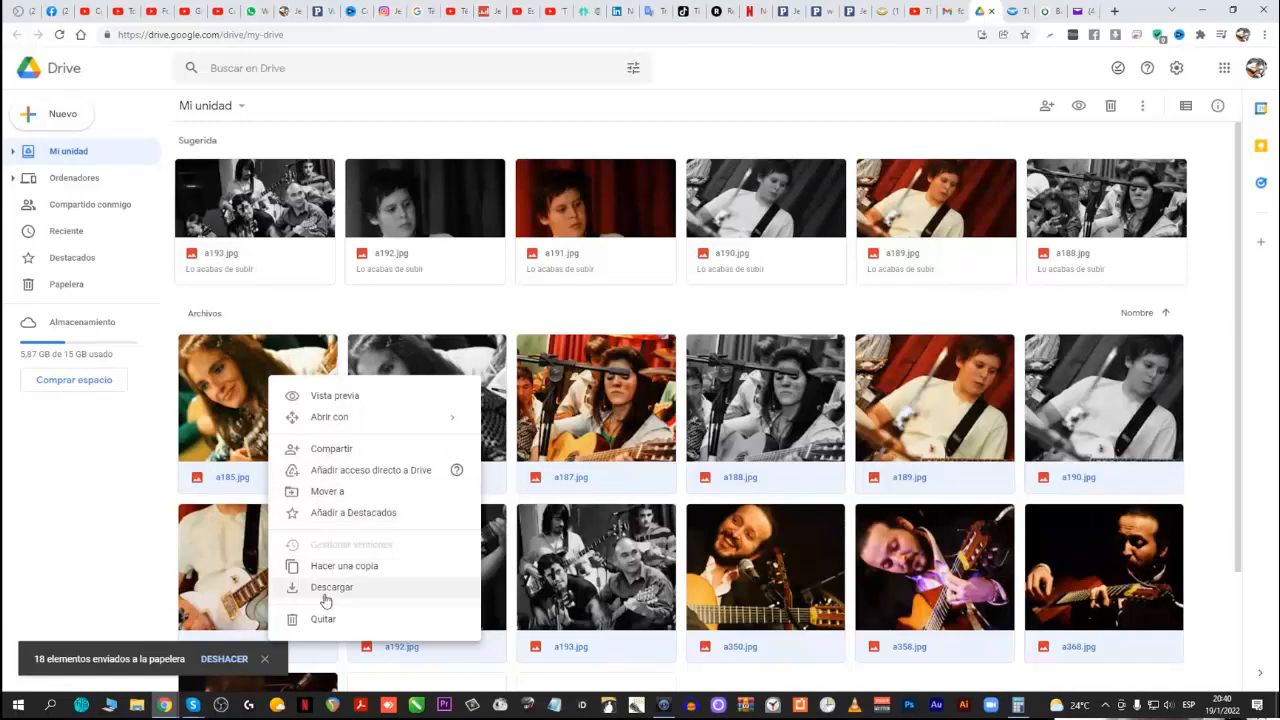
click(324, 618)
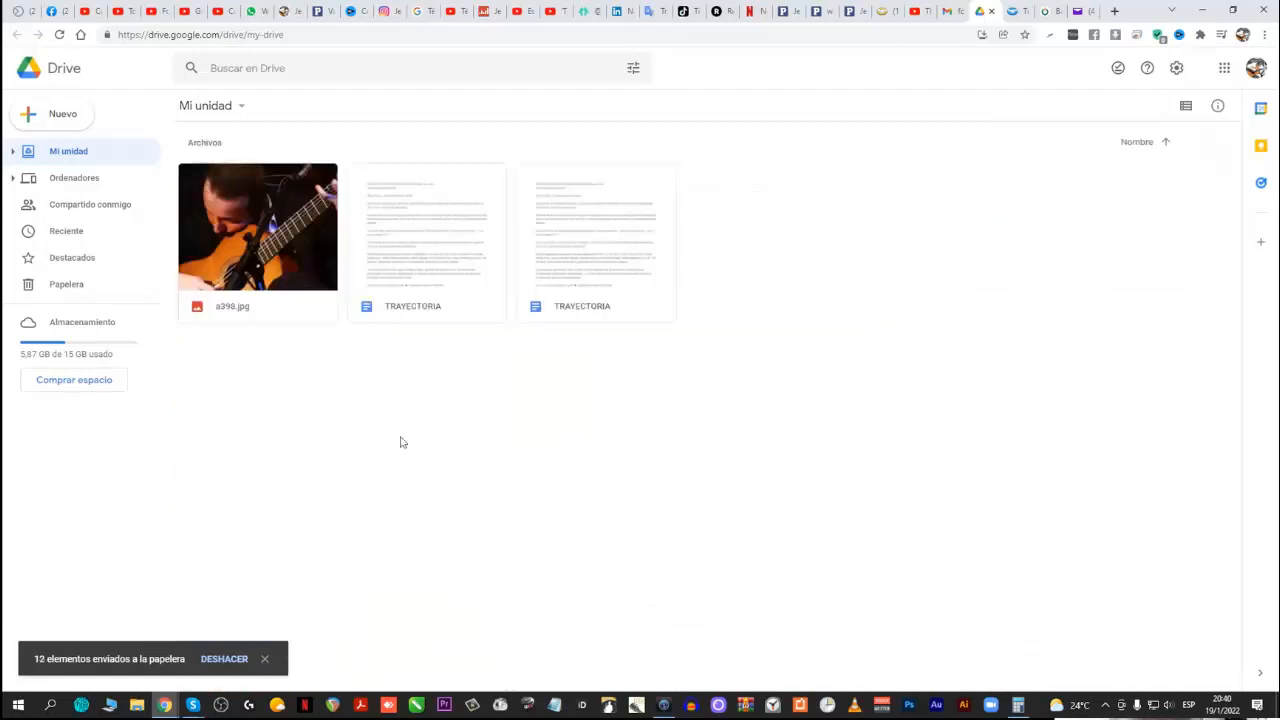
right_click(256, 226)
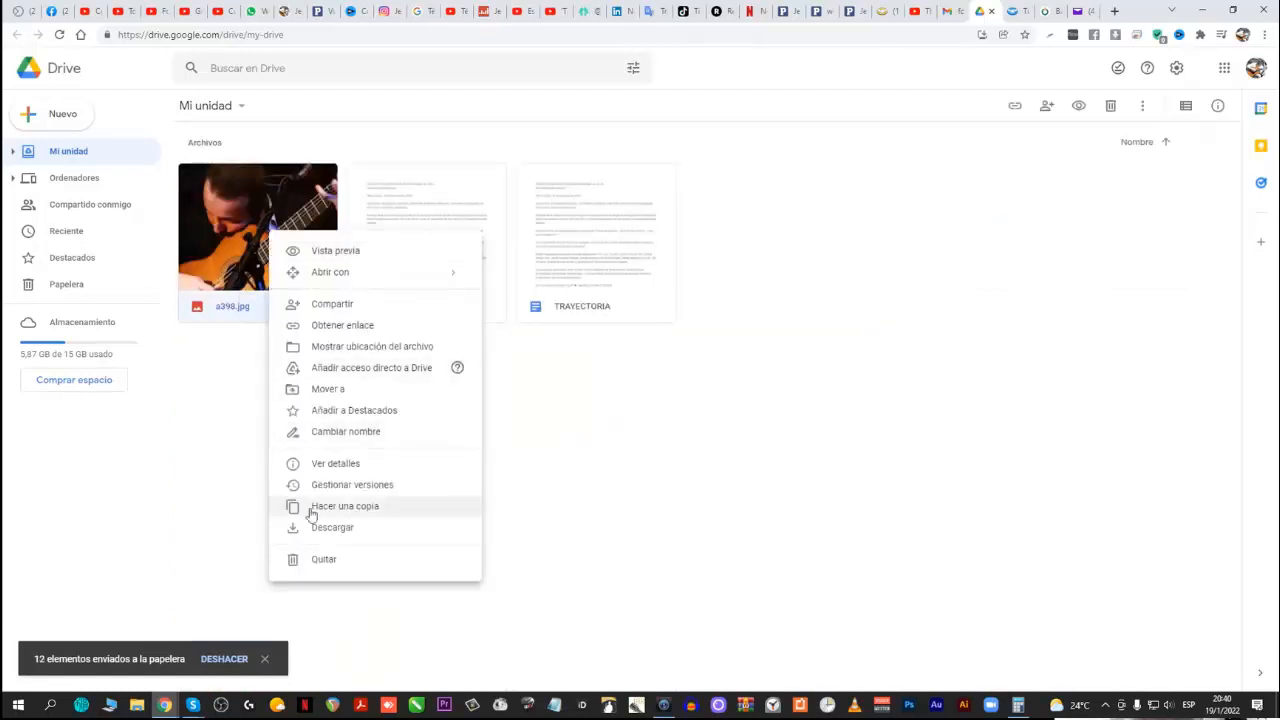
click(324, 560)
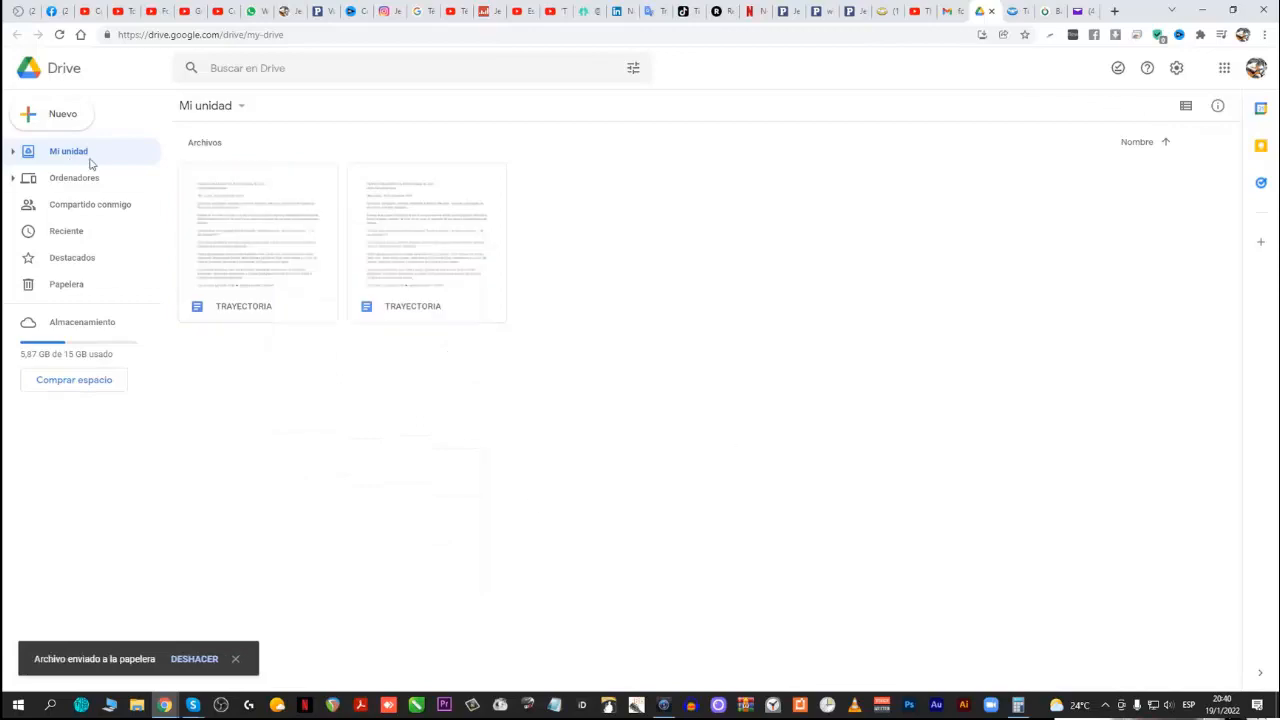
Restore the .mov video from Papelera and permanently delete the 61 trashed photos
click(66, 284)
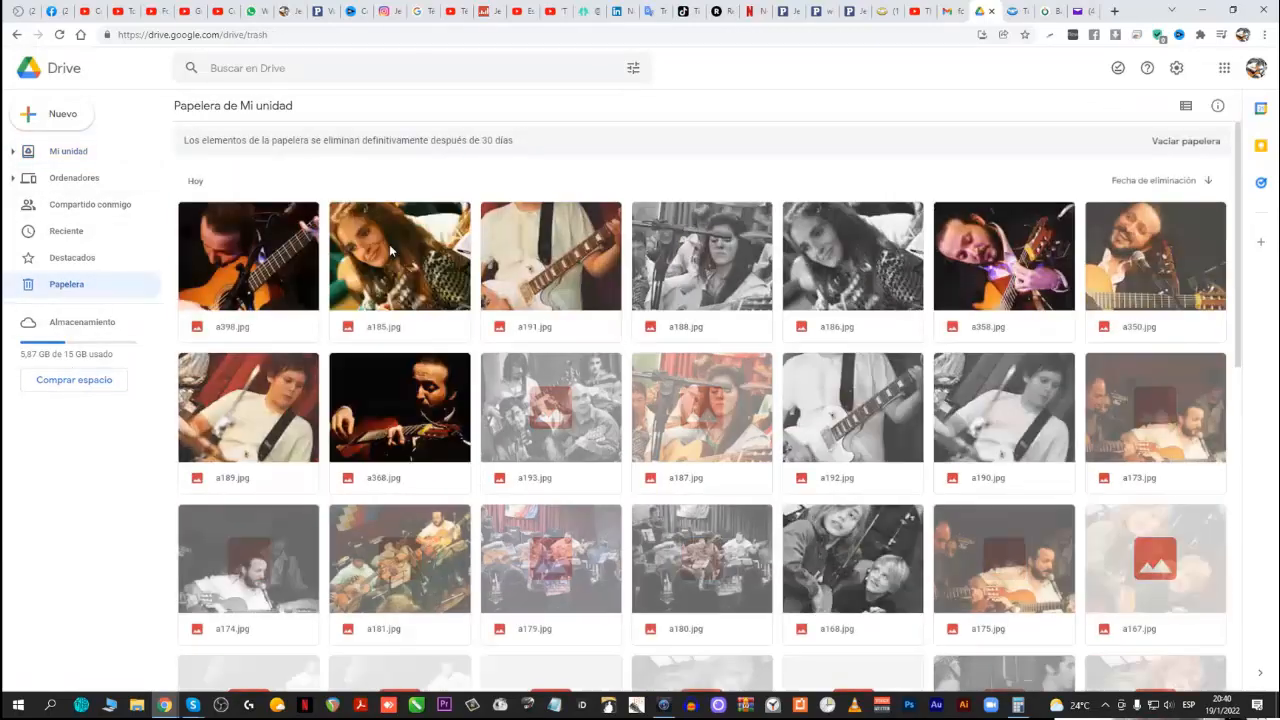
scroll(down, 3)
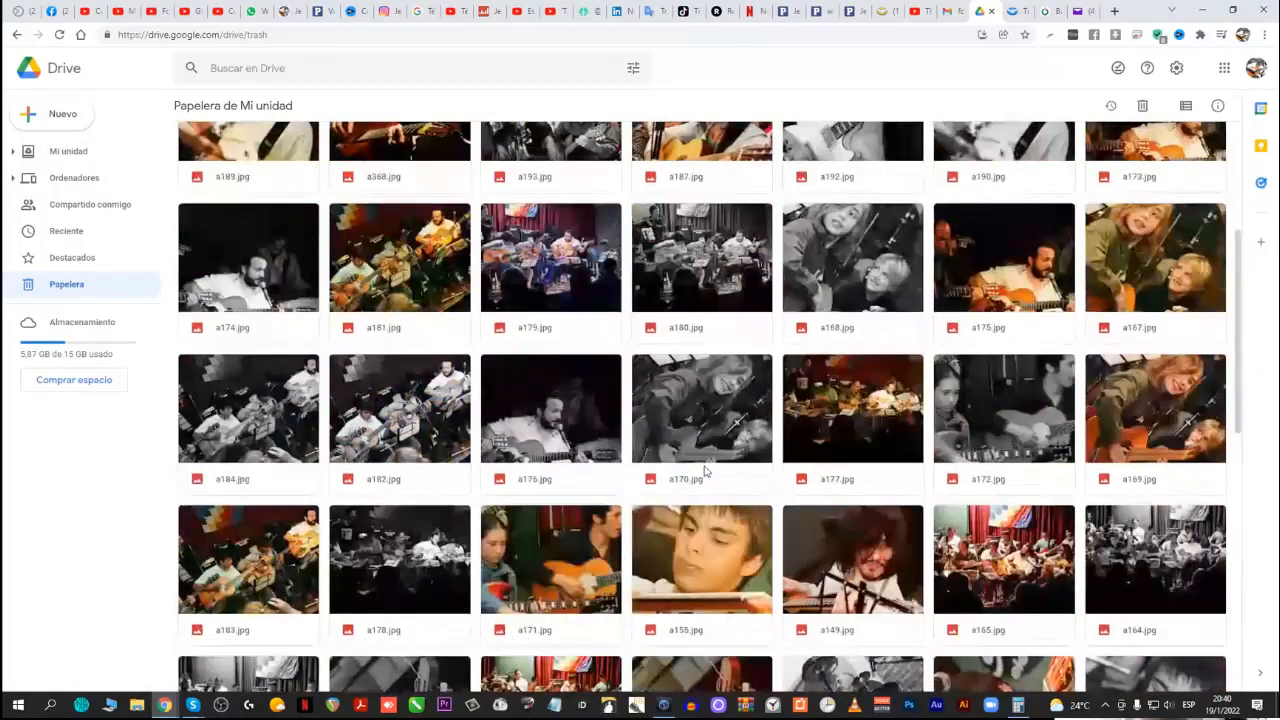
scroll(down, 3)
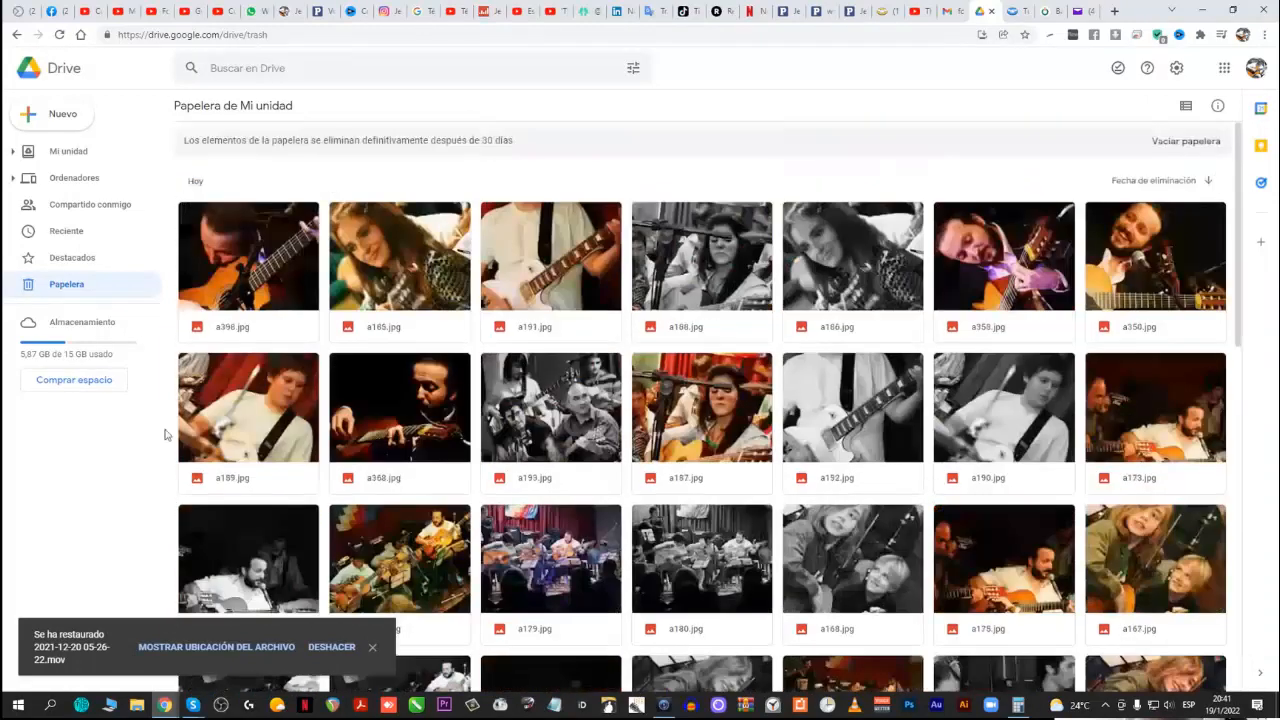
scroll(down, 3)
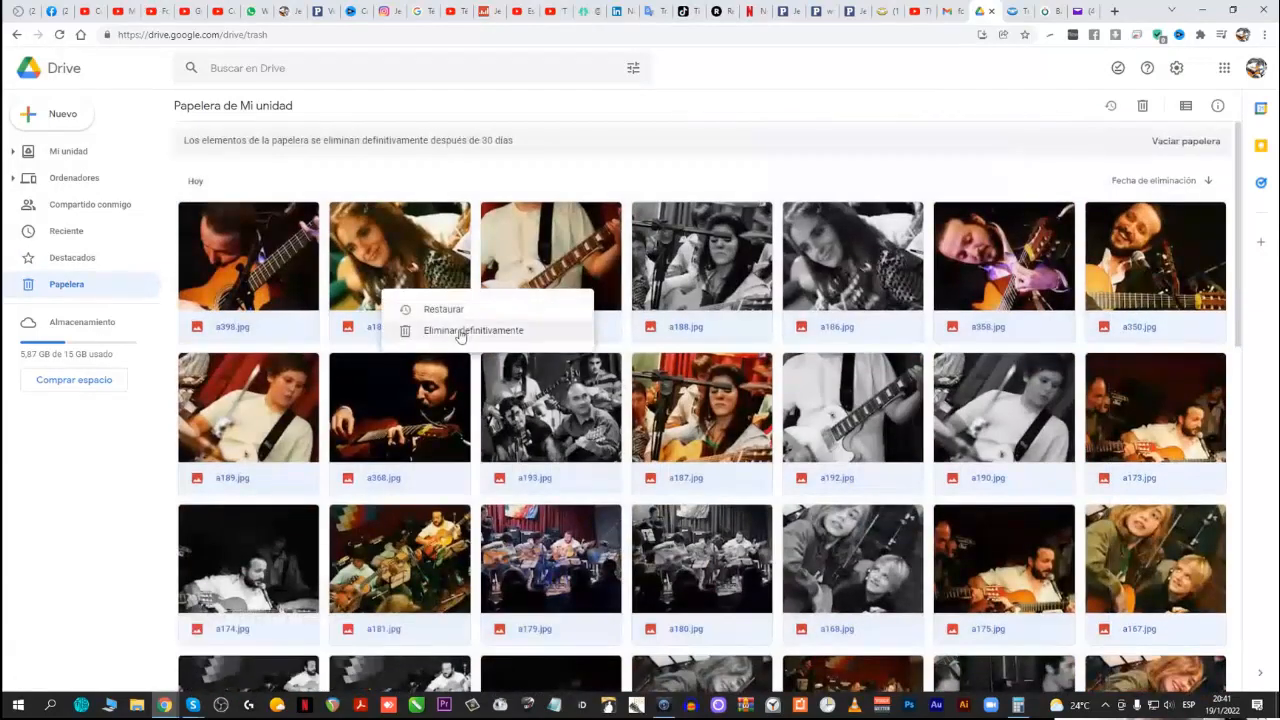
click(472, 330)
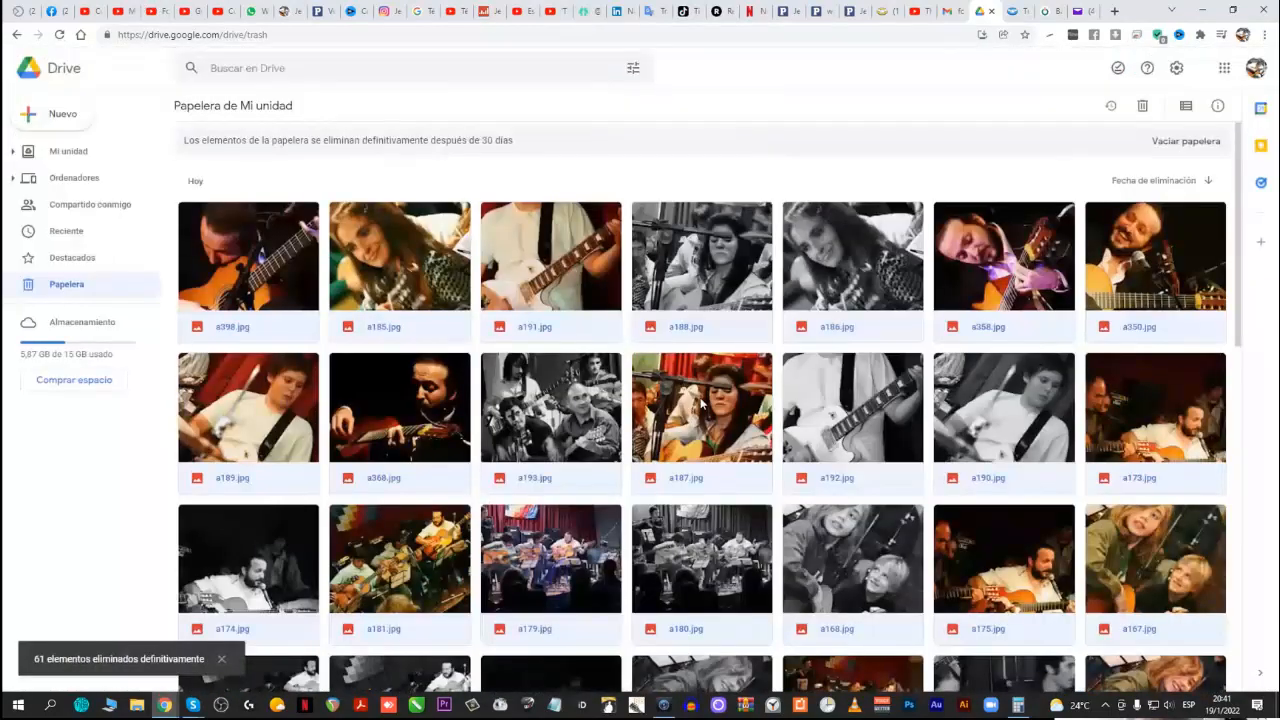
scroll(down, 3)
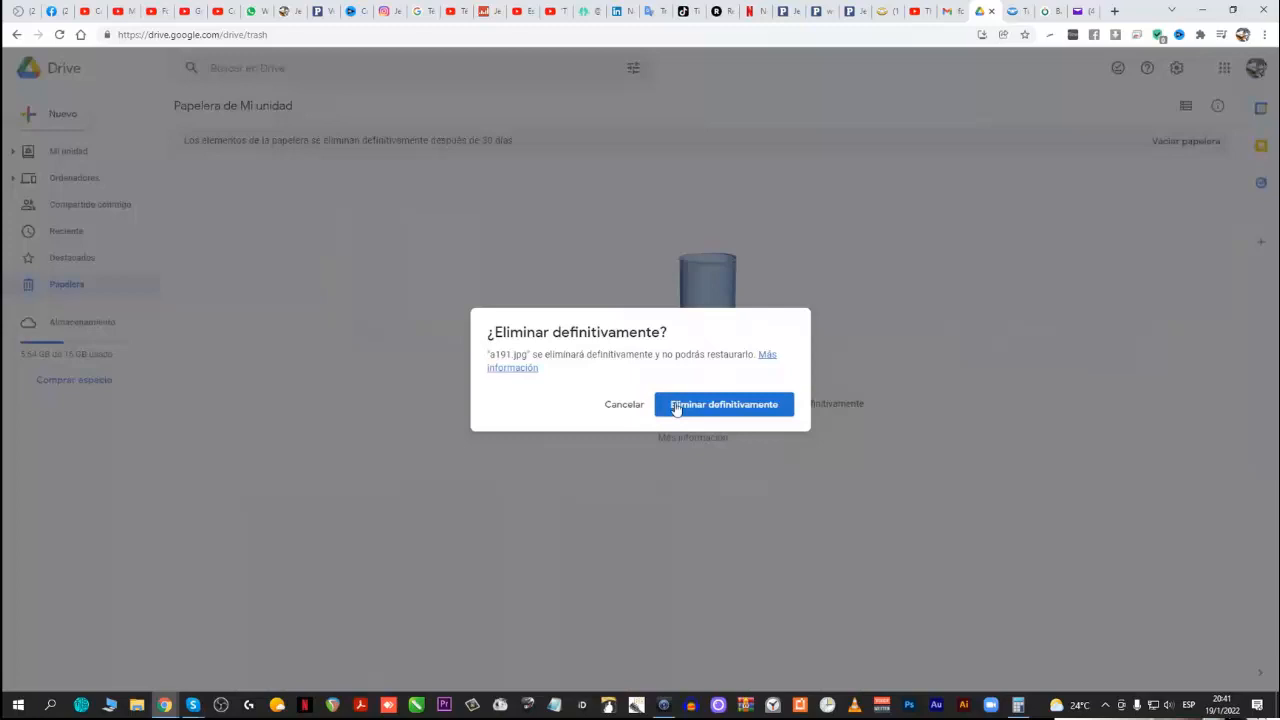
Confirm deleting a191.jpg forever, leaving the trash empty, and return to Gmail
click(724, 404)
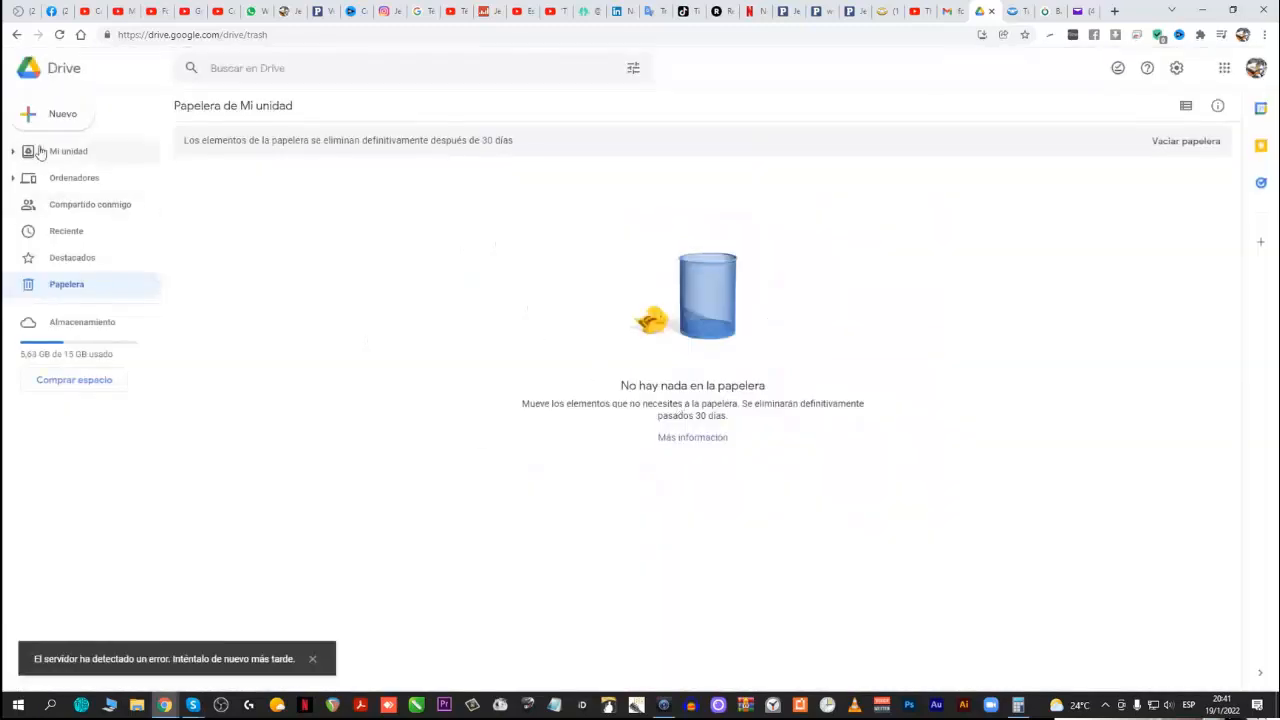
click(68, 152)
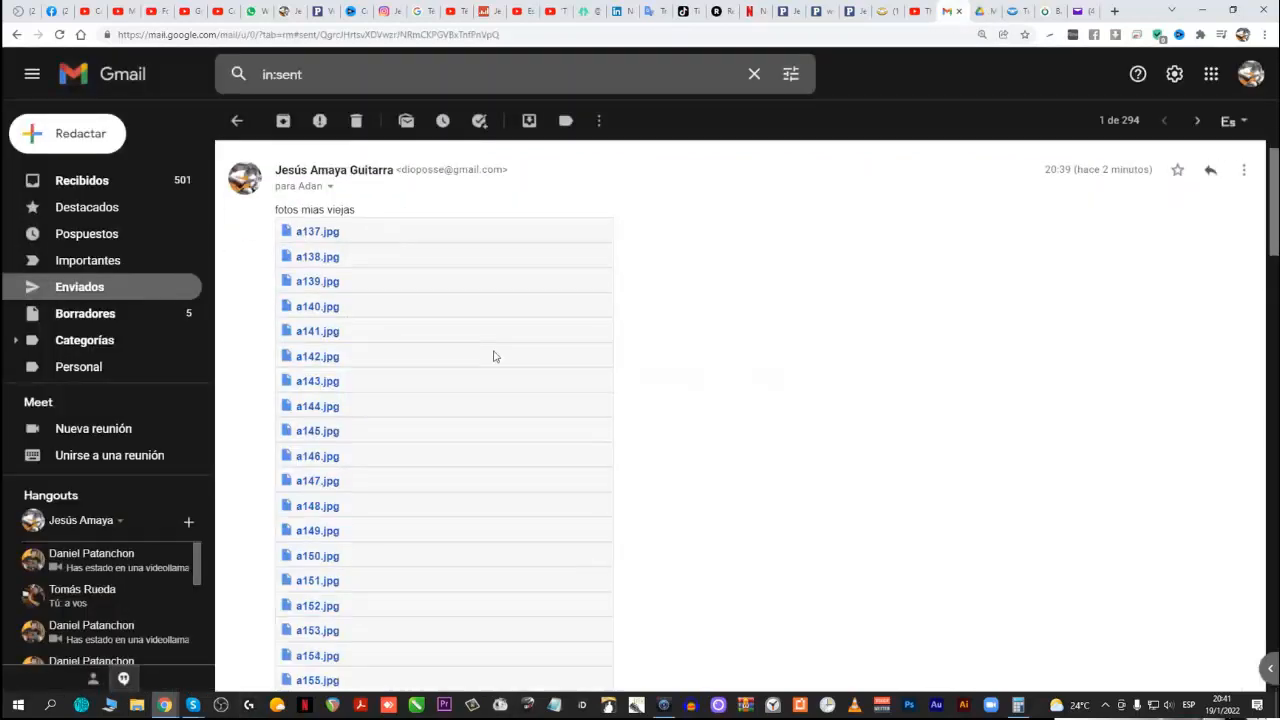
click(80, 180)
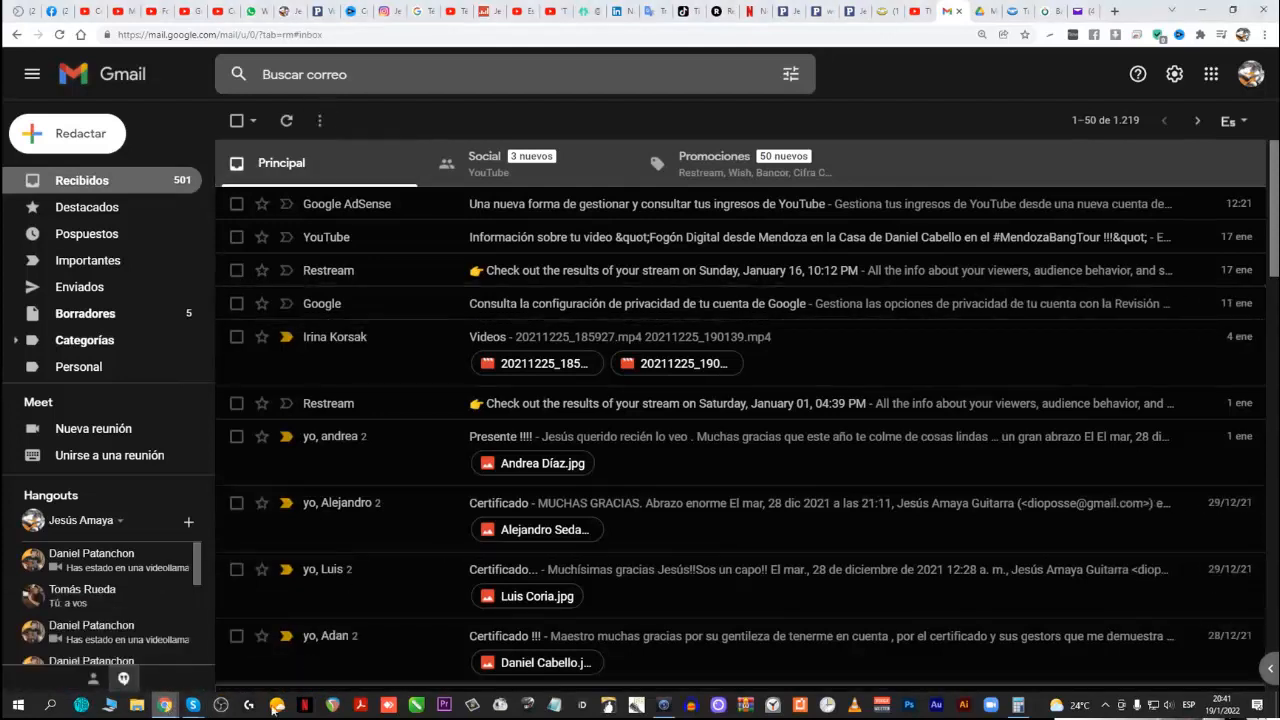
mouse_move(192, 704)
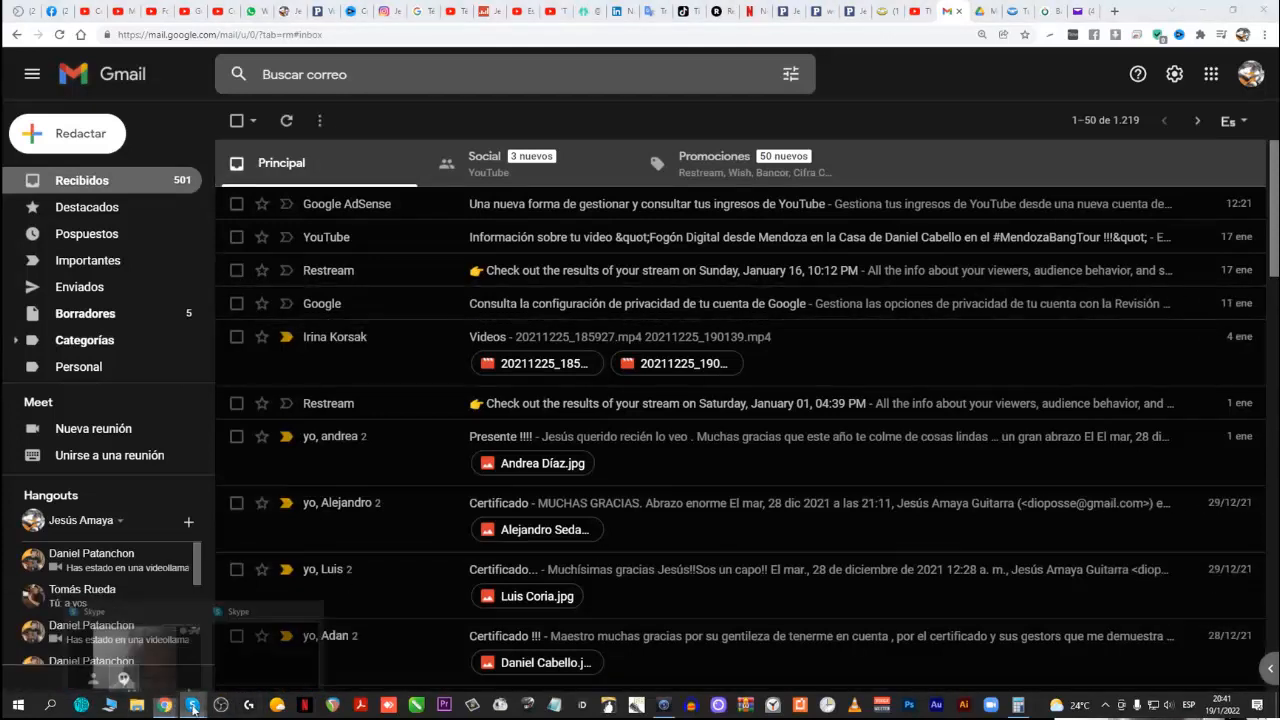
click(192, 704)
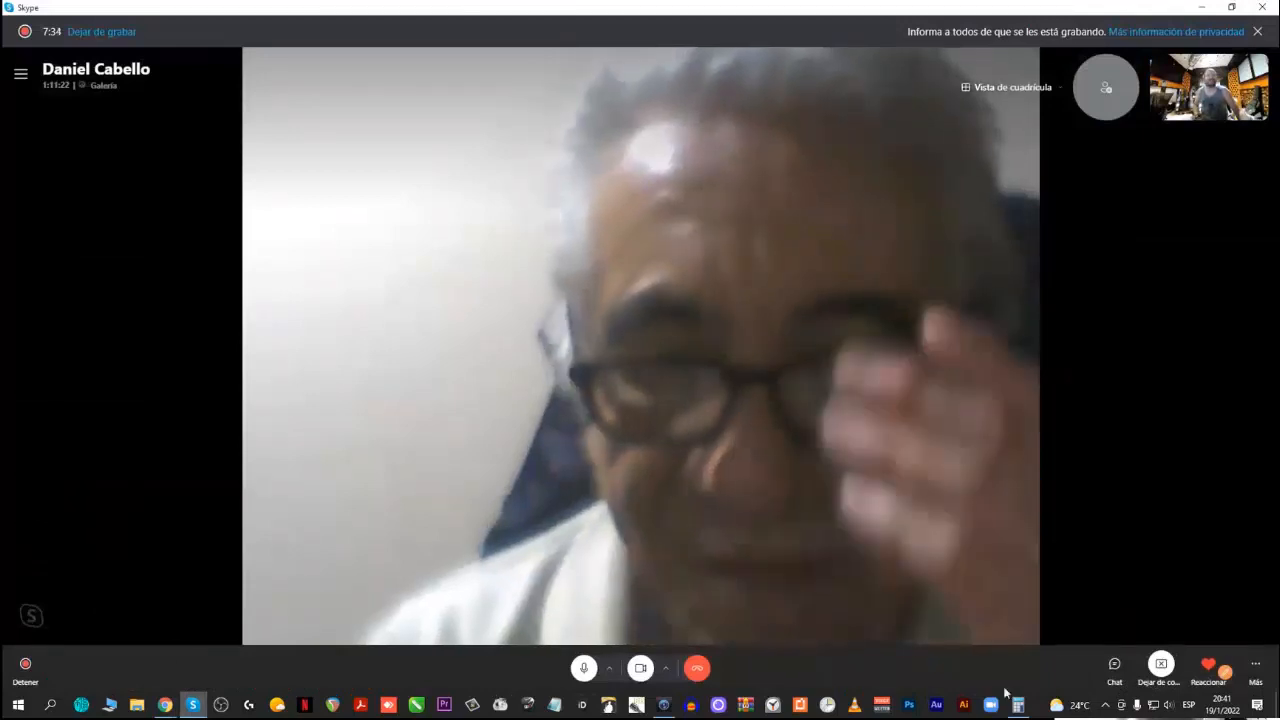
click(1208, 664)
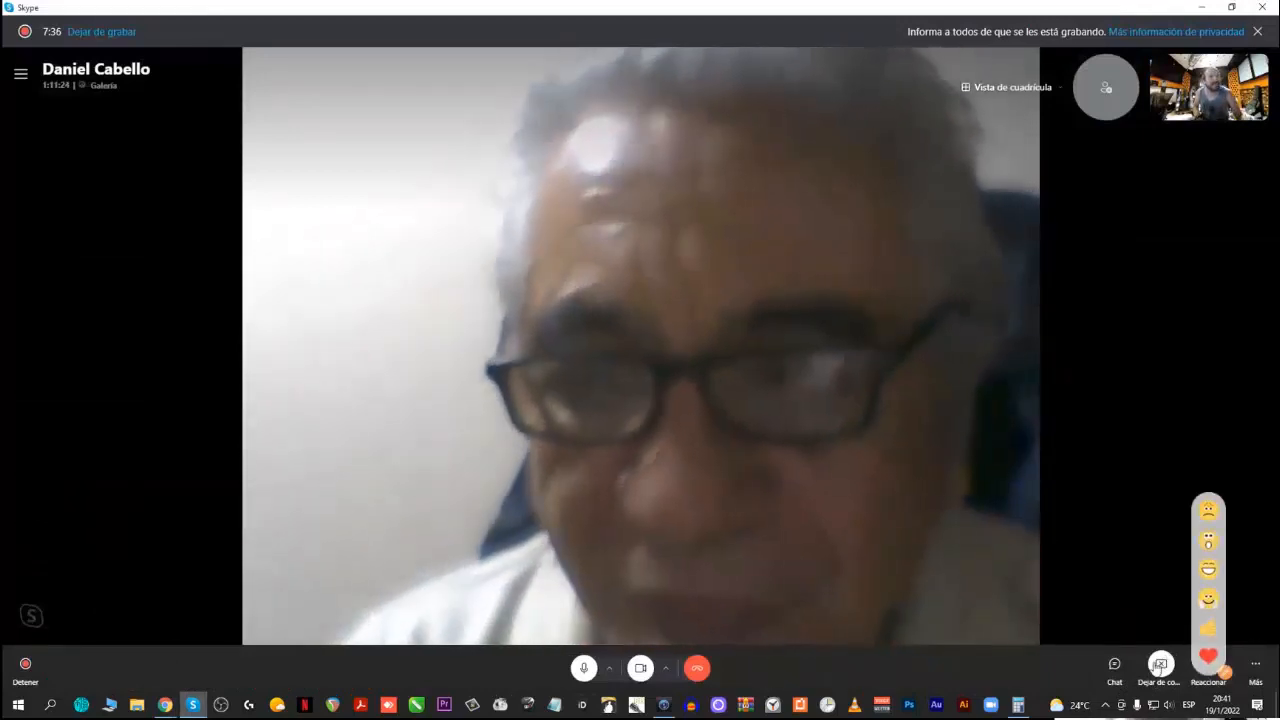
click(1160, 668)
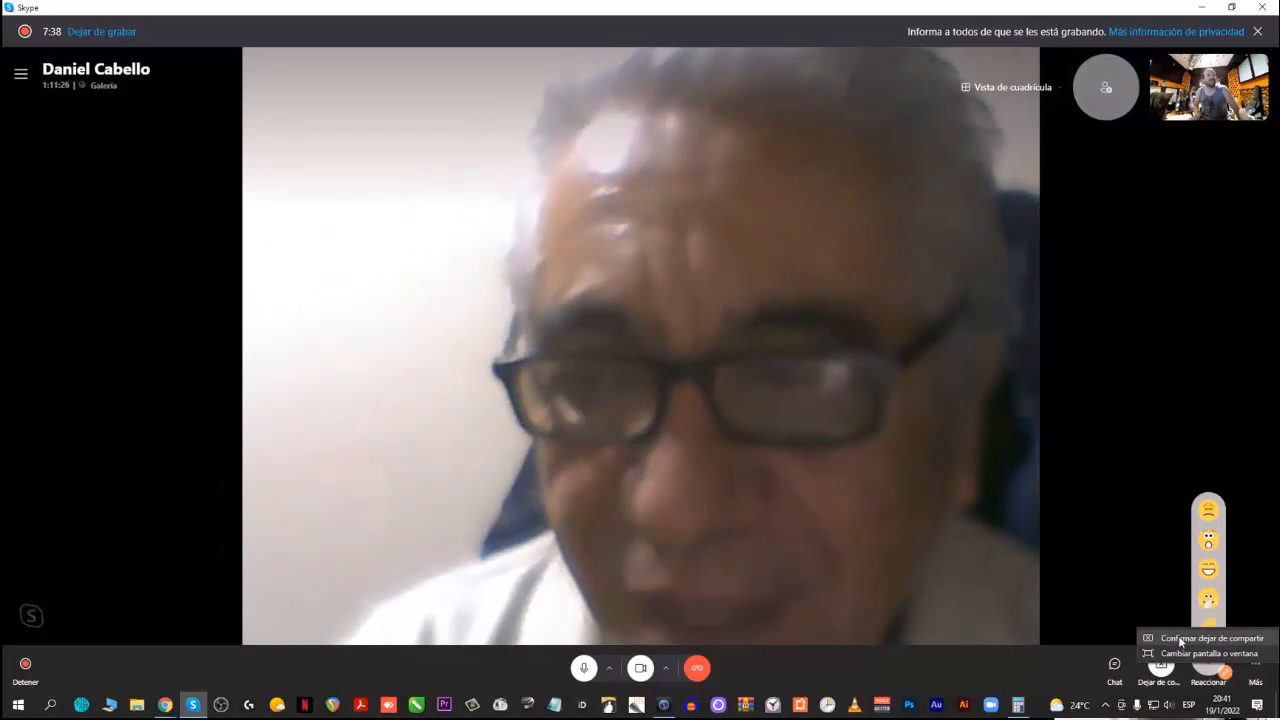